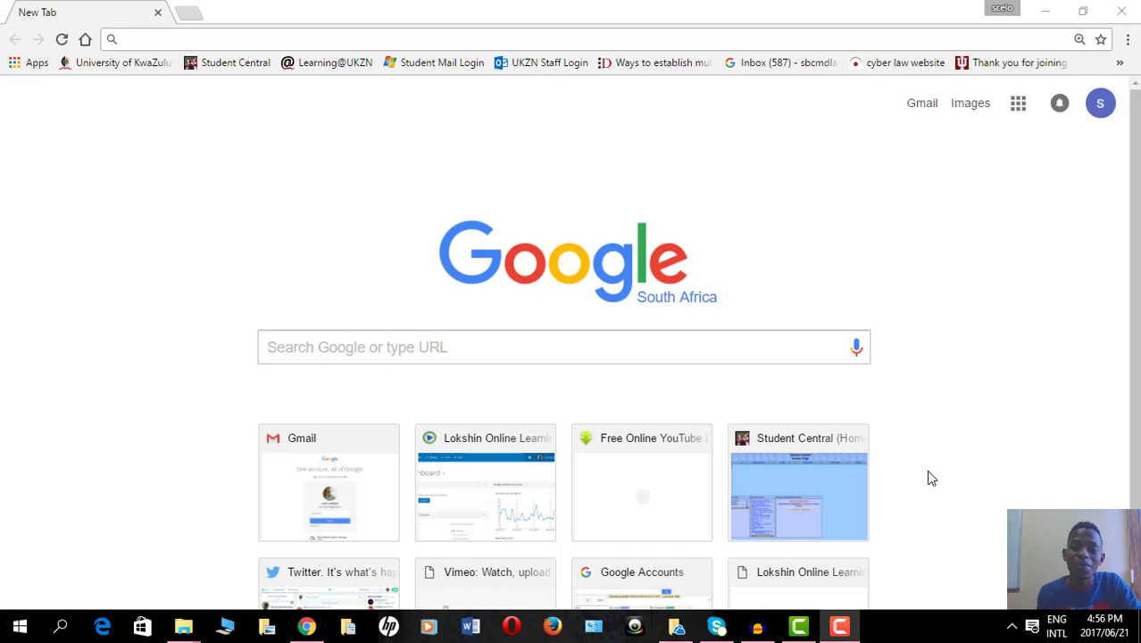
mouse_move(955, 447)
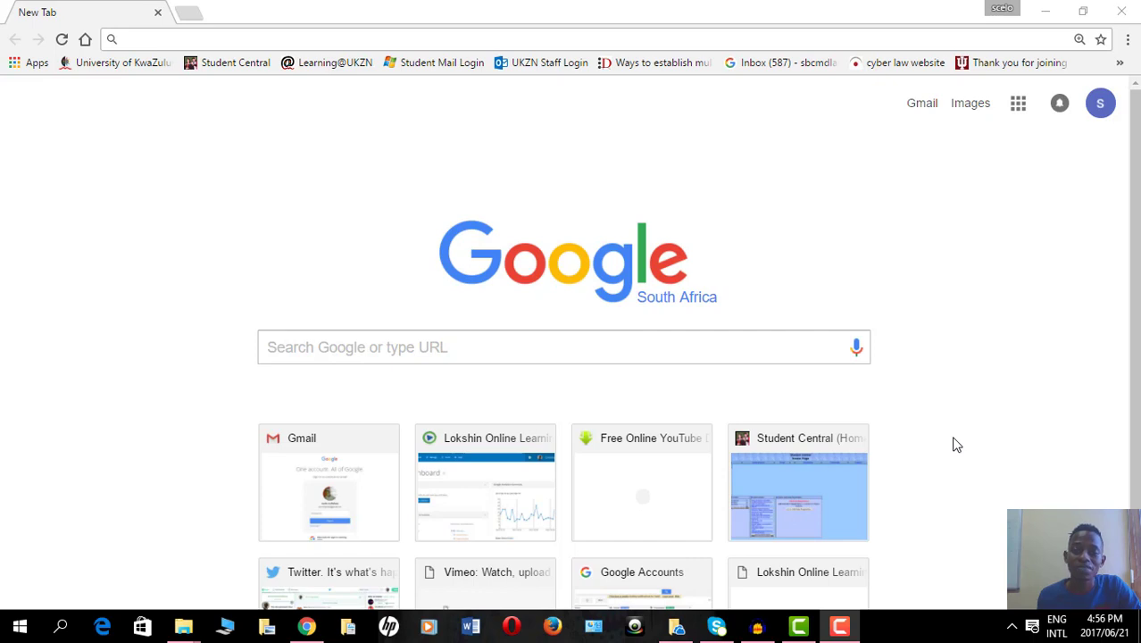
mouse_move(485, 150)
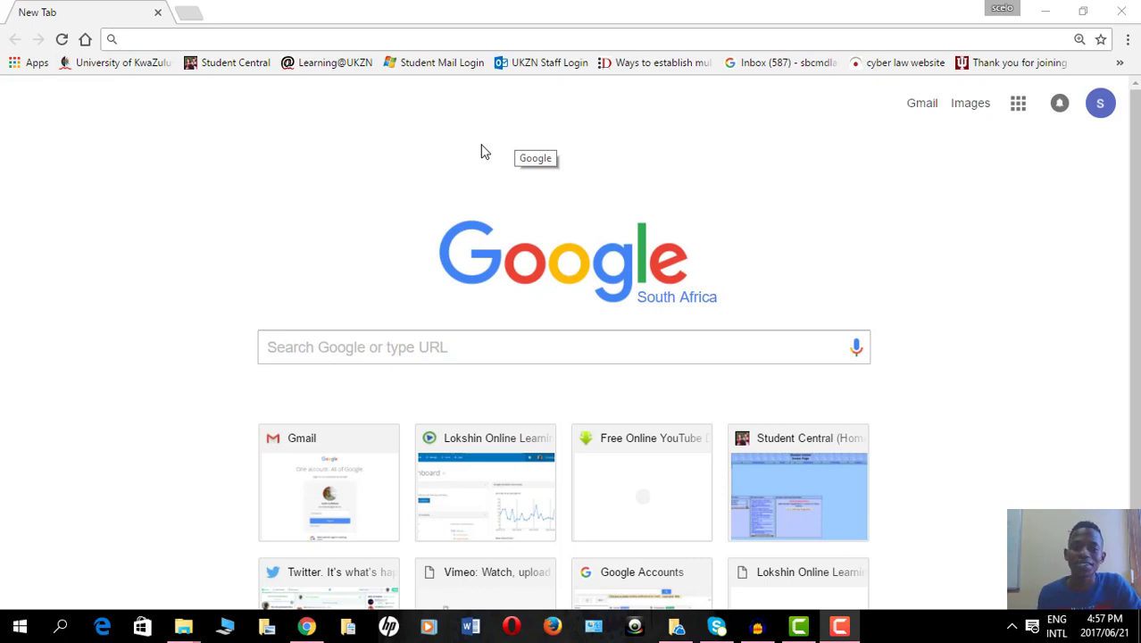
mouse_move(479, 146)
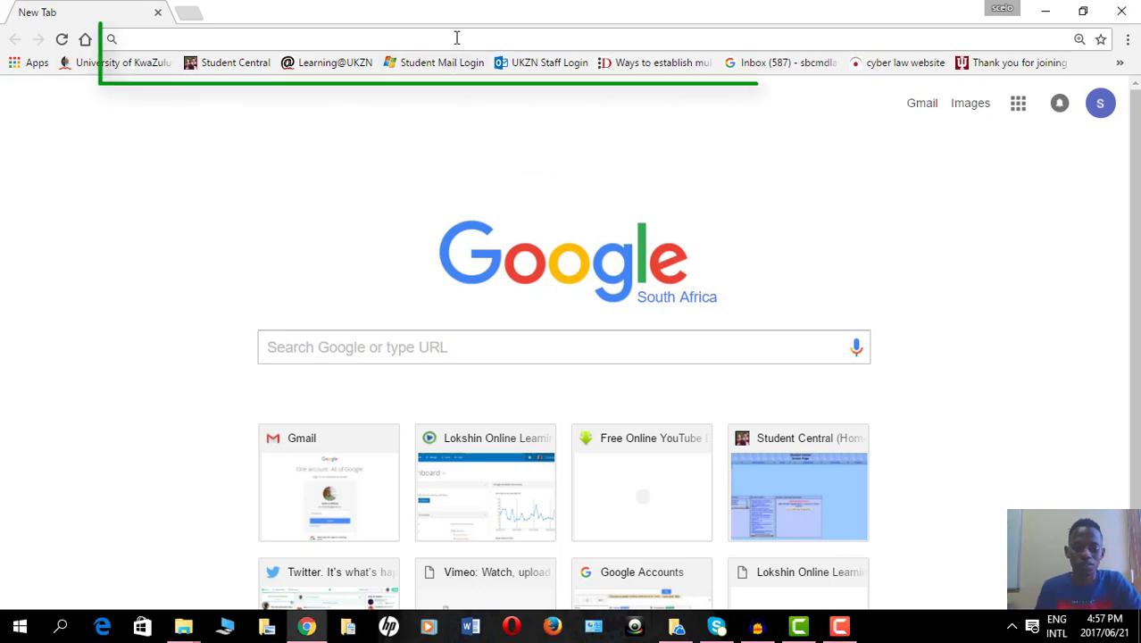
text(webafrica.co.za)
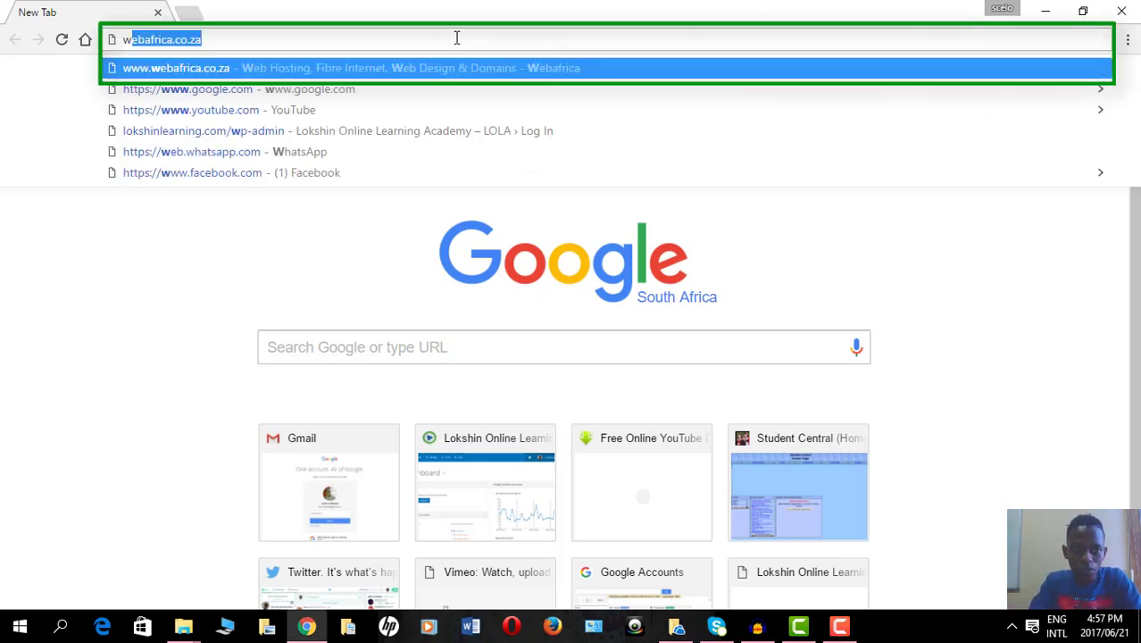
text(www.cipc.co.za)
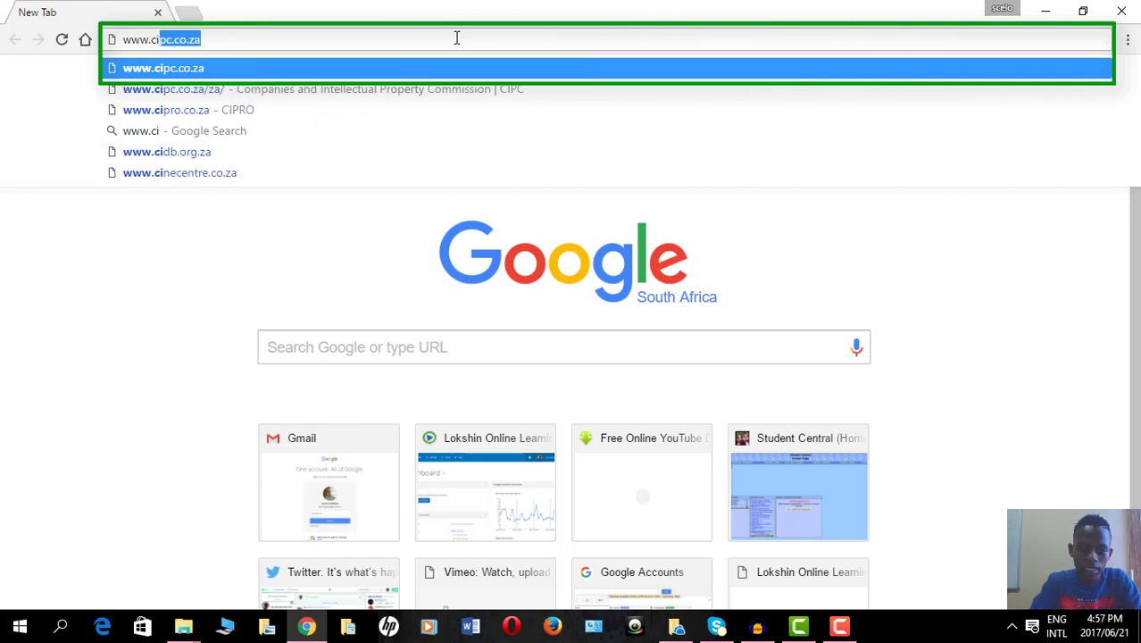
click(164, 68)
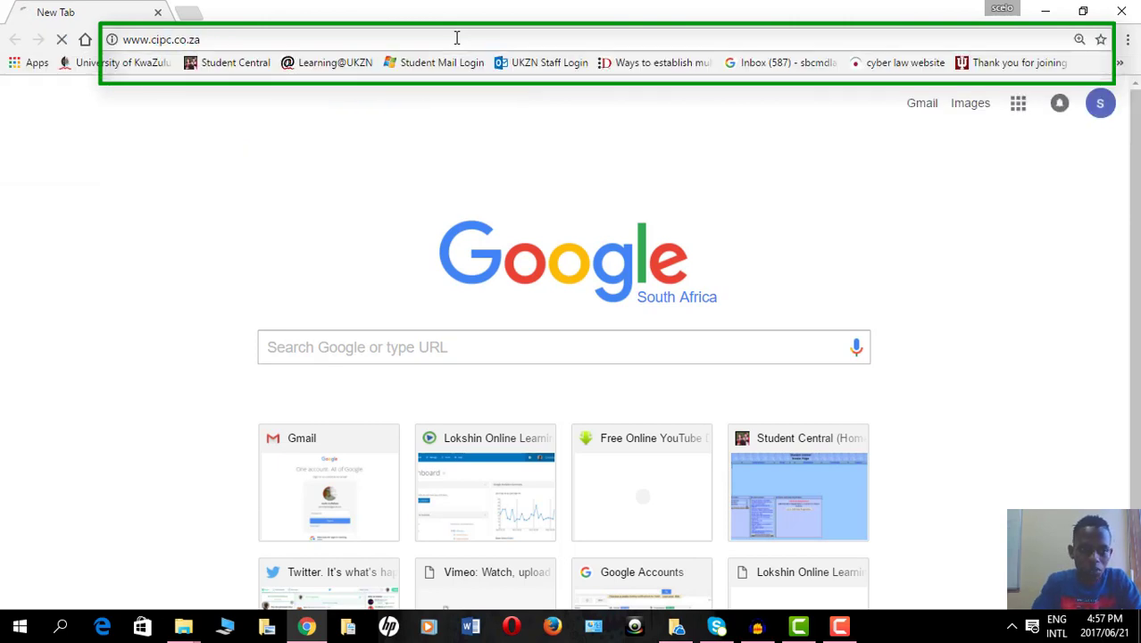
key(Return)
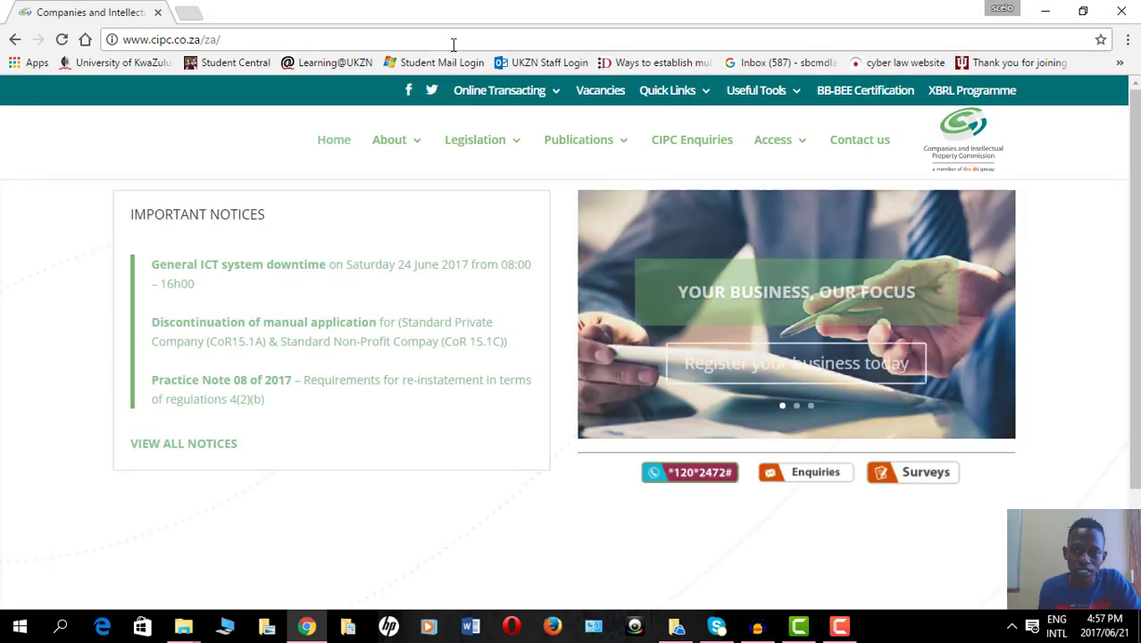
- Go to the e-Services portal via the Online Transacting menu
click(500, 89)
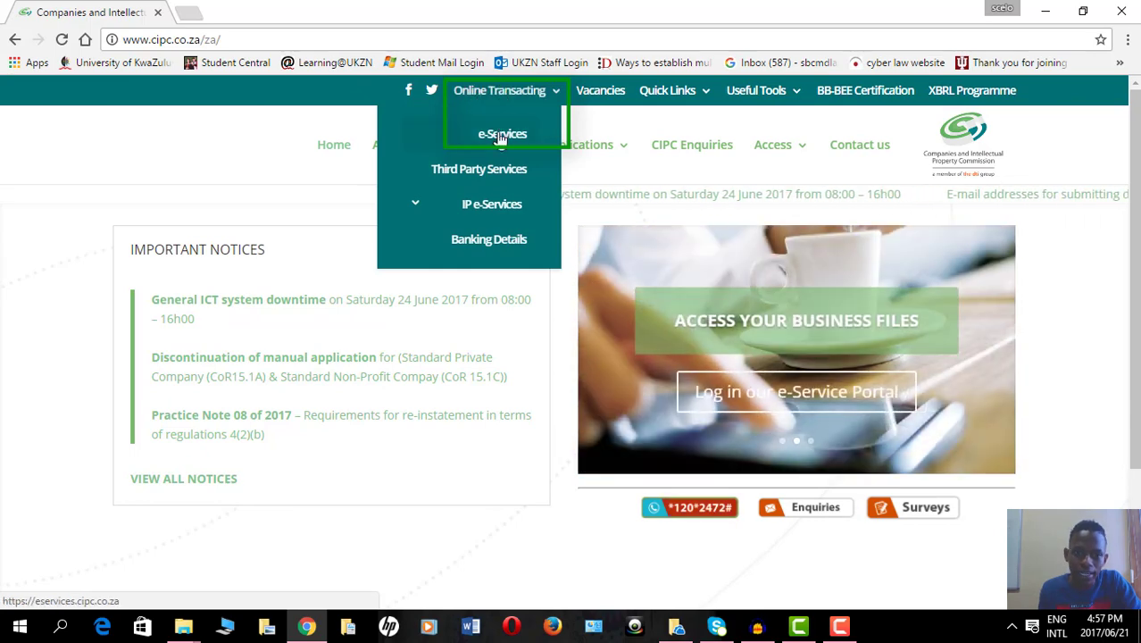
click(501, 134)
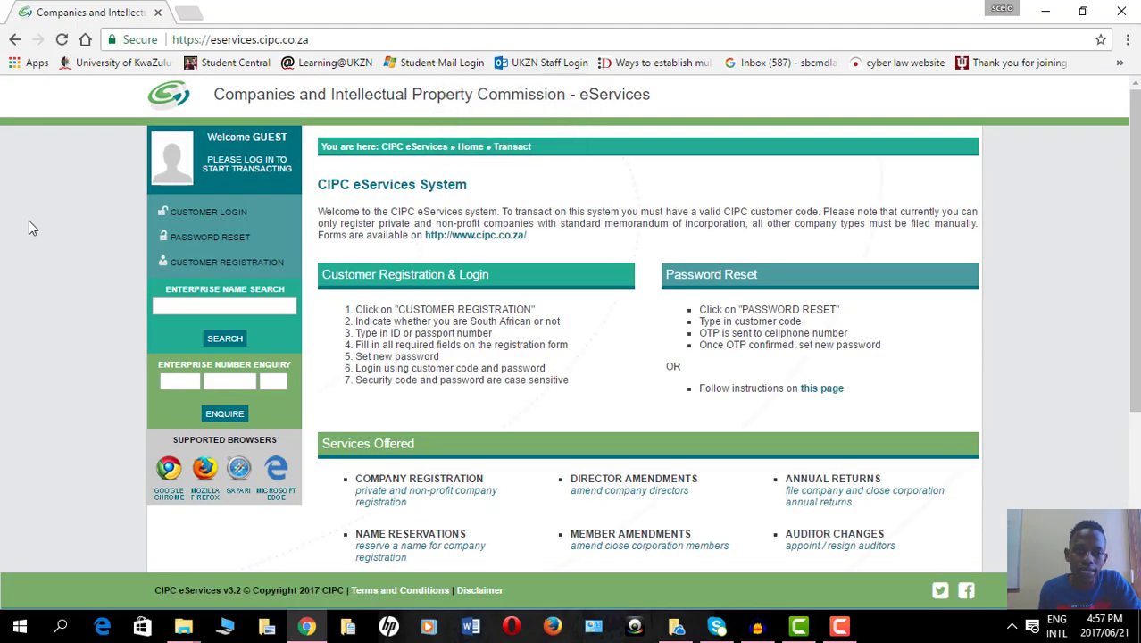
mouse_move(207, 211)
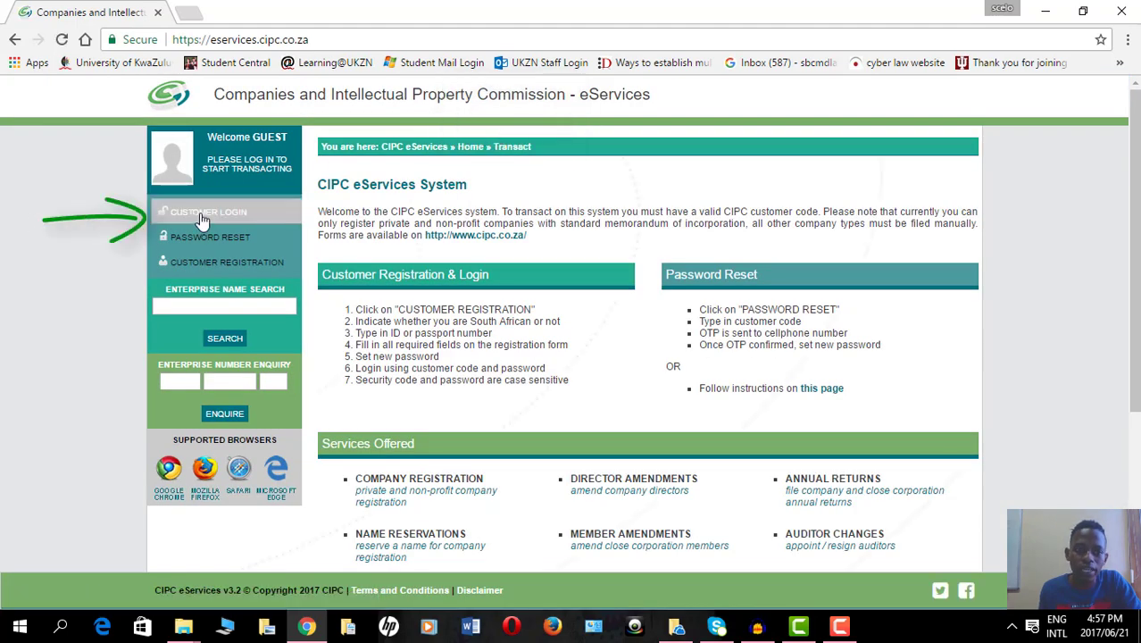
- Fill the customer login form with the customer code and password
click(207, 210)
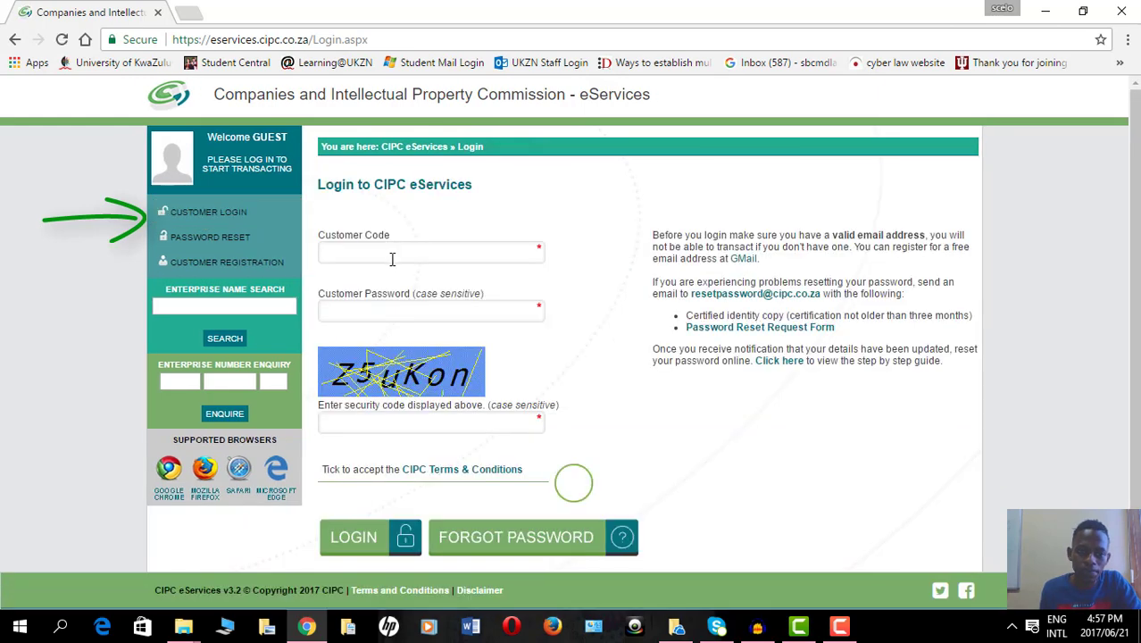
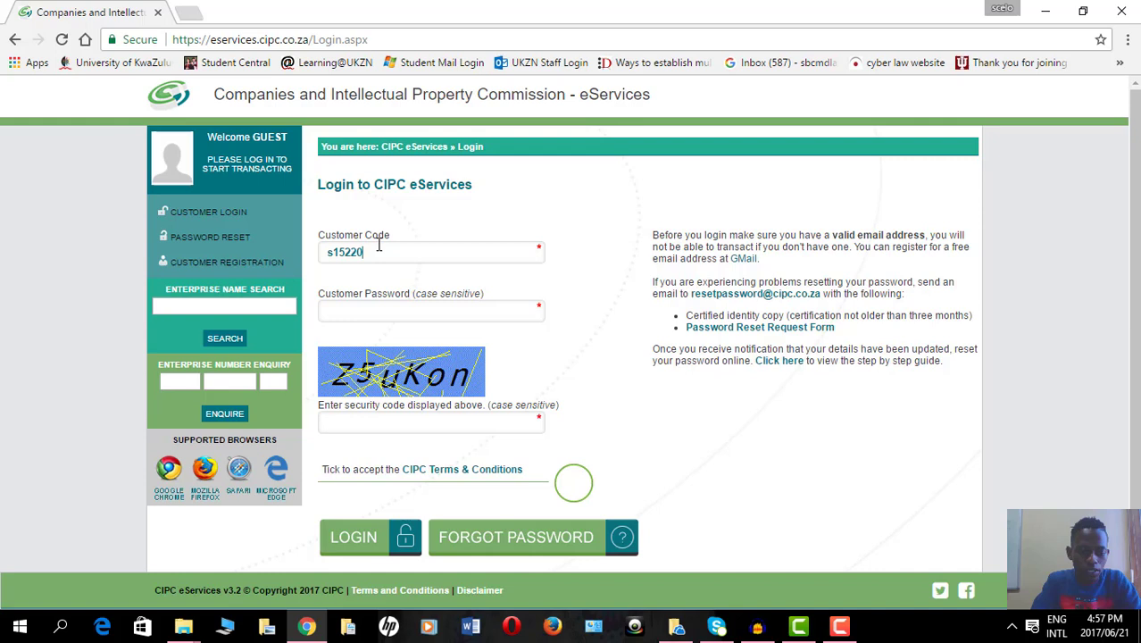
text(•••••)
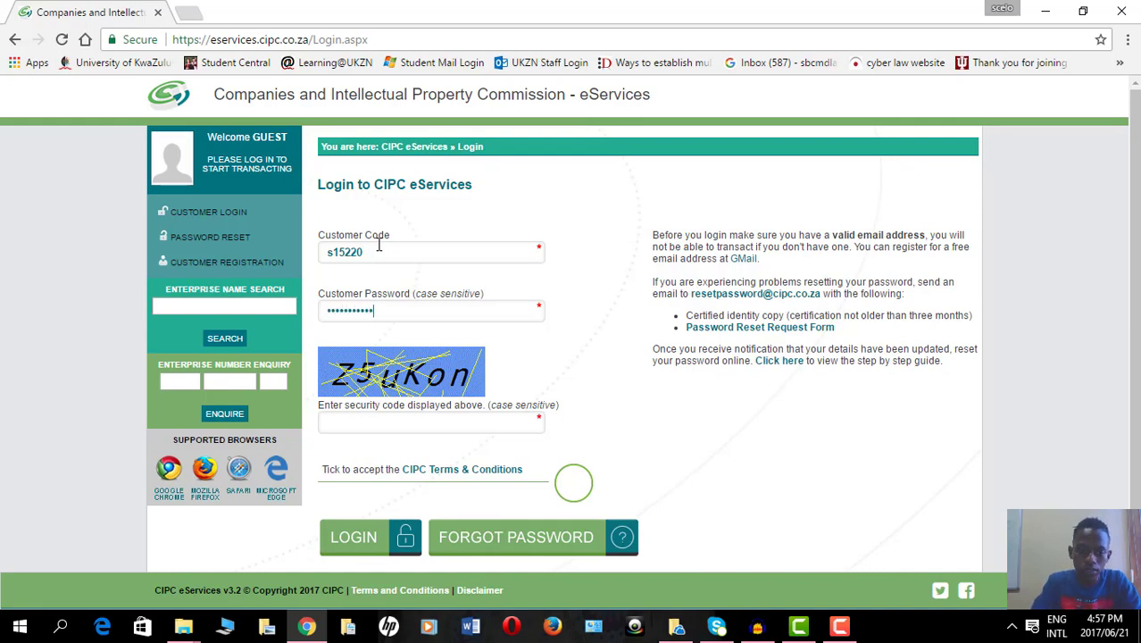
- Enter the security code, accept the CIPC terms and submit the login
click(433, 422)
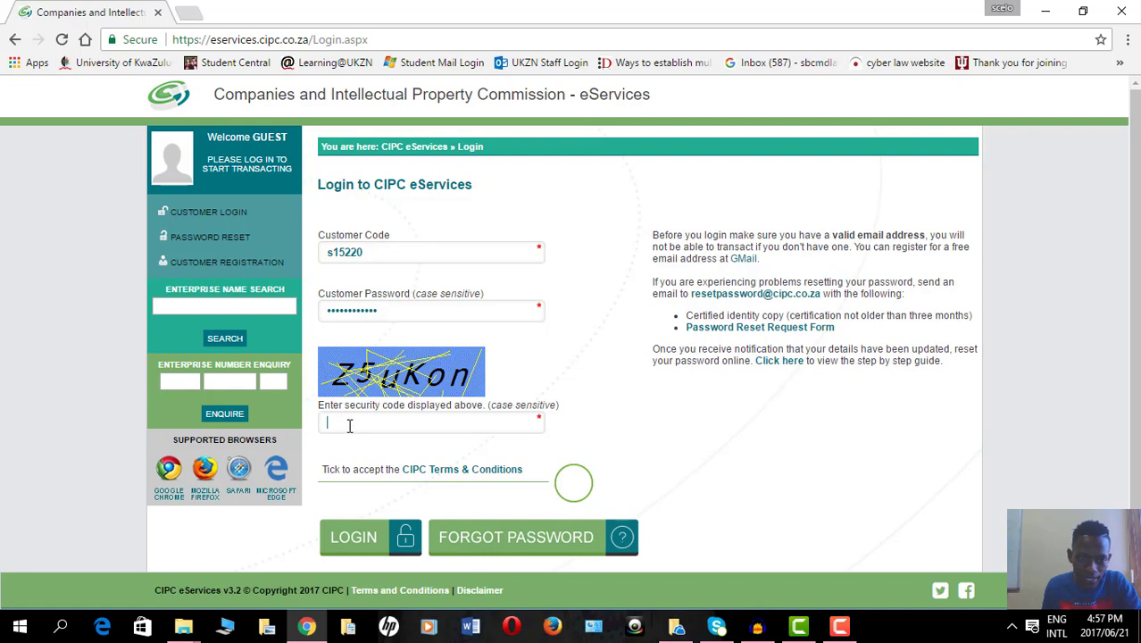
text(Z)
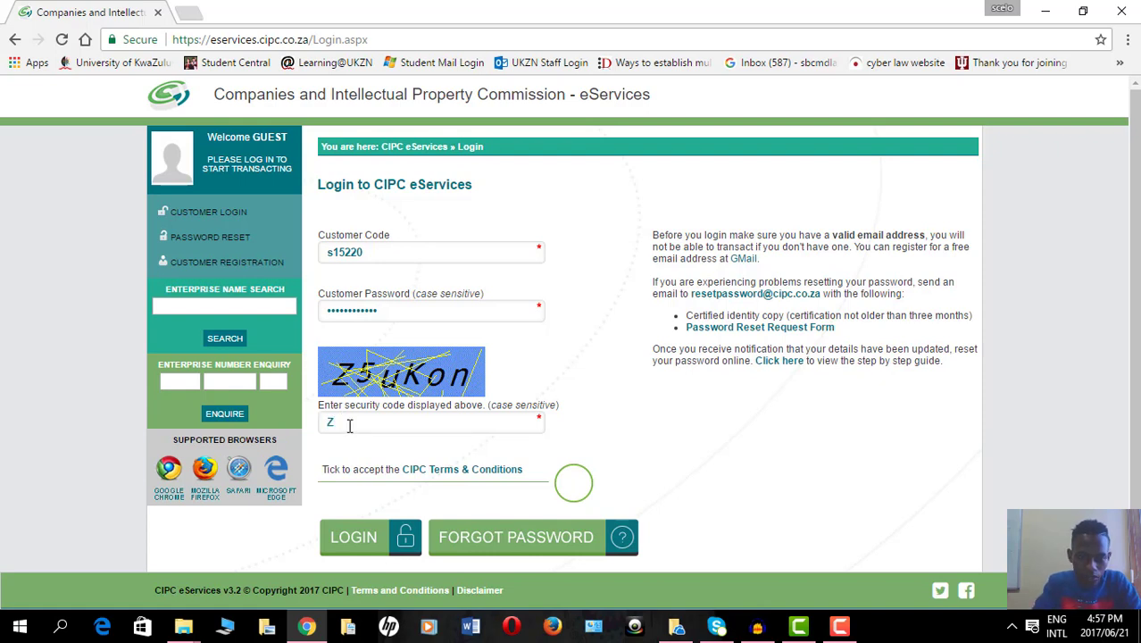
text(5)
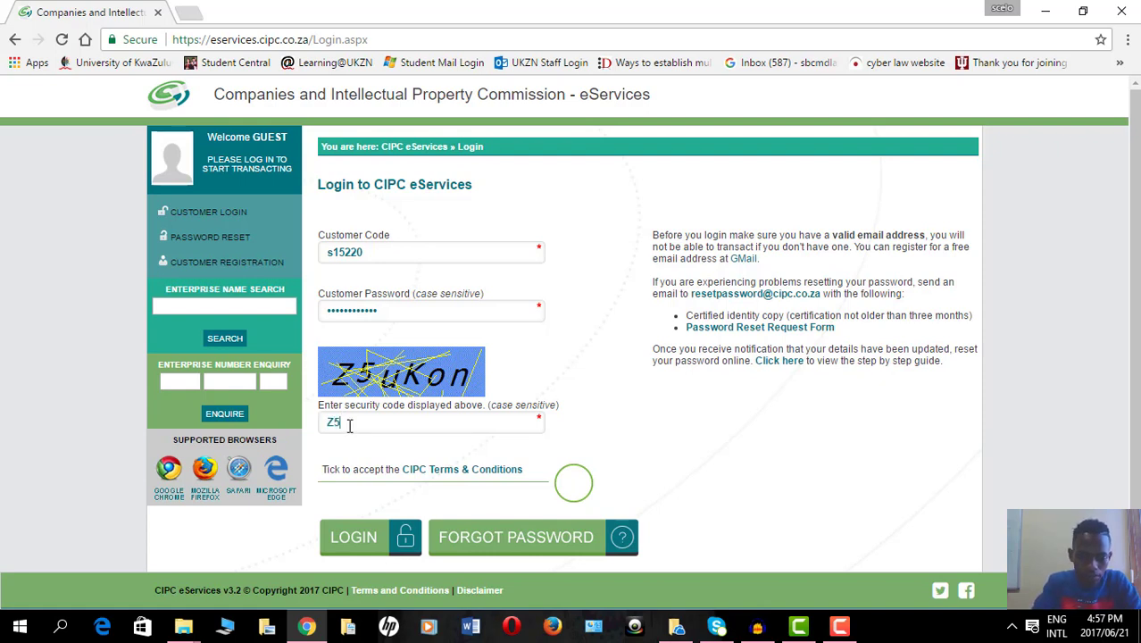
text(uk)
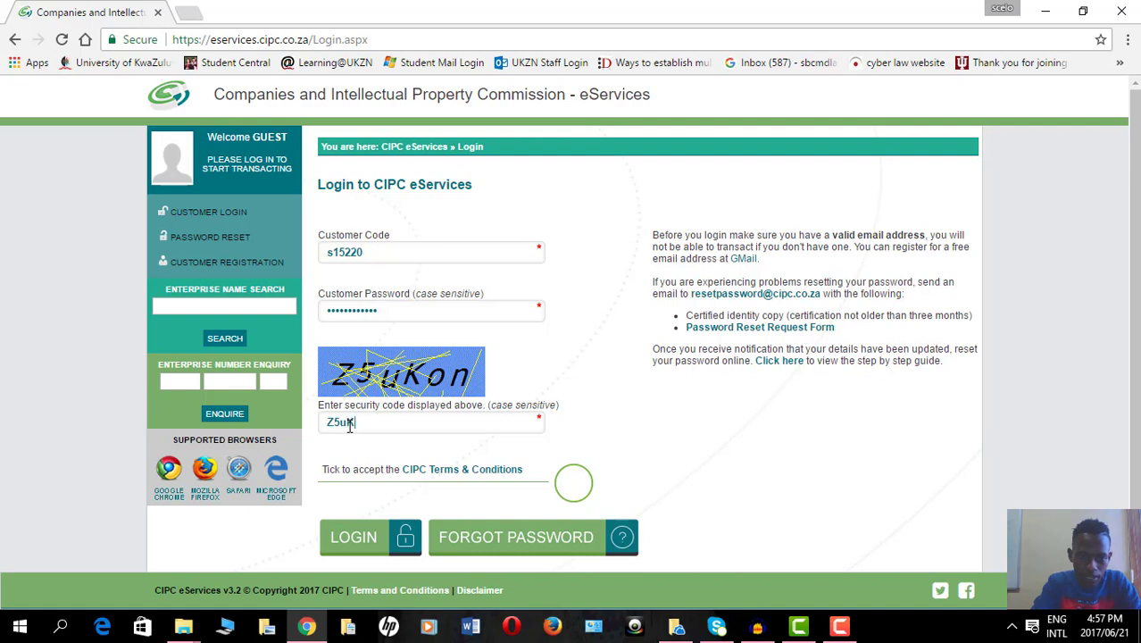
text(on)
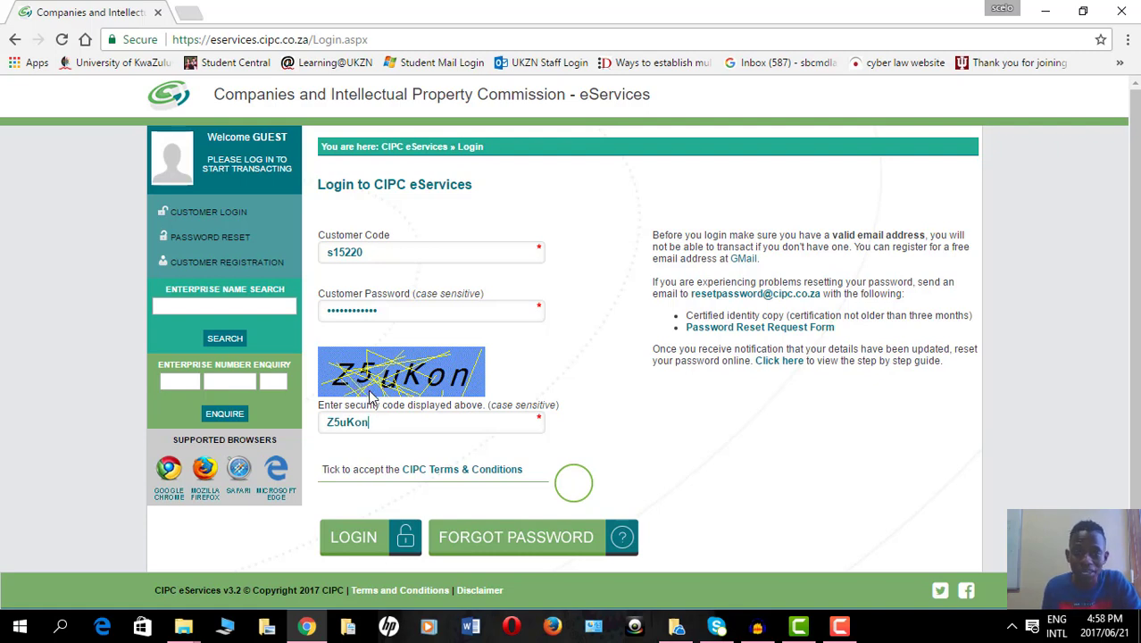
mouse_move(493, 479)
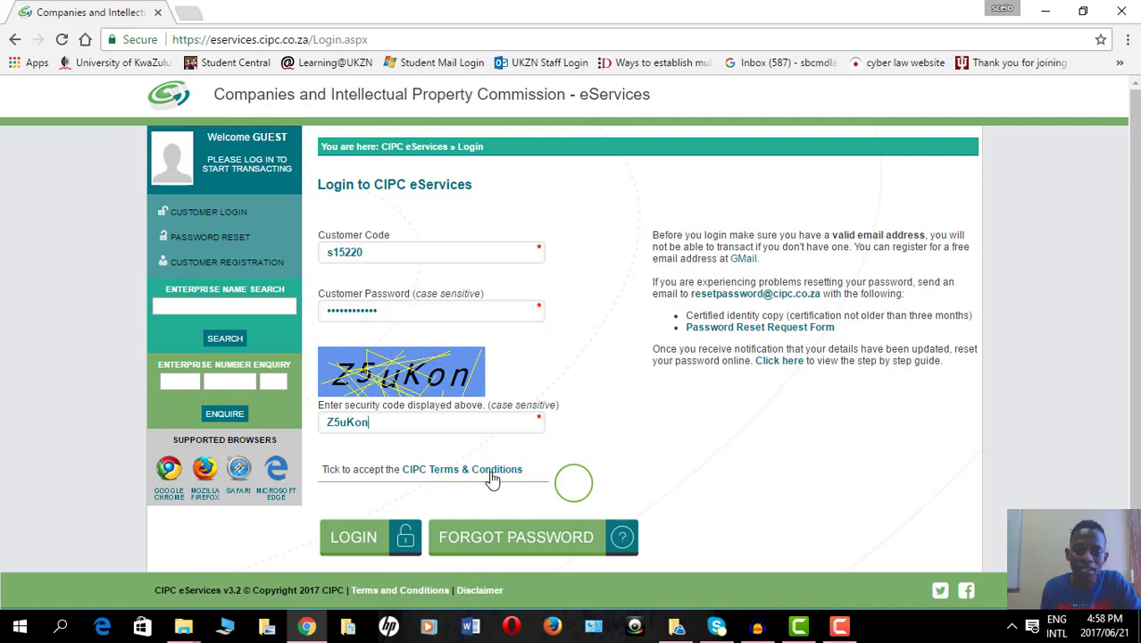
click(573, 482)
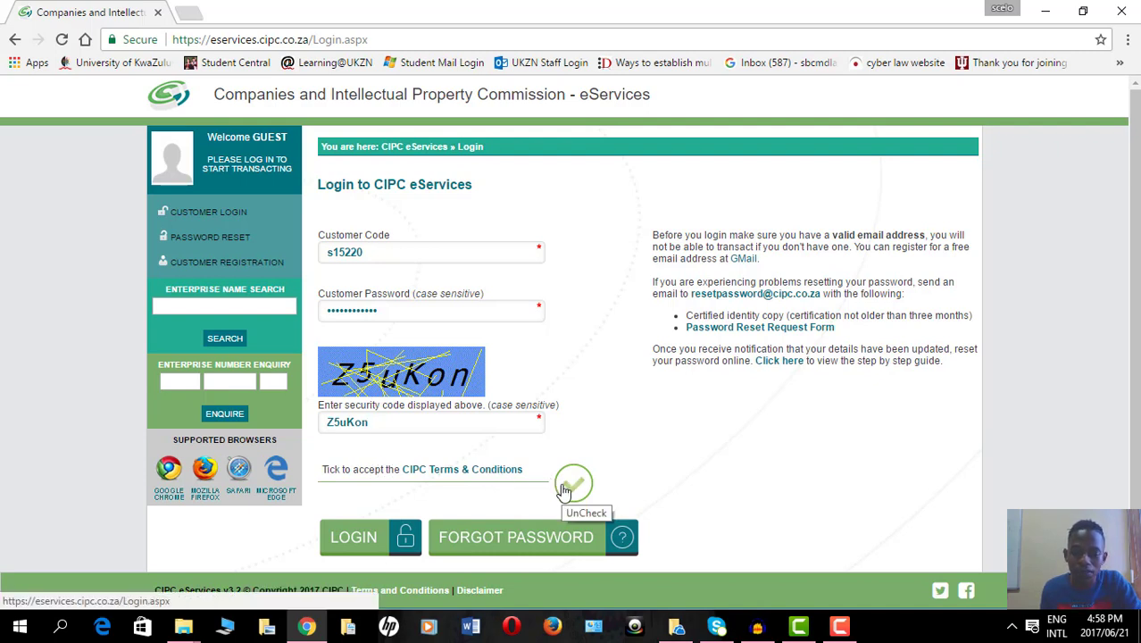
click(354, 536)
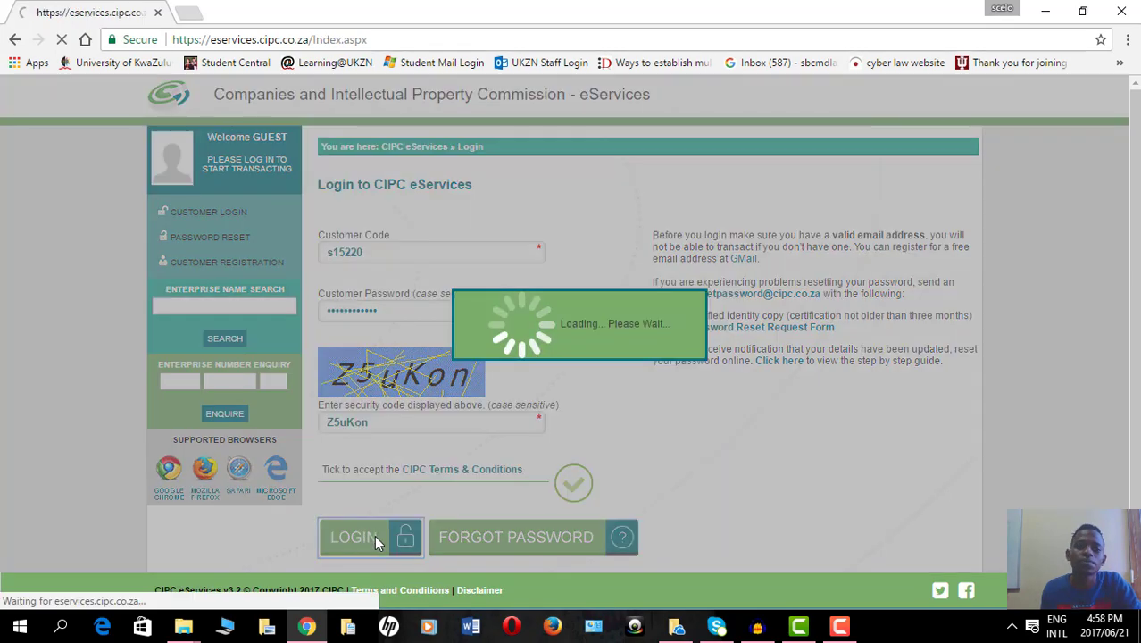
click(354, 535)
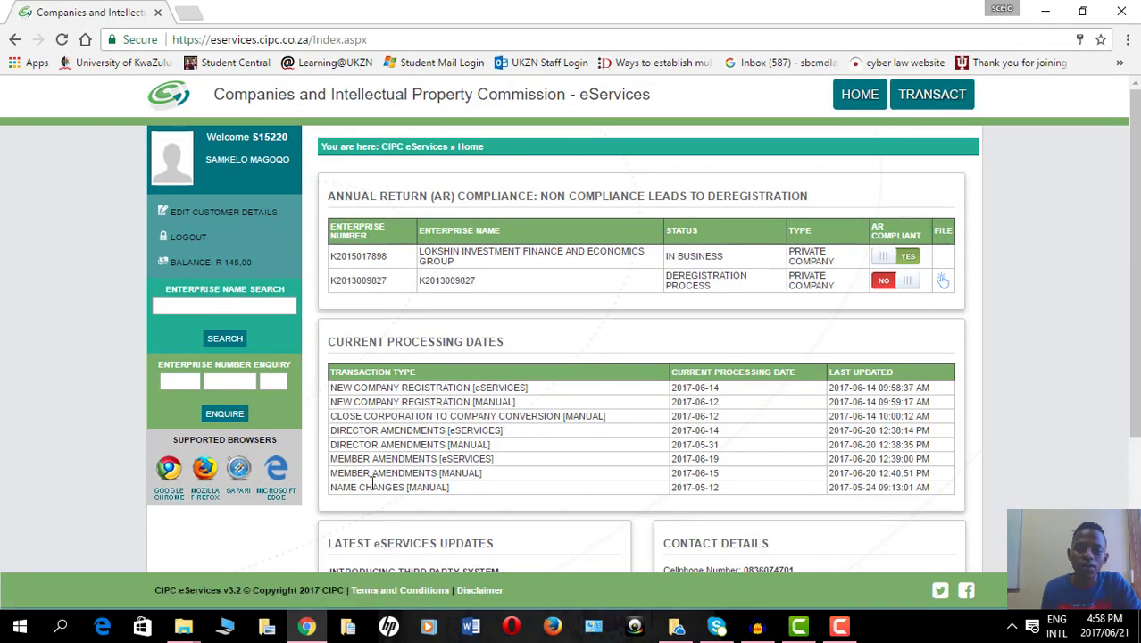
mouse_move(21, 364)
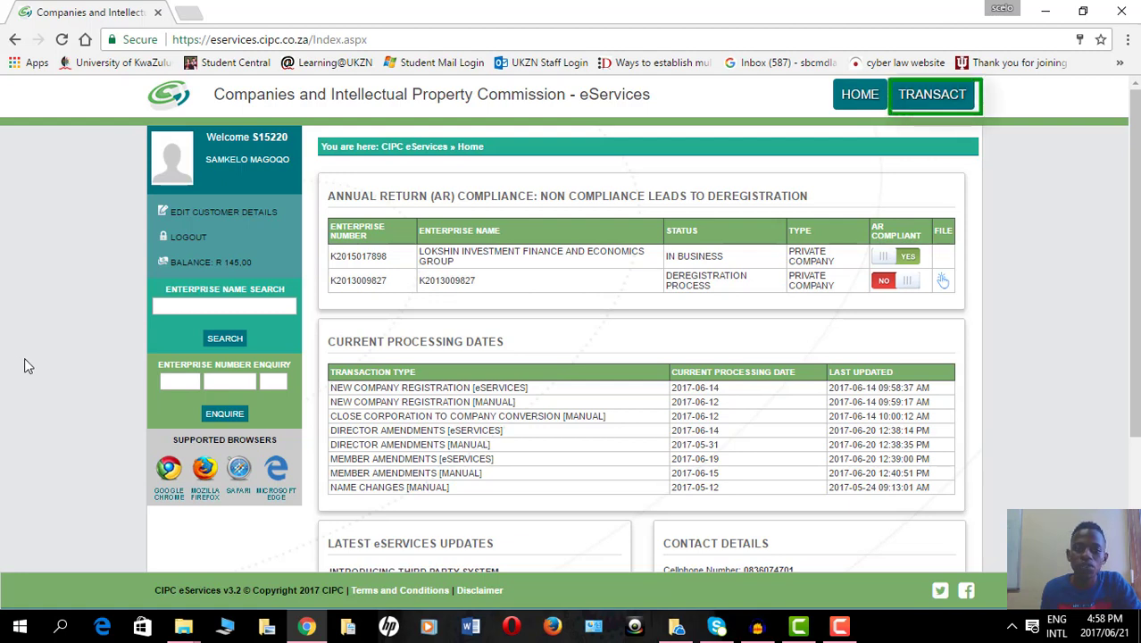
mouse_move(932, 93)
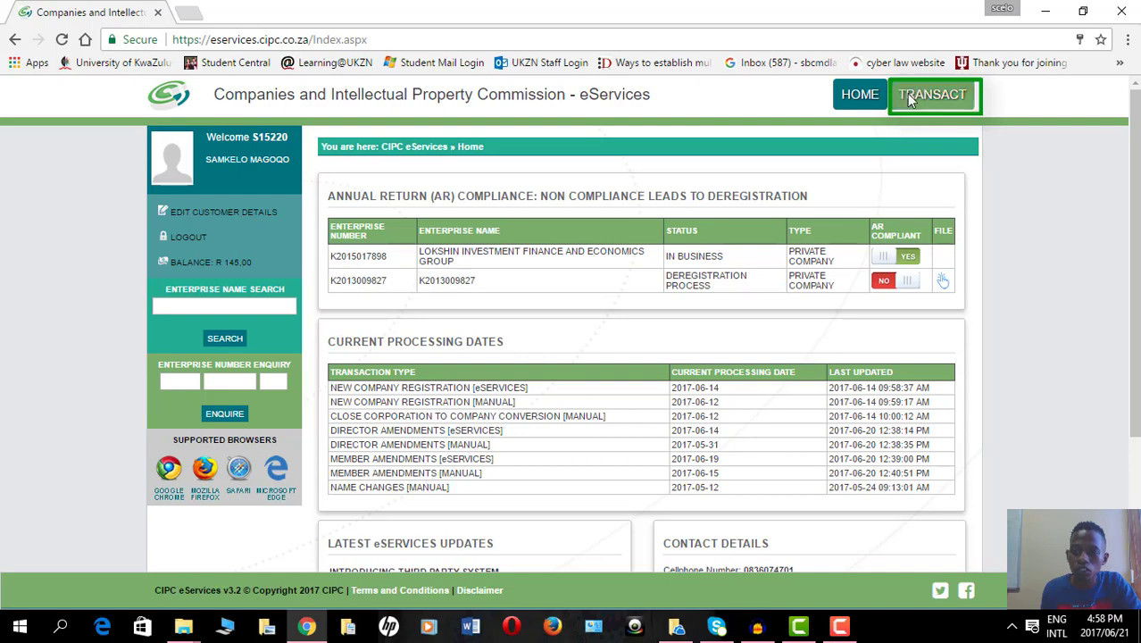
click(932, 93)
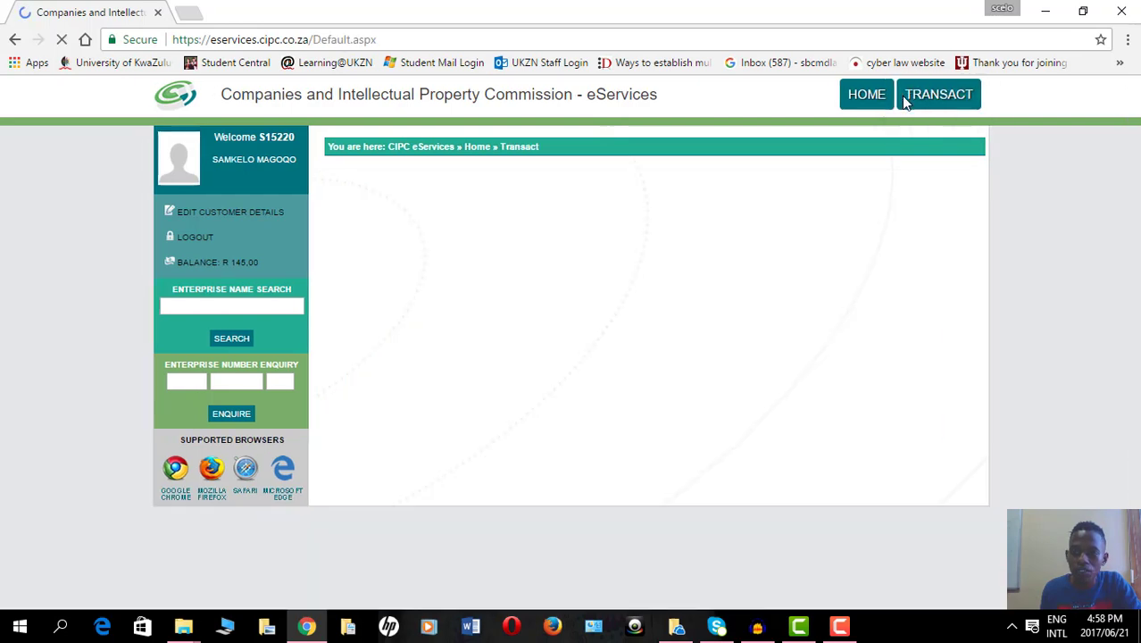
click(939, 93)
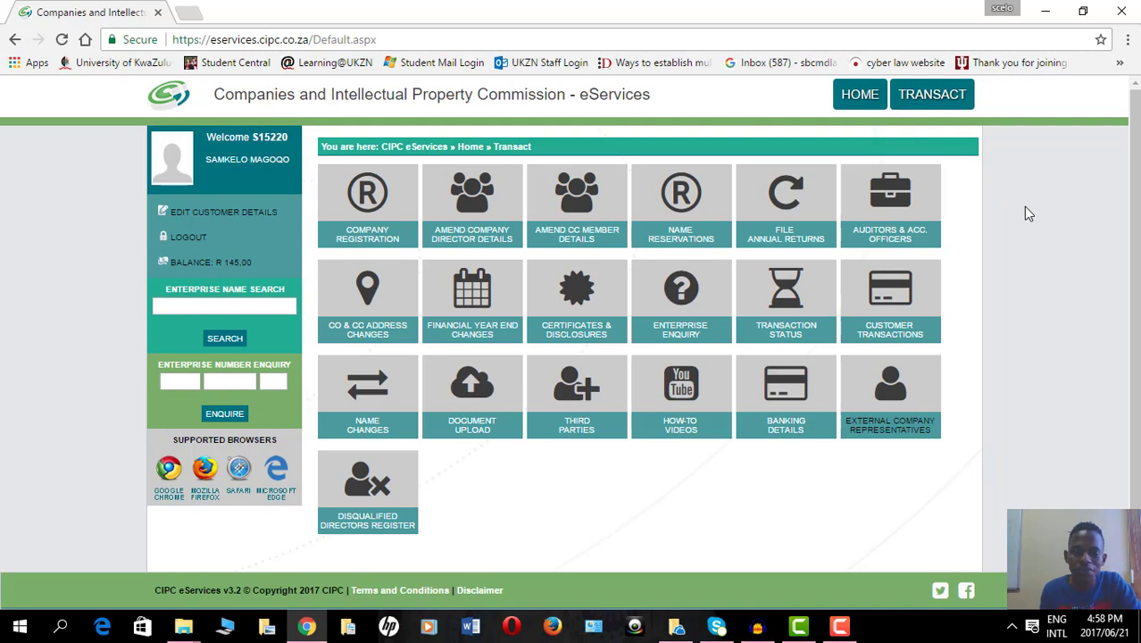
mouse_move(990, 214)
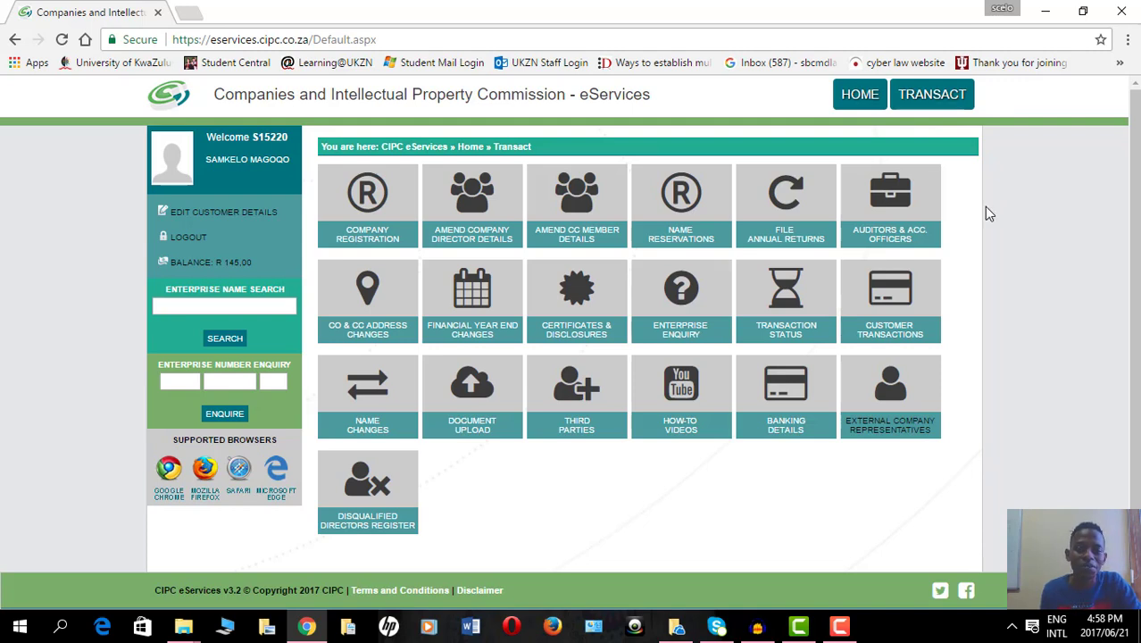
mouse_move(450, 230)
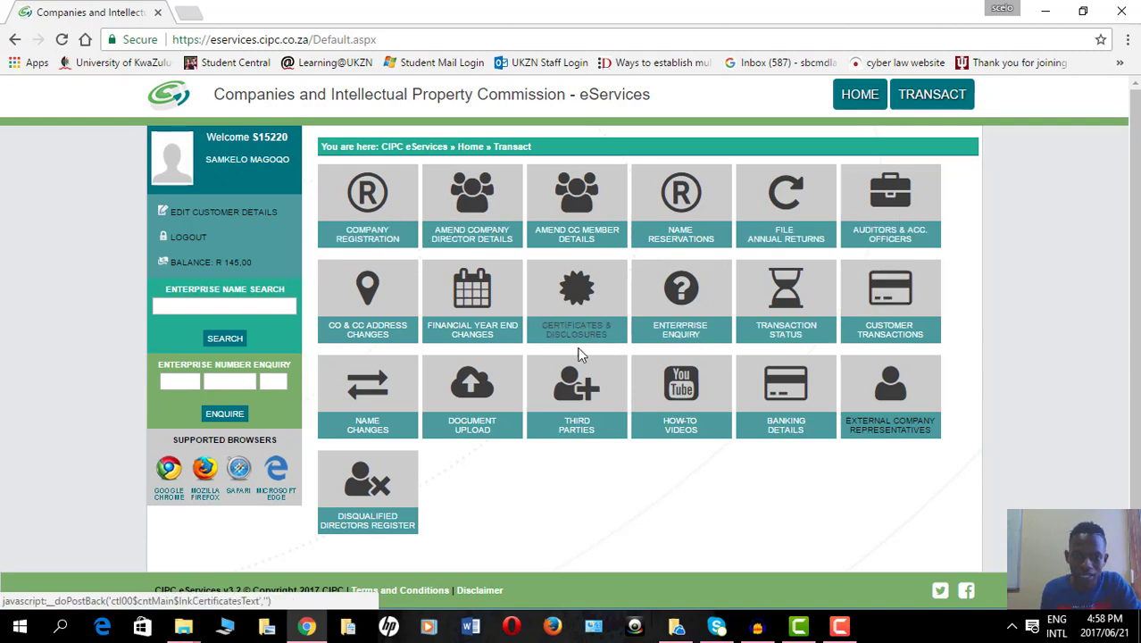
mouse_move(632, 468)
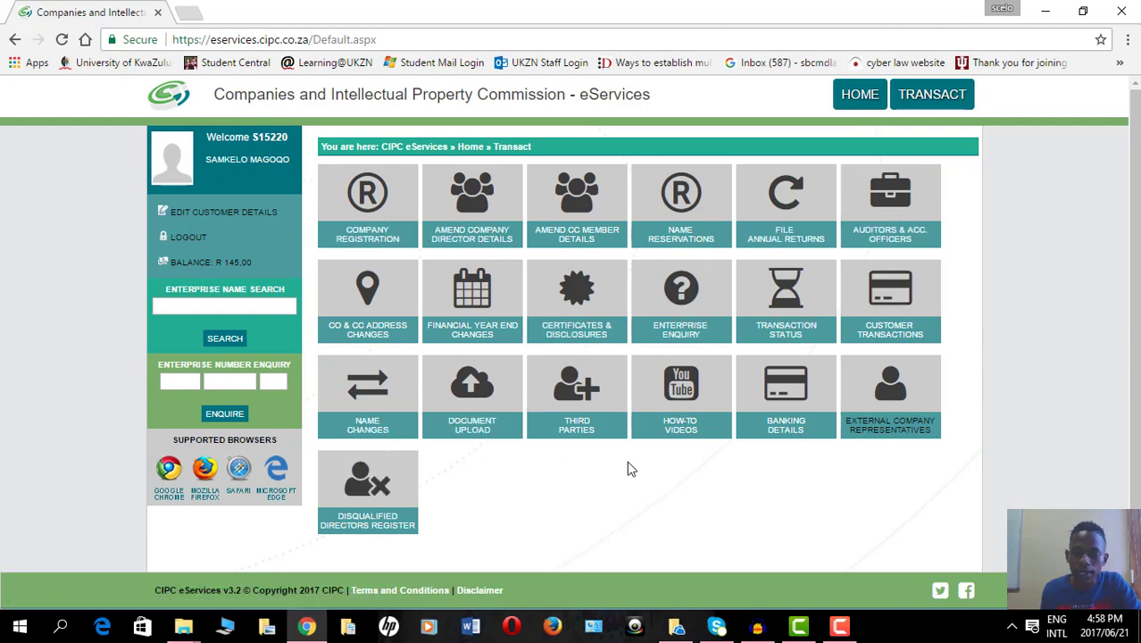
mouse_move(603, 295)
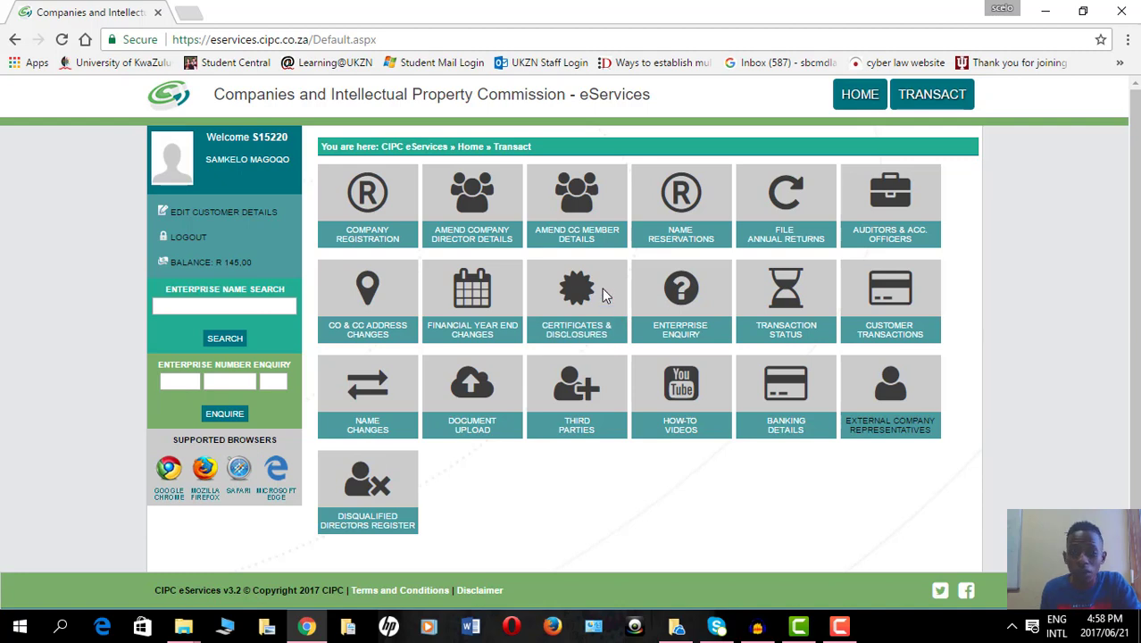
mouse_move(639, 258)
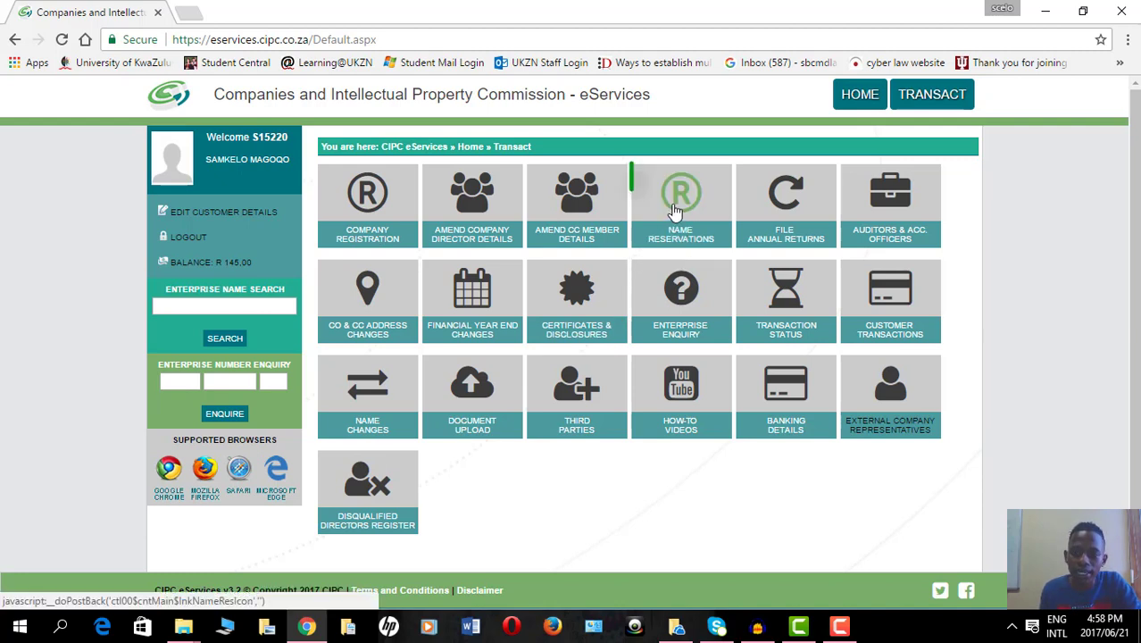
mouse_move(682, 208)
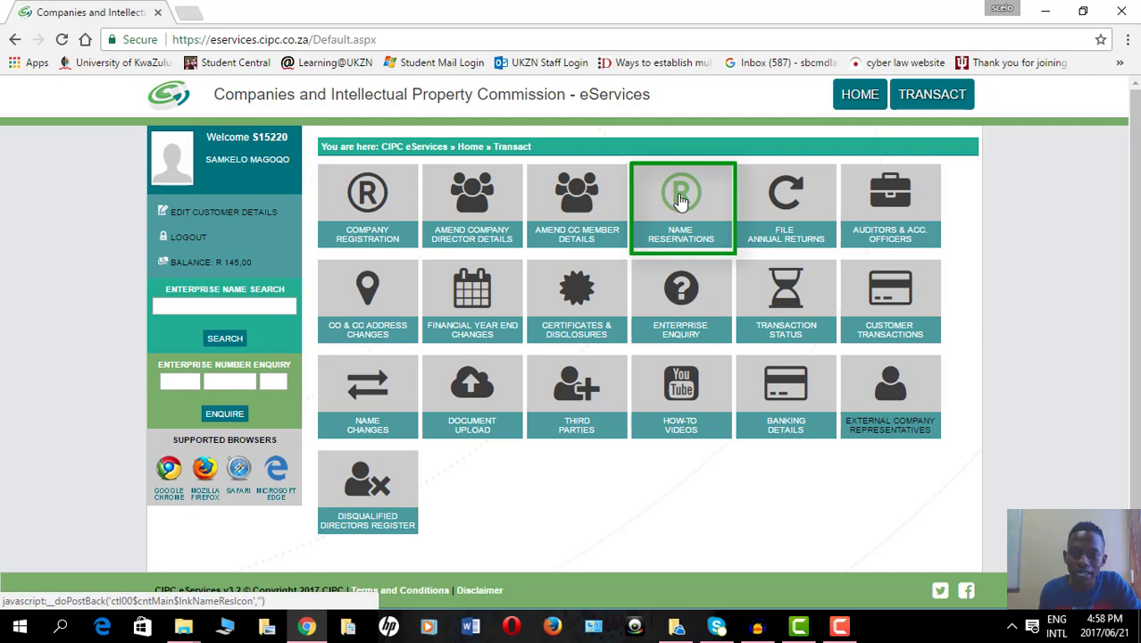
- Reach the Proposed Names form from the Name Reservations services
click(682, 206)
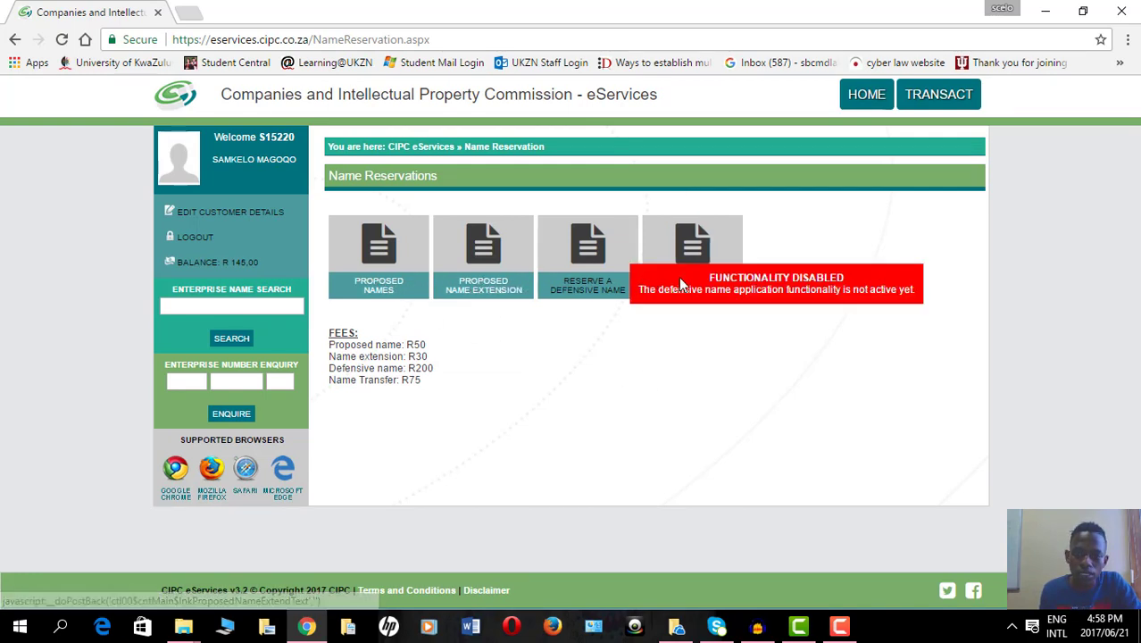
mouse_move(657, 425)
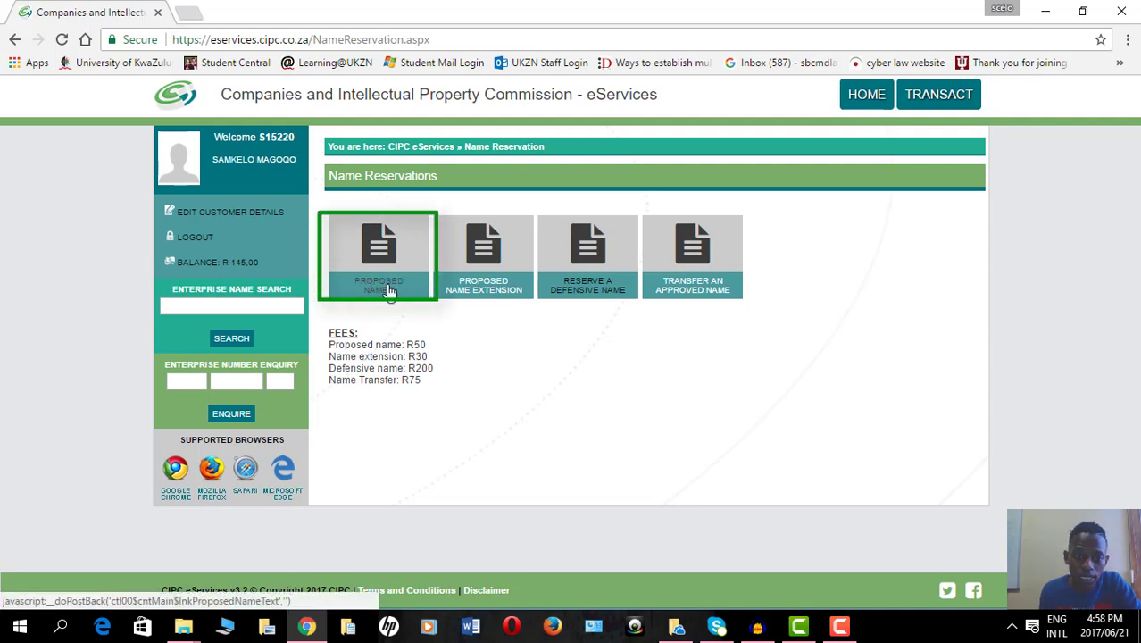
click(378, 257)
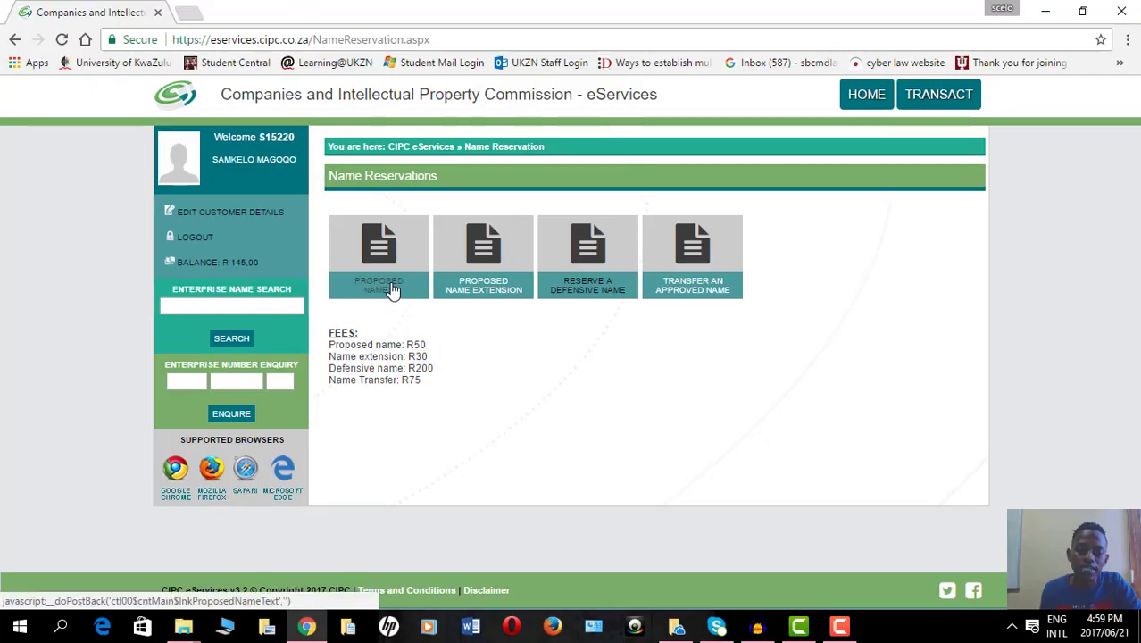
mouse_move(383, 295)
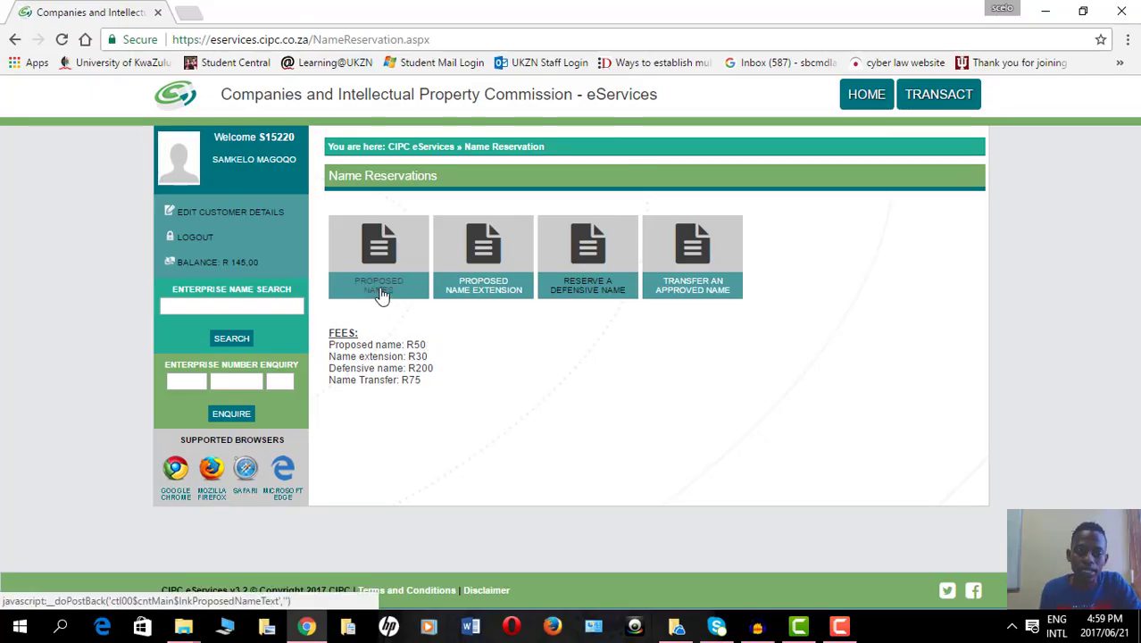
click(379, 258)
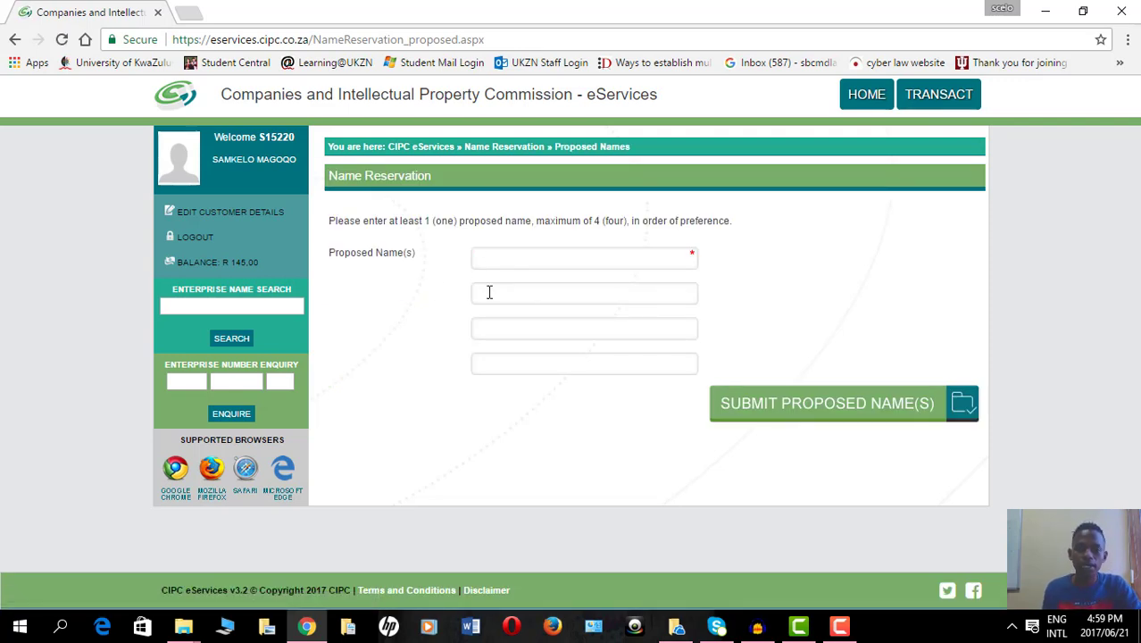
click(583, 257)
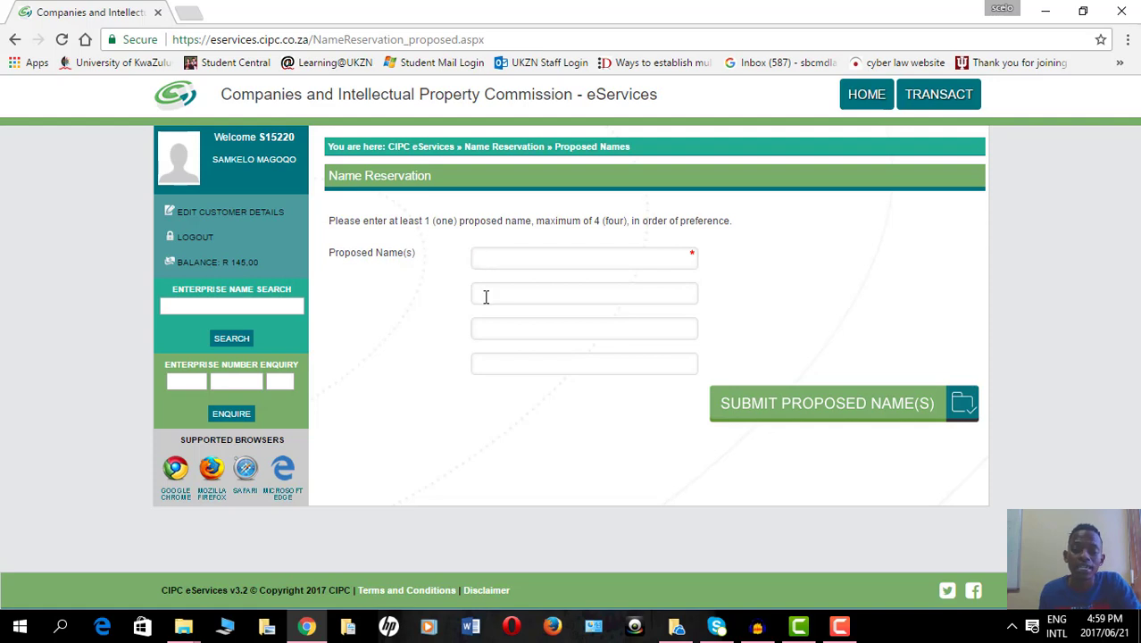
click(584, 257)
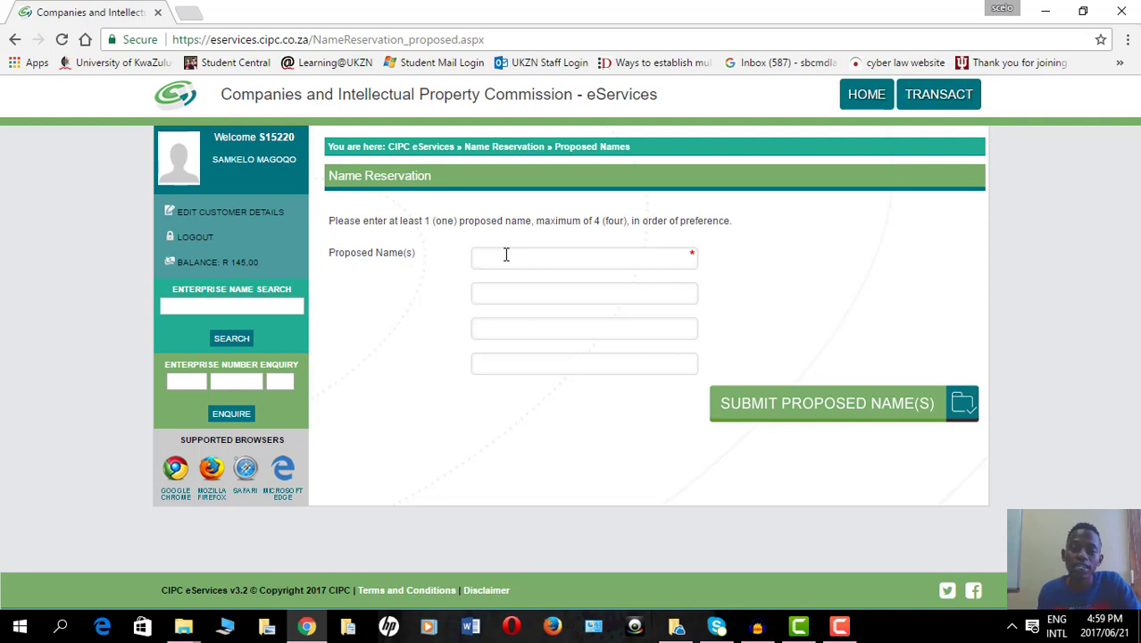
click(586, 257)
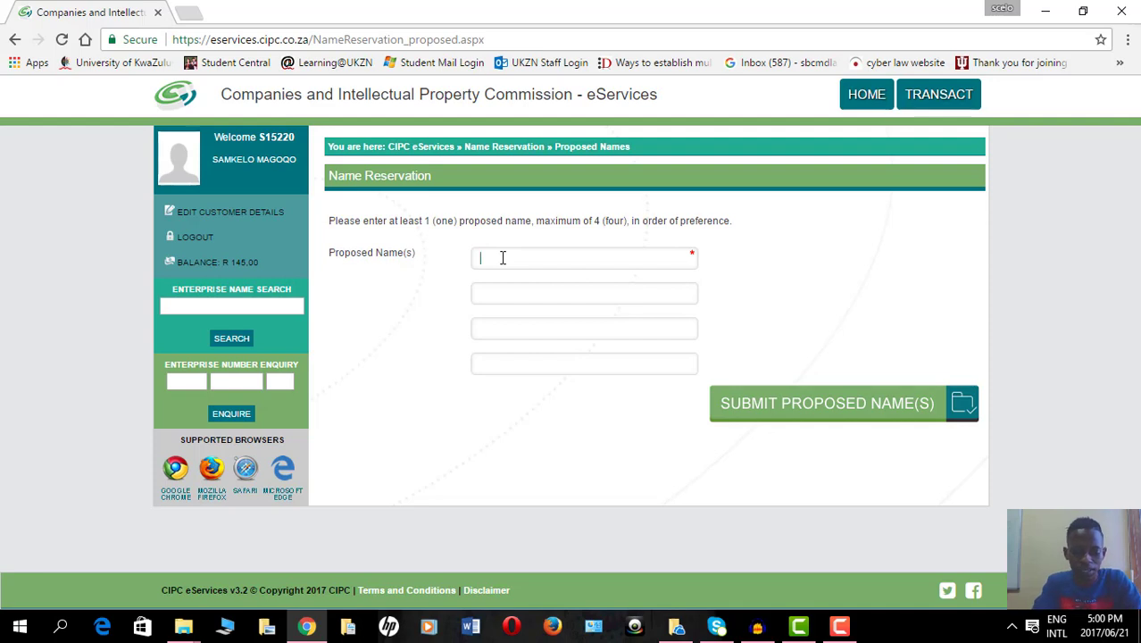
- Enter 'Lokshin Online Learning Academy' as the first proposed name
text(L)
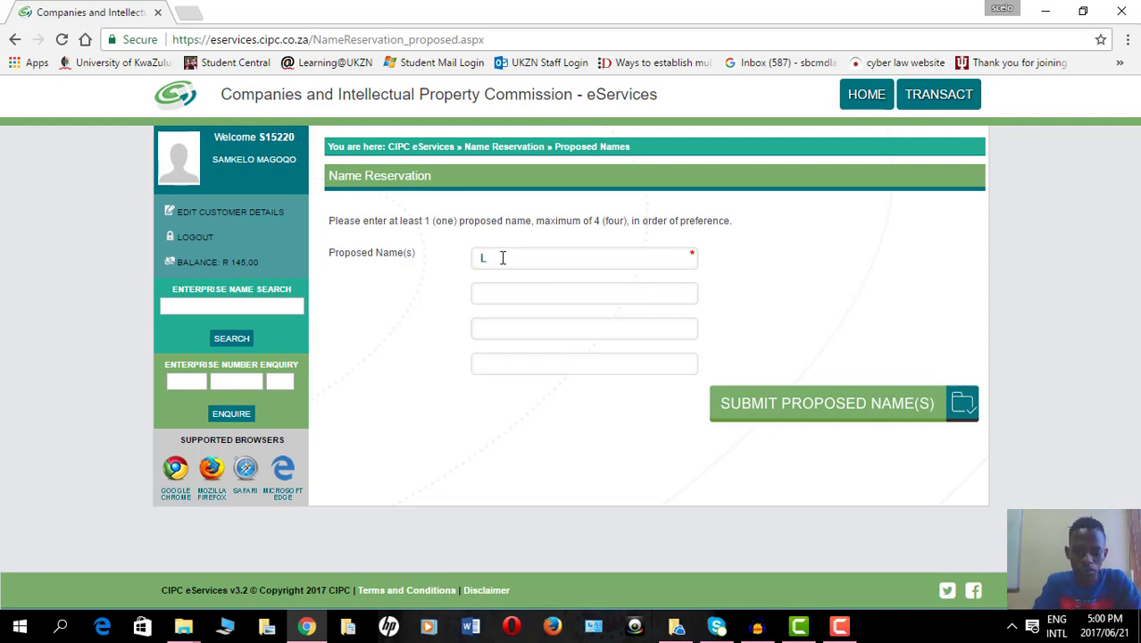
text(okshin)
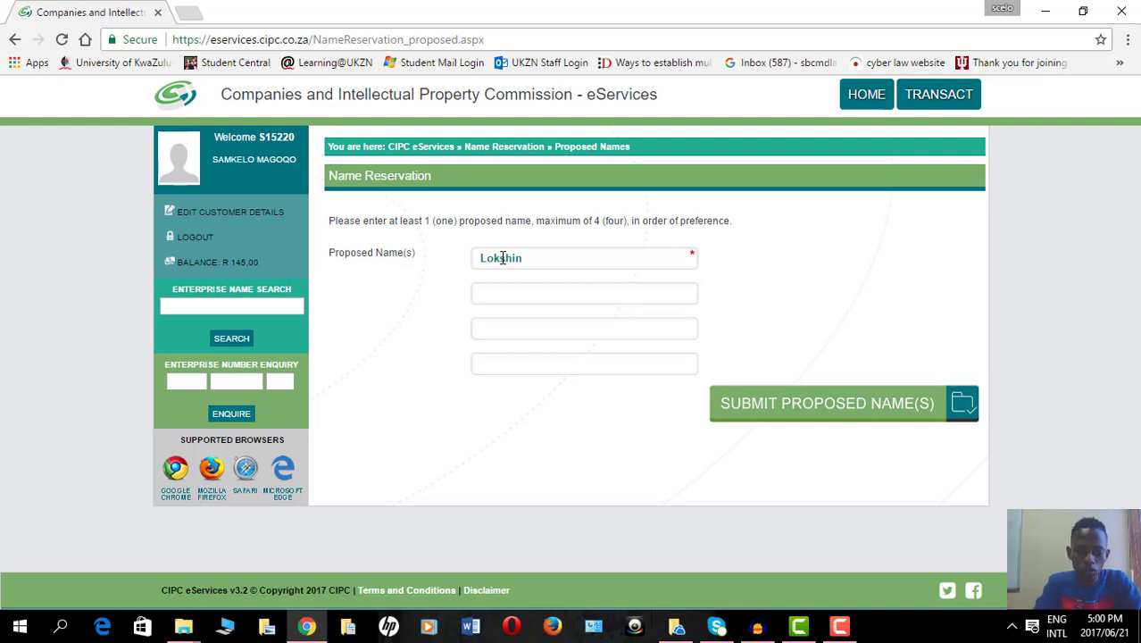
text(Online Lea)
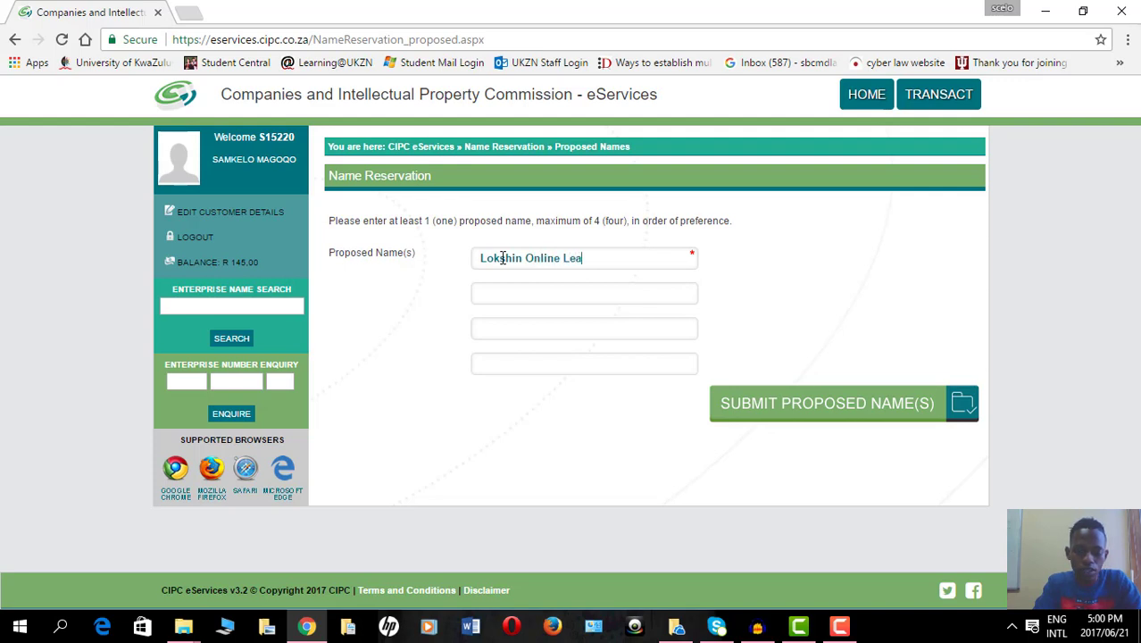
text(rning A)
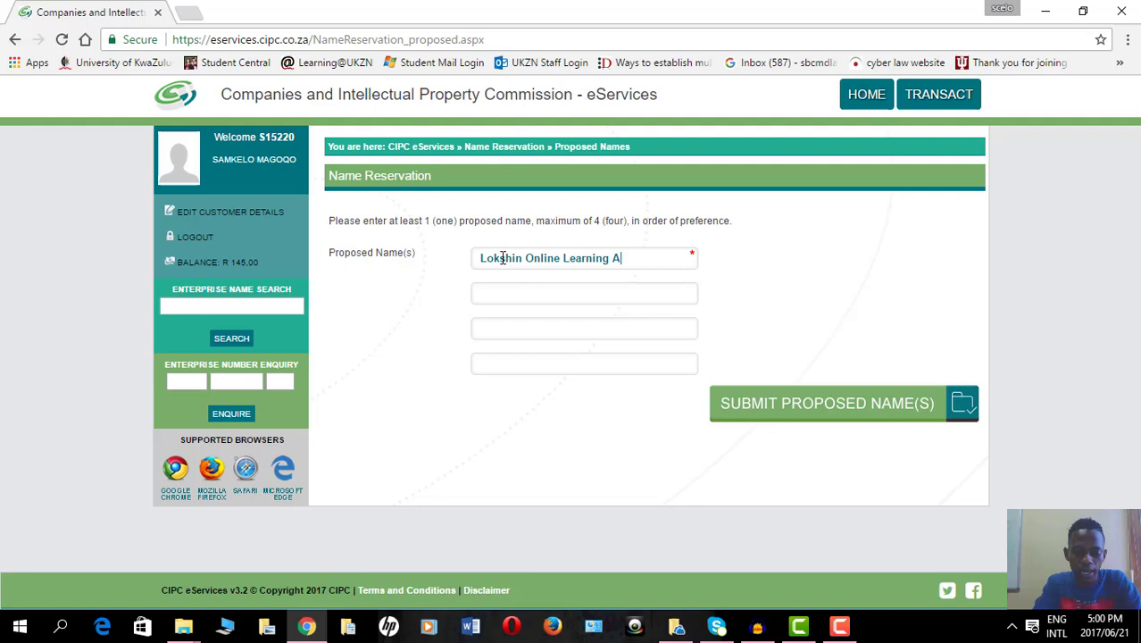
text(cademy)
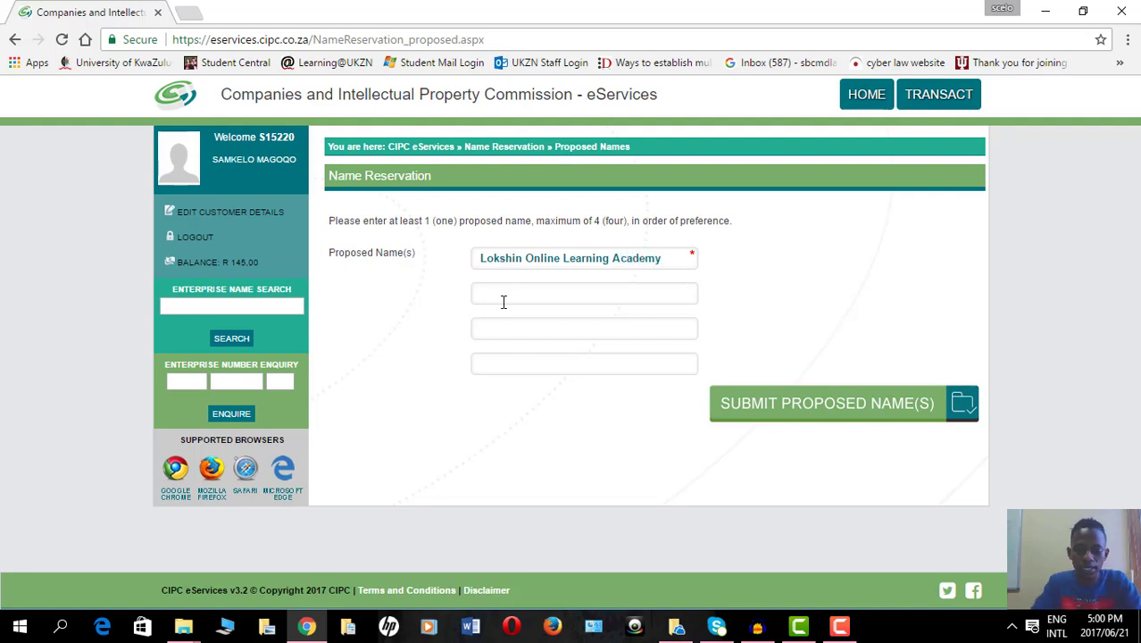
- Enter 'Lokshin Online Learning Academy LOLA' as the second proposed name
text(Lokshin)
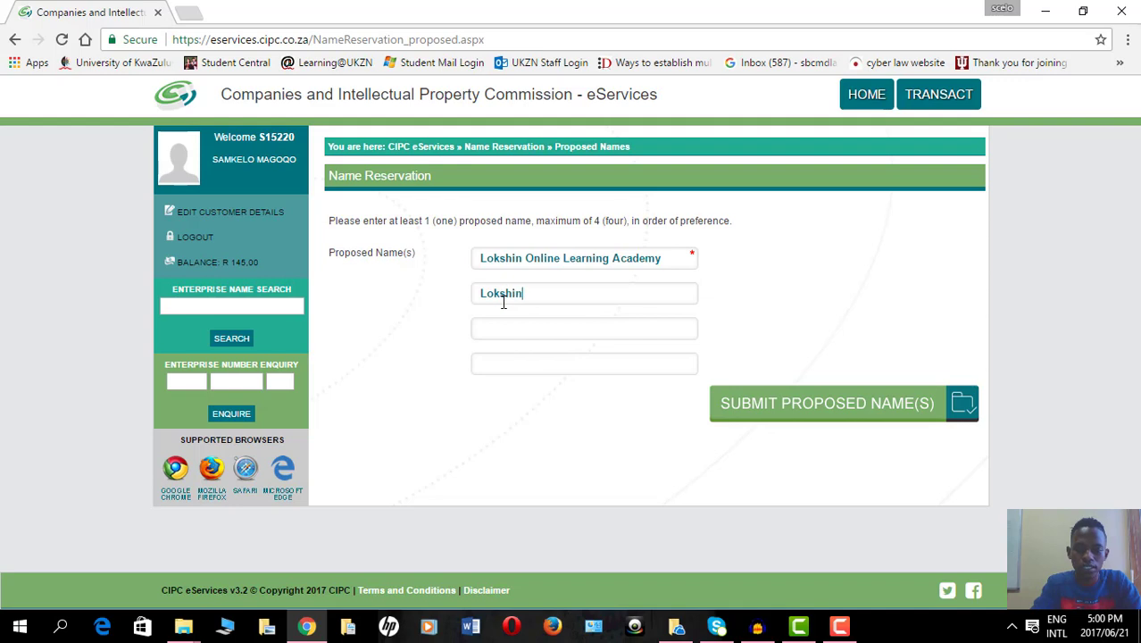
text(Online)
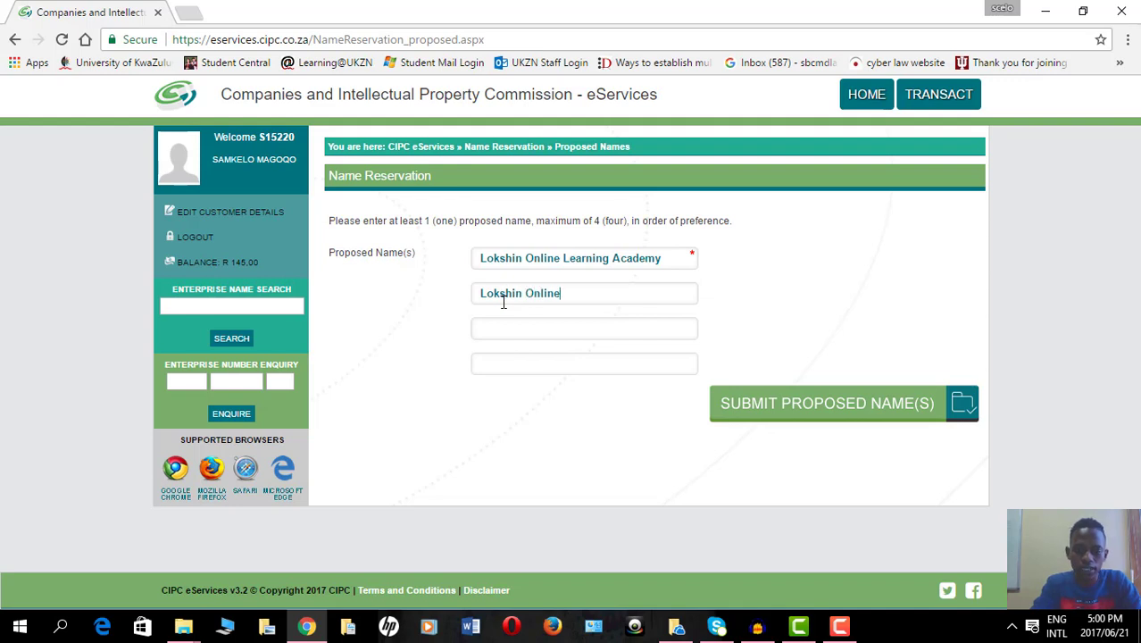
text(Learning Acad)
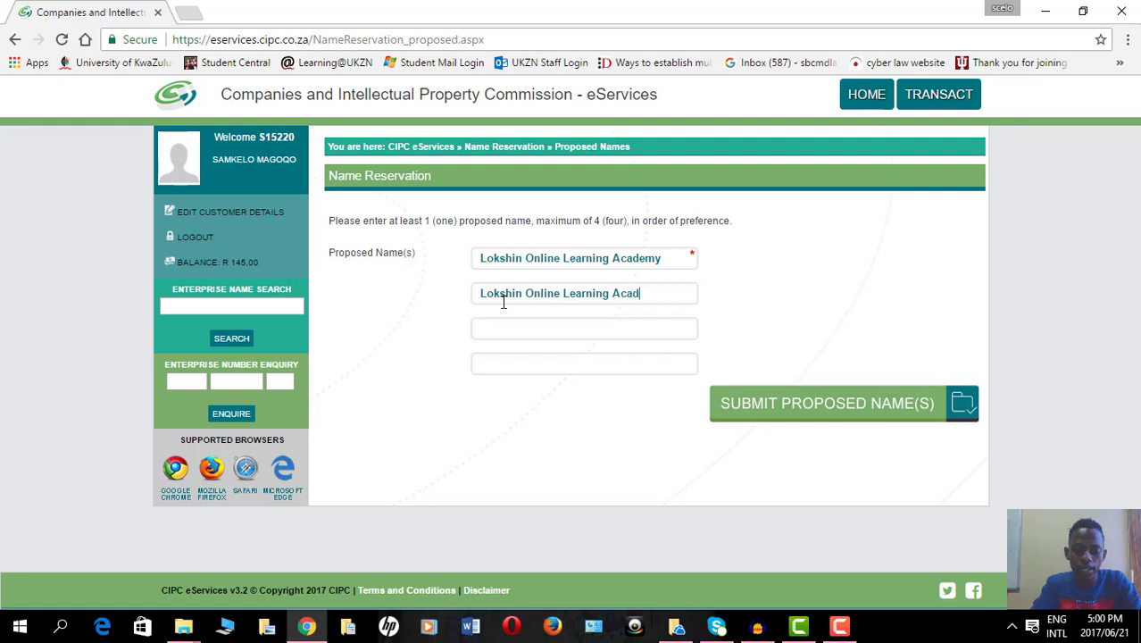
text(emy  L)
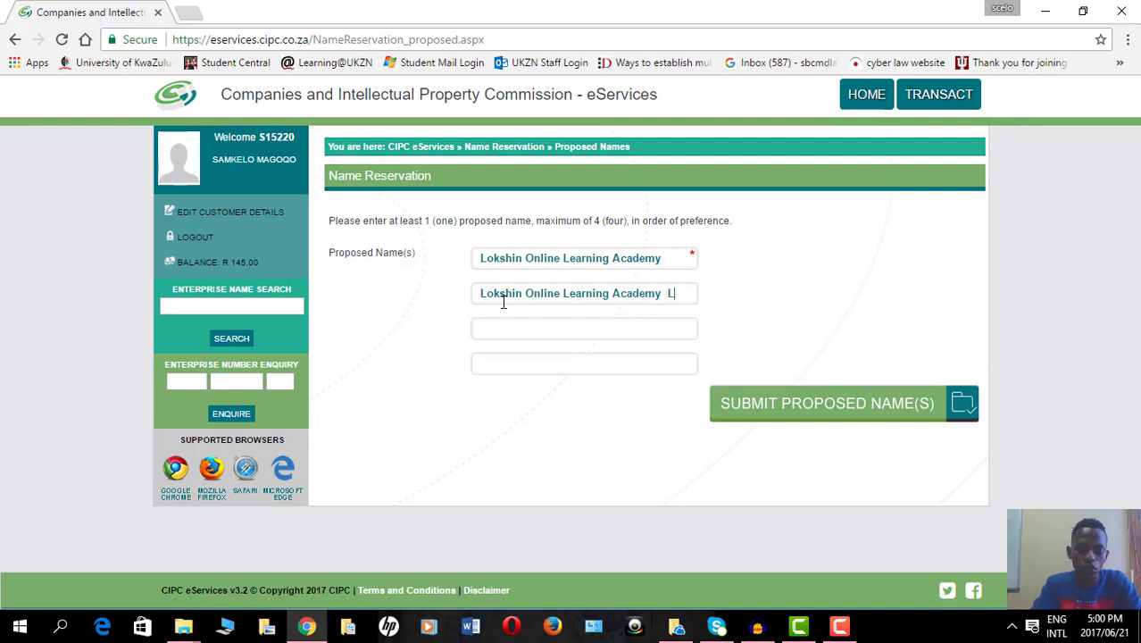
text(OLA)
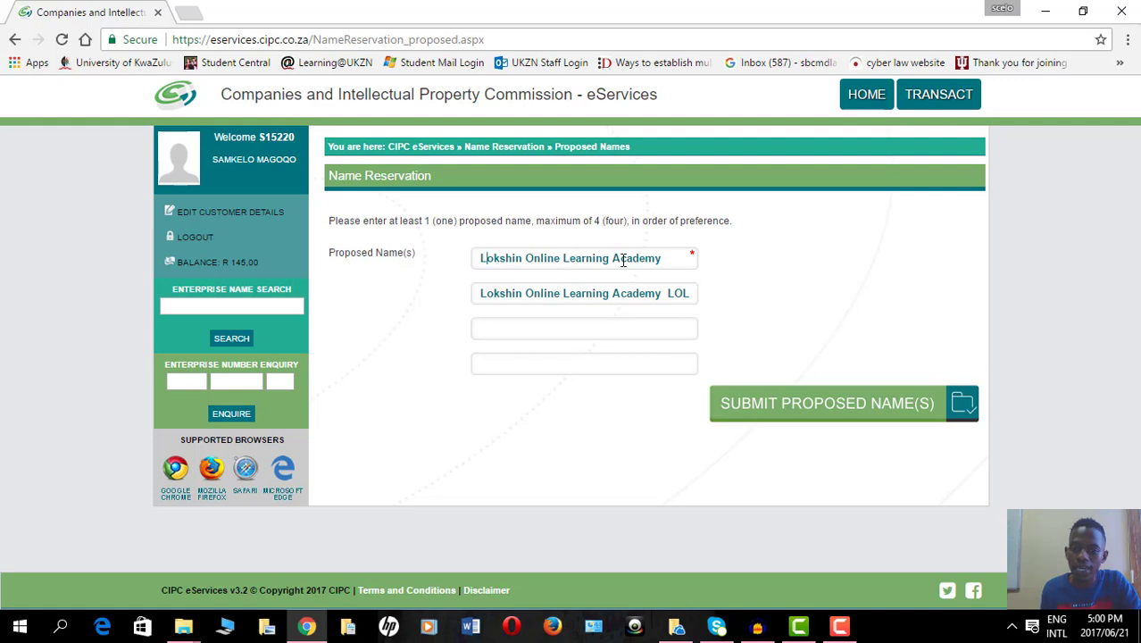
mouse_move(575, 282)
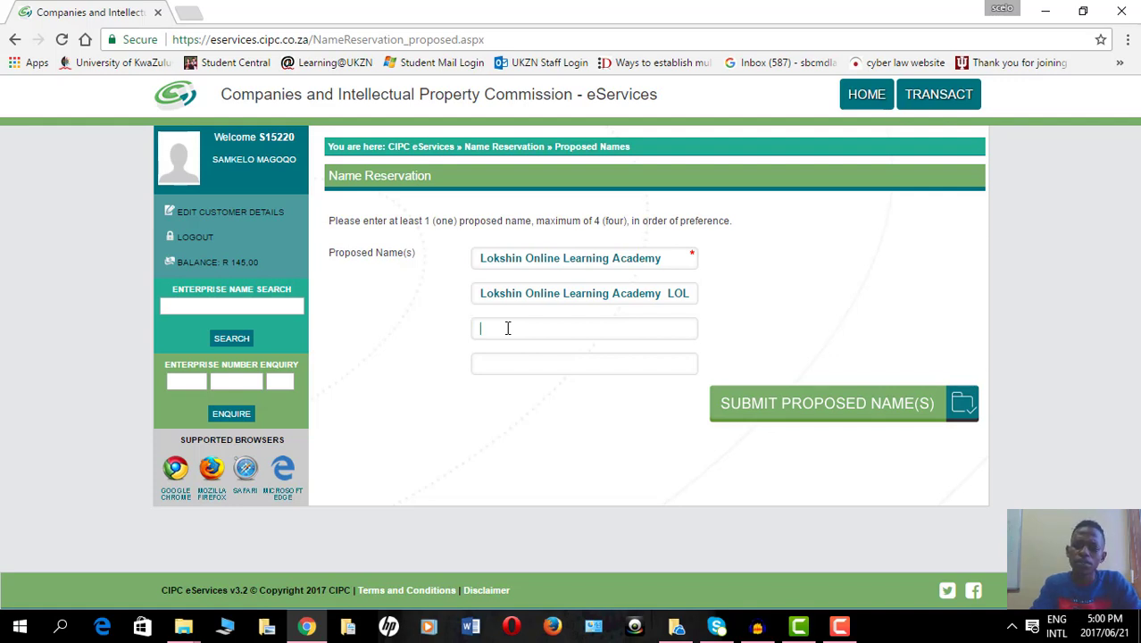
- Enter 'Loxion Online Learning Academy LOLA' as the third proposed name, fixing mistyped letters
text(L)
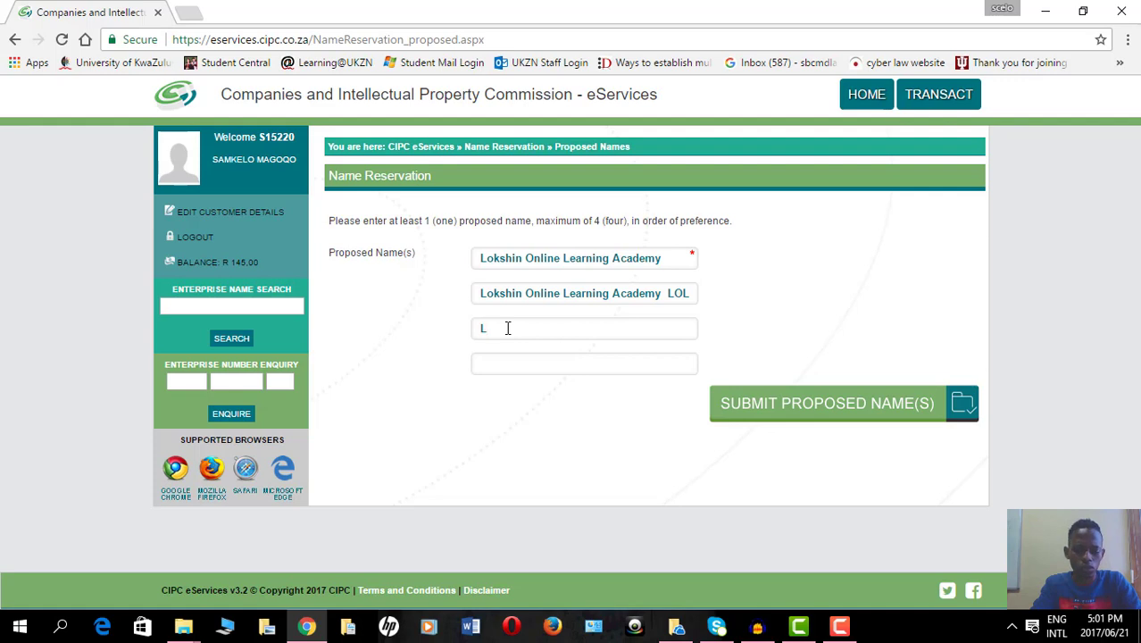
text(okshin)
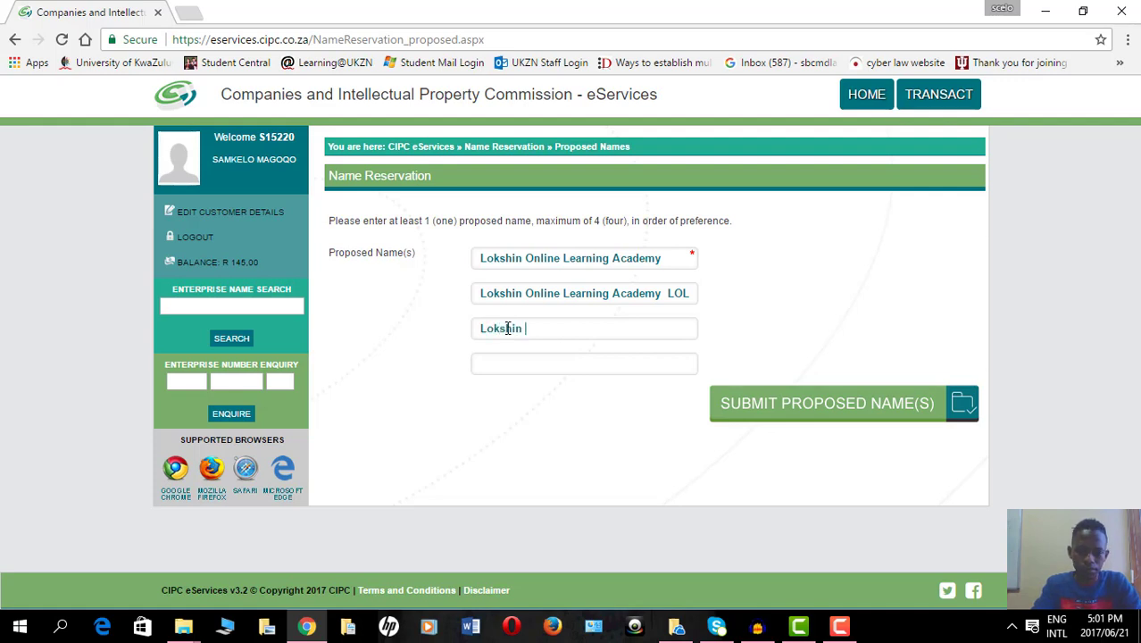
key(BackSpace)
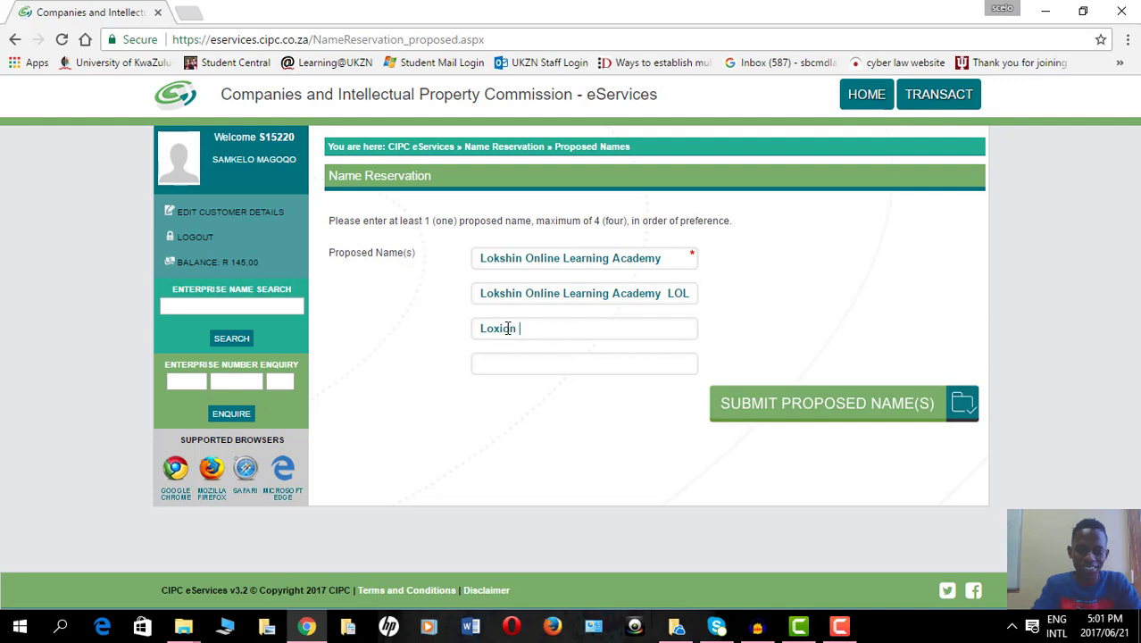
text(Online Leanrin)
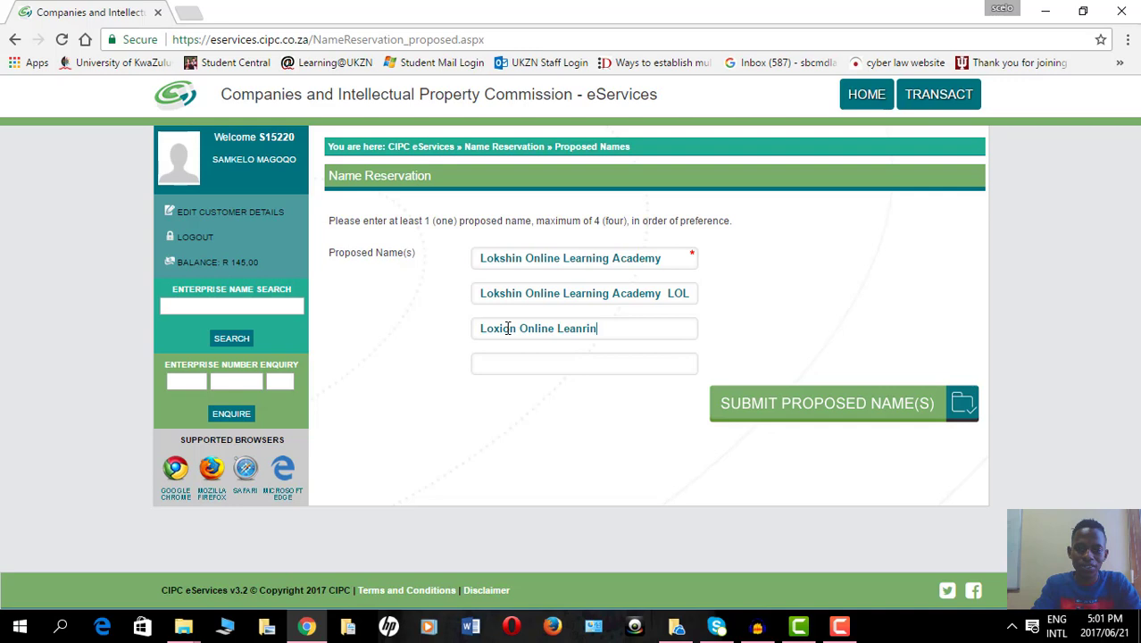
key(Backspace)
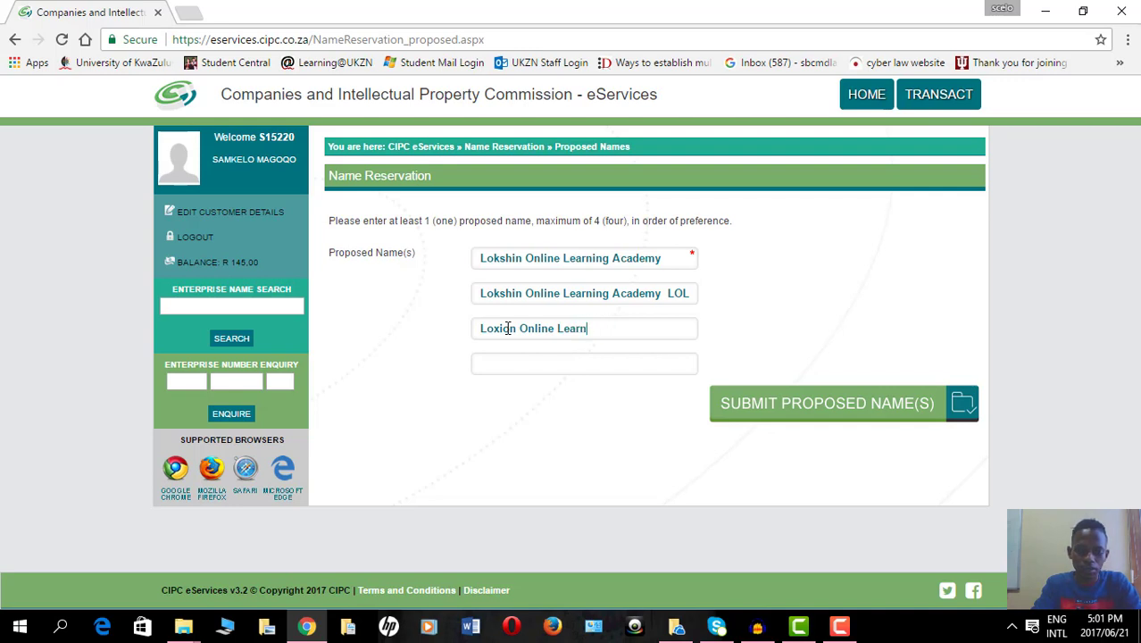
text(ing Ac)
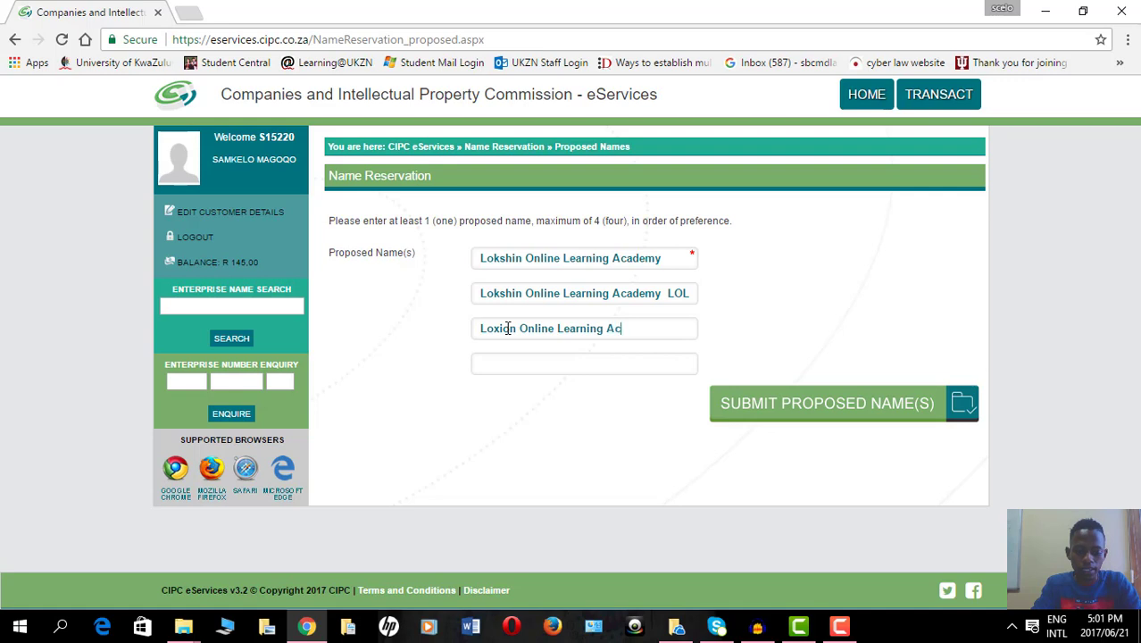
text(demy)
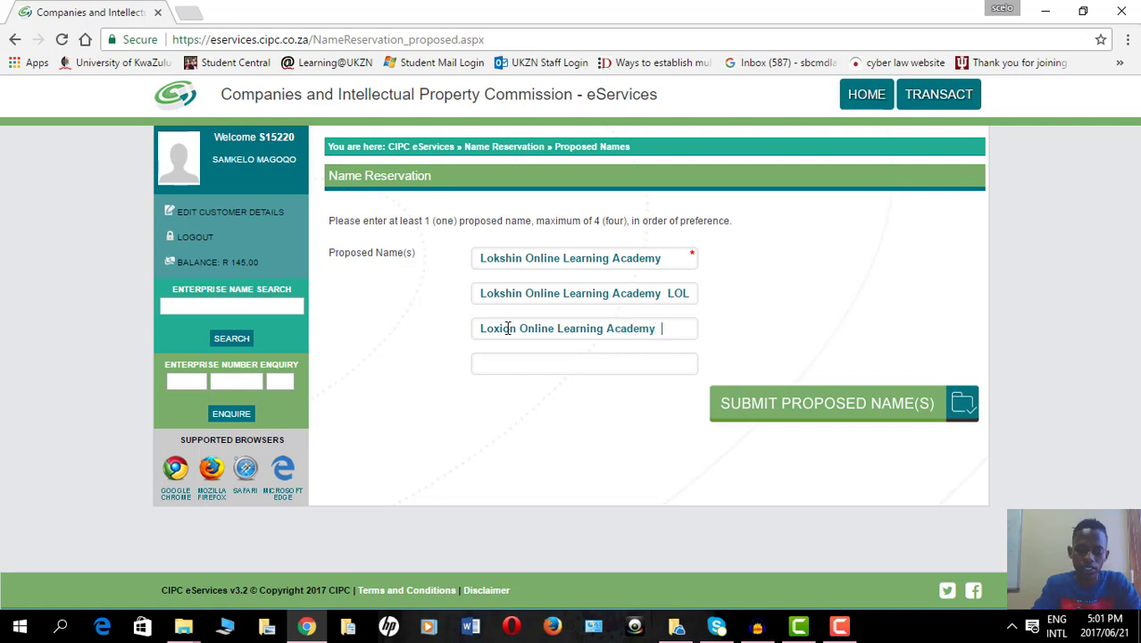
text(LOLA)
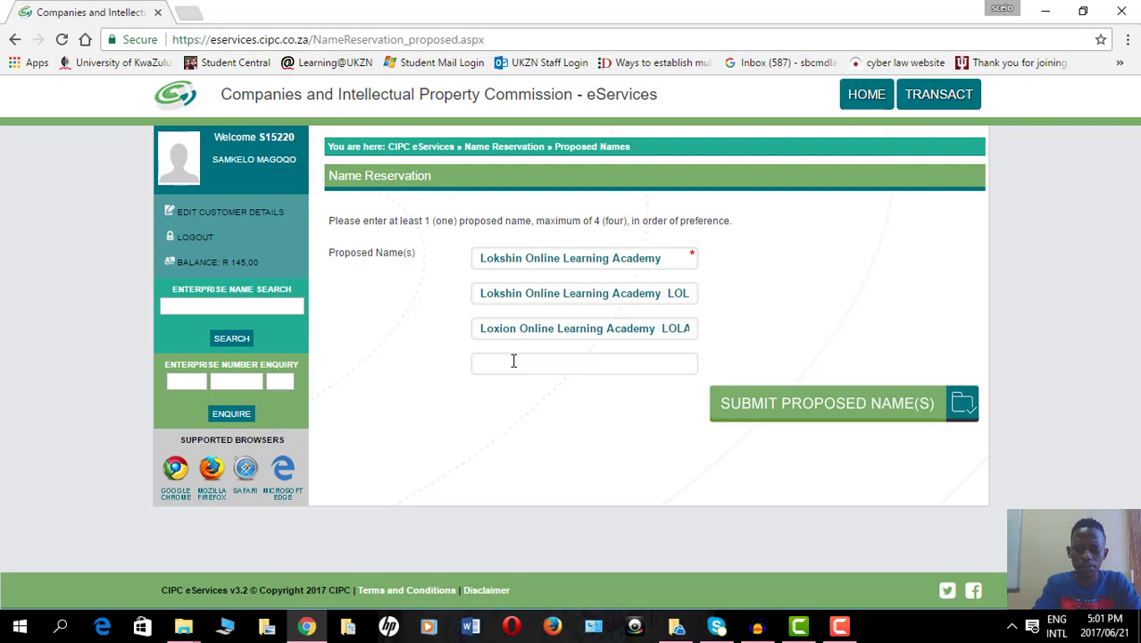
- Start a fourth proposed name with 'Lokshin Online Learning'
text(Lokshin)
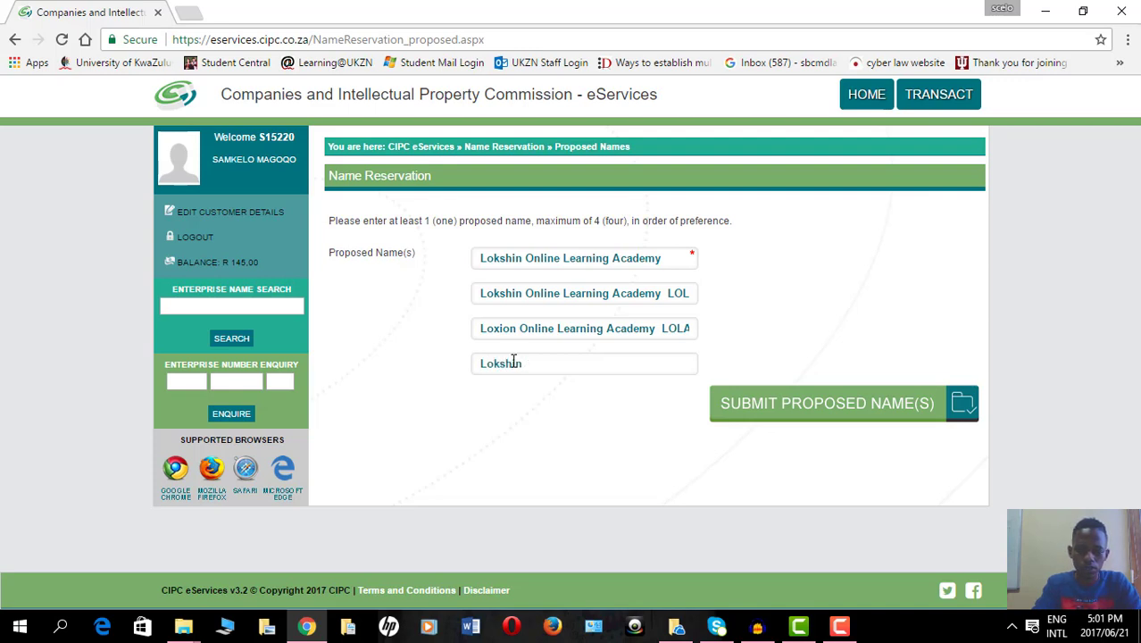
text(Online)
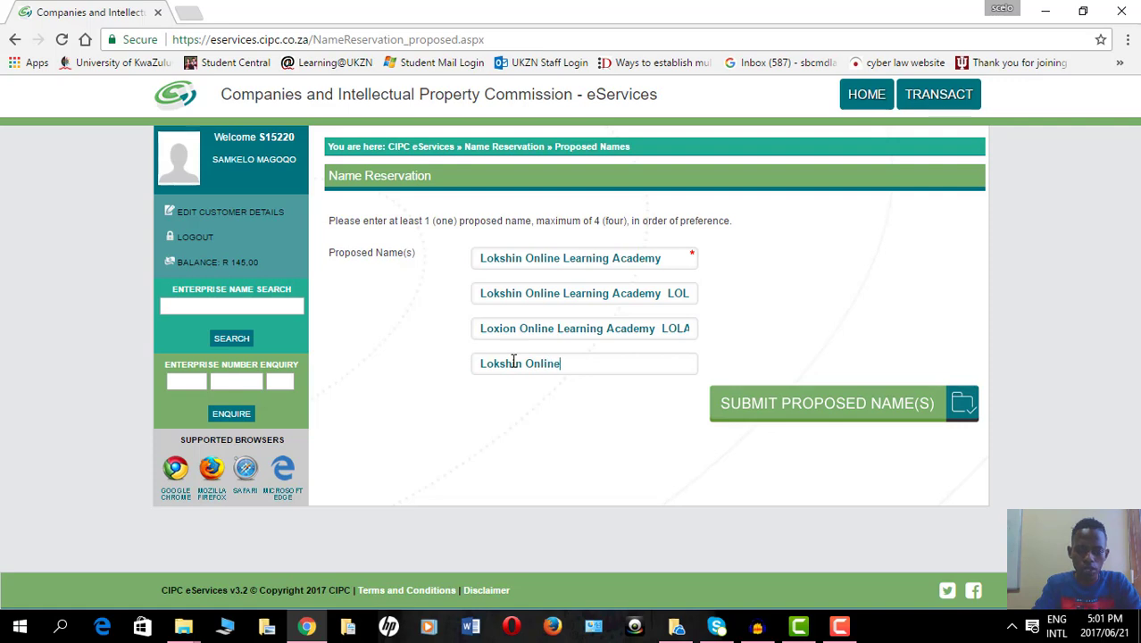
text(Lea)
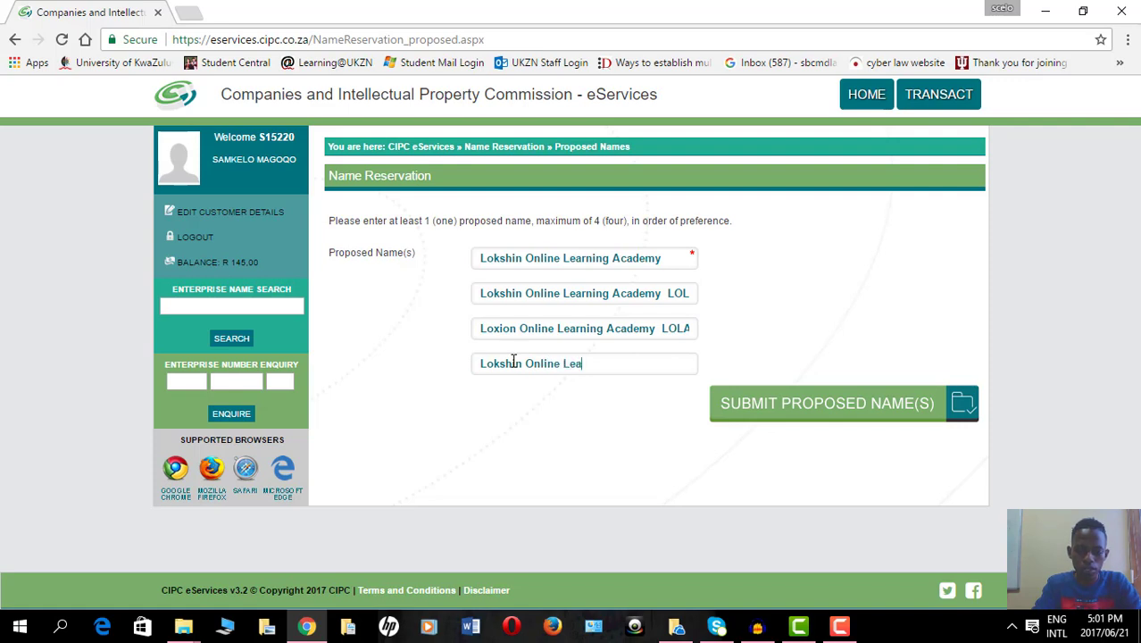
text(rning)
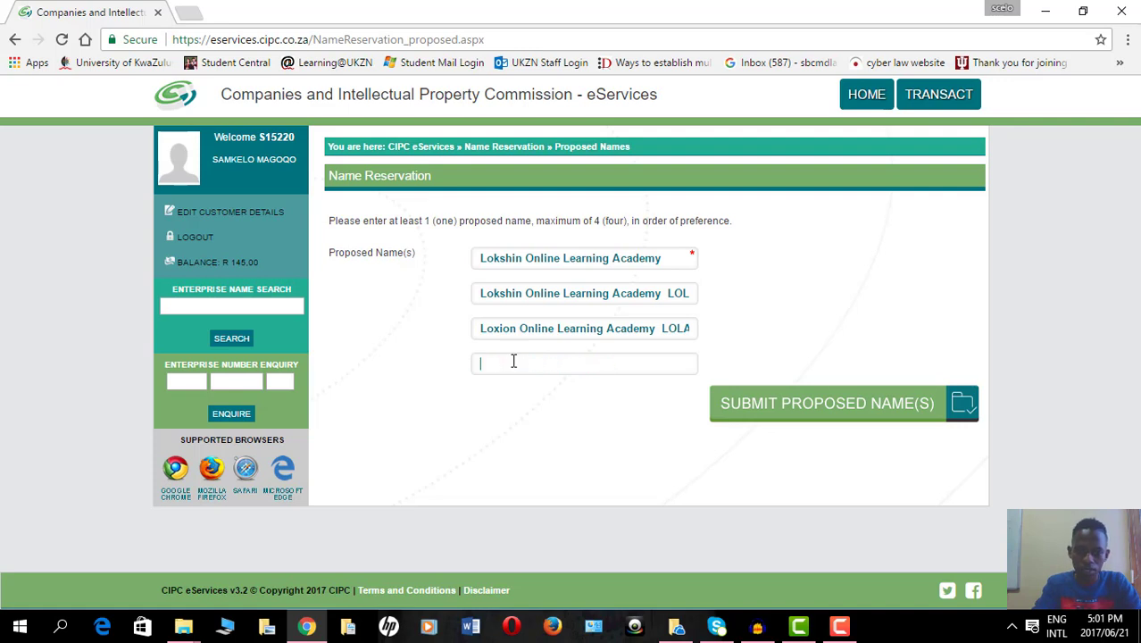
mouse_move(455, 387)
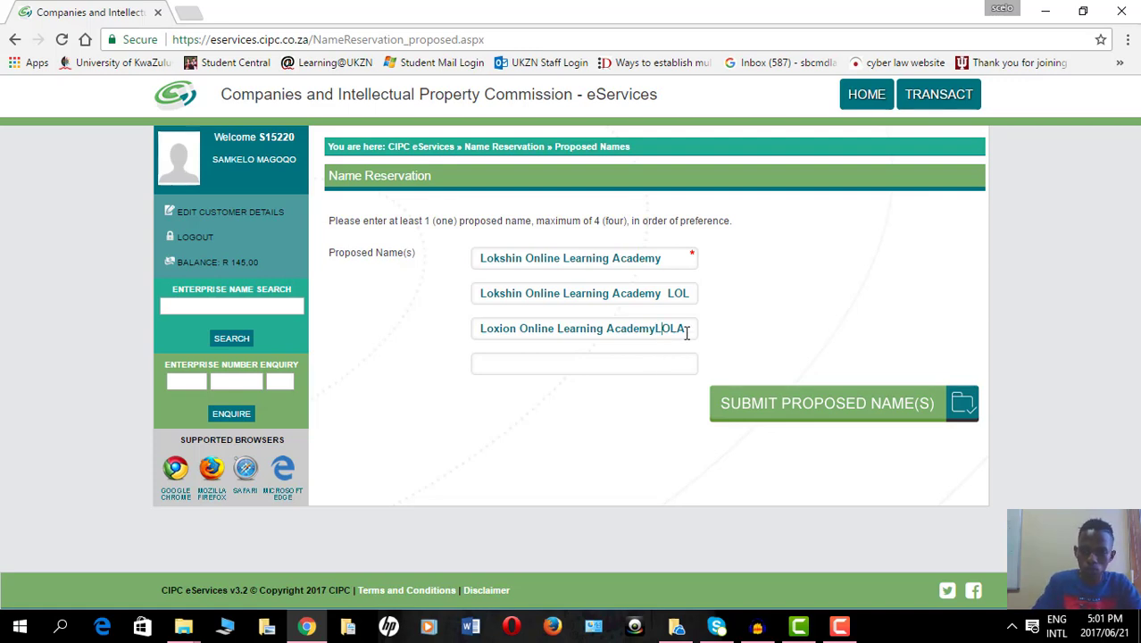
- Trim the suffixes so the names end in 'Academy'
key(Backspace)
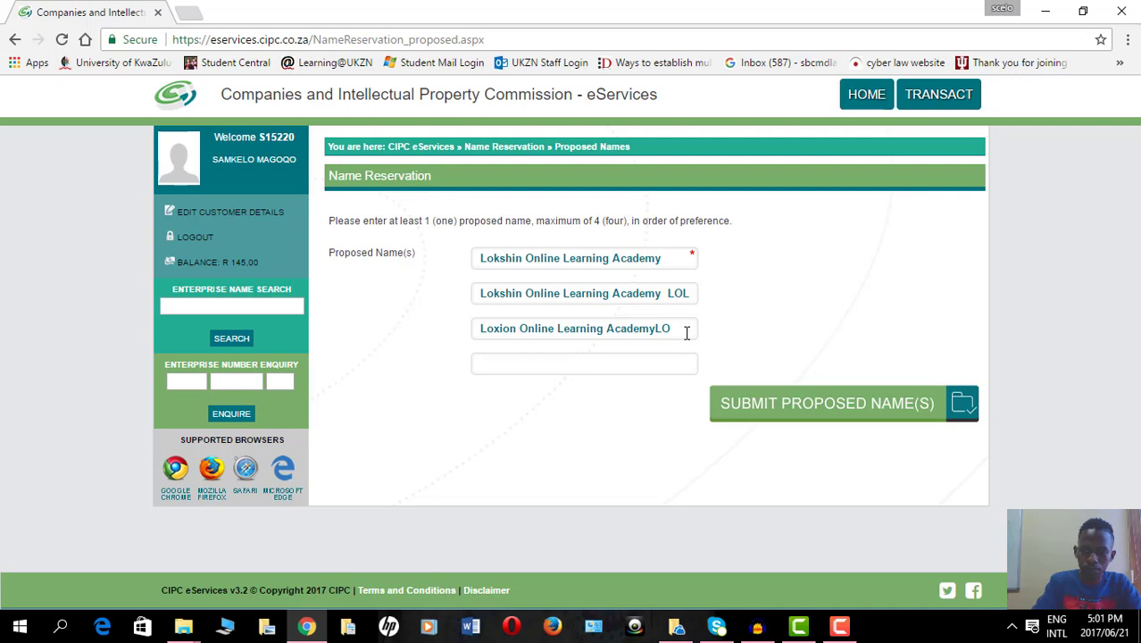
key(Backspace)
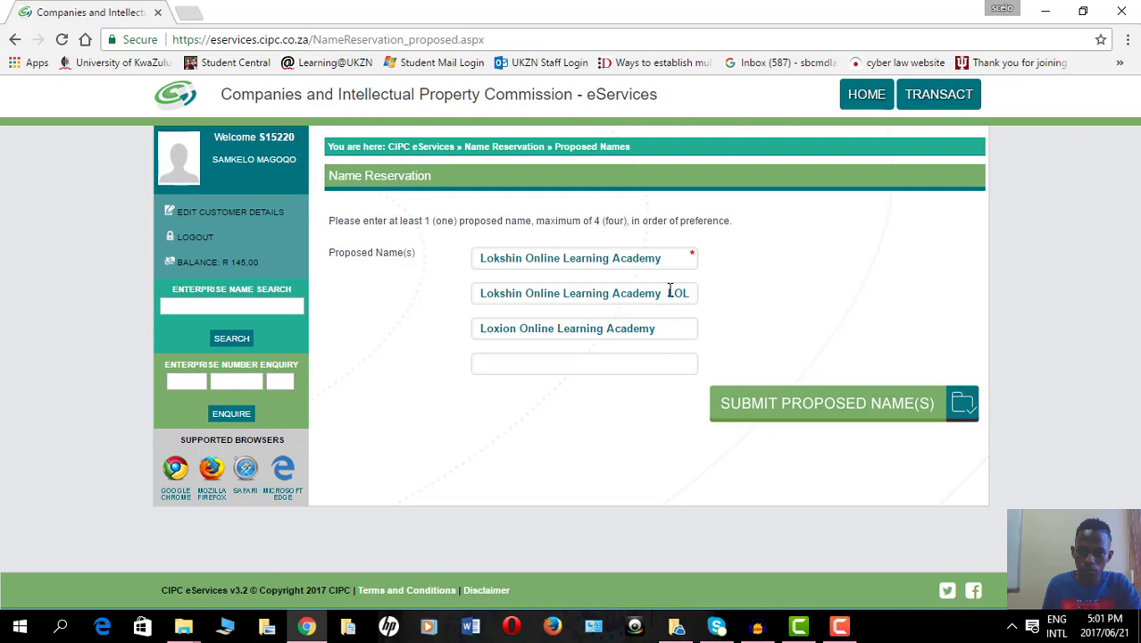
text(A)
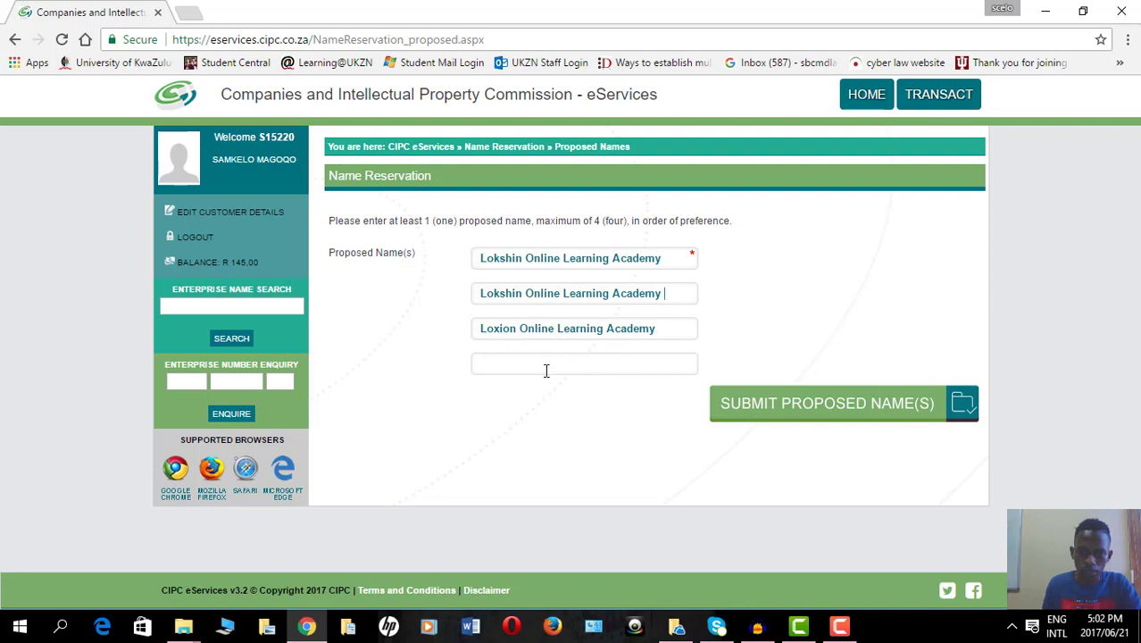
mouse_move(560, 276)
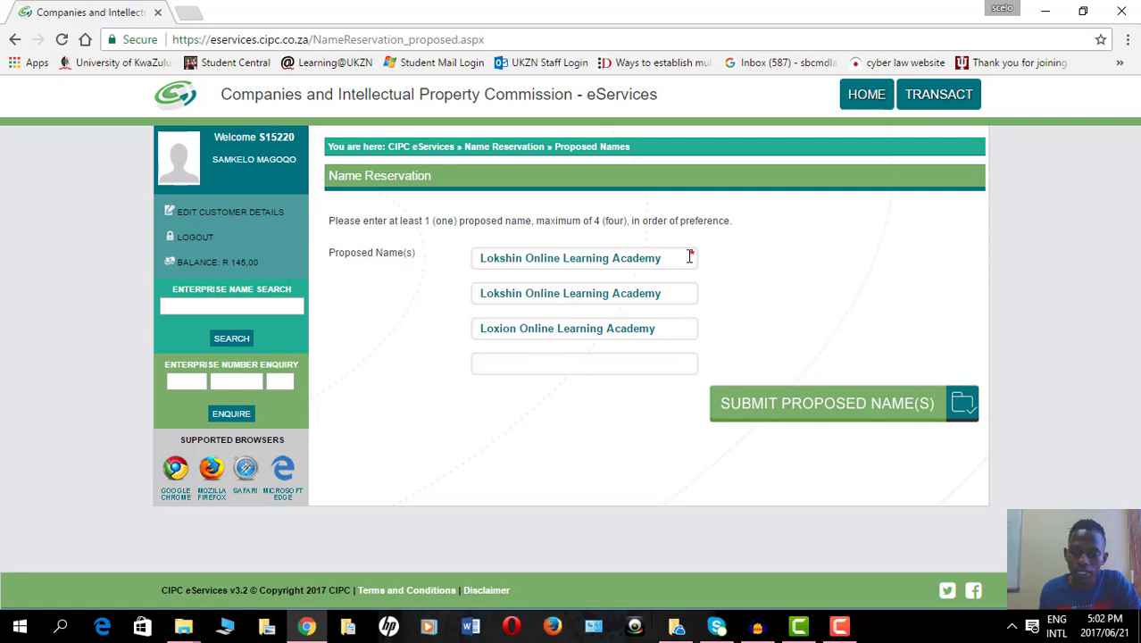
- Clear the second and third names and make 'Loxion Online Learning Academy' the second
click(584, 365)
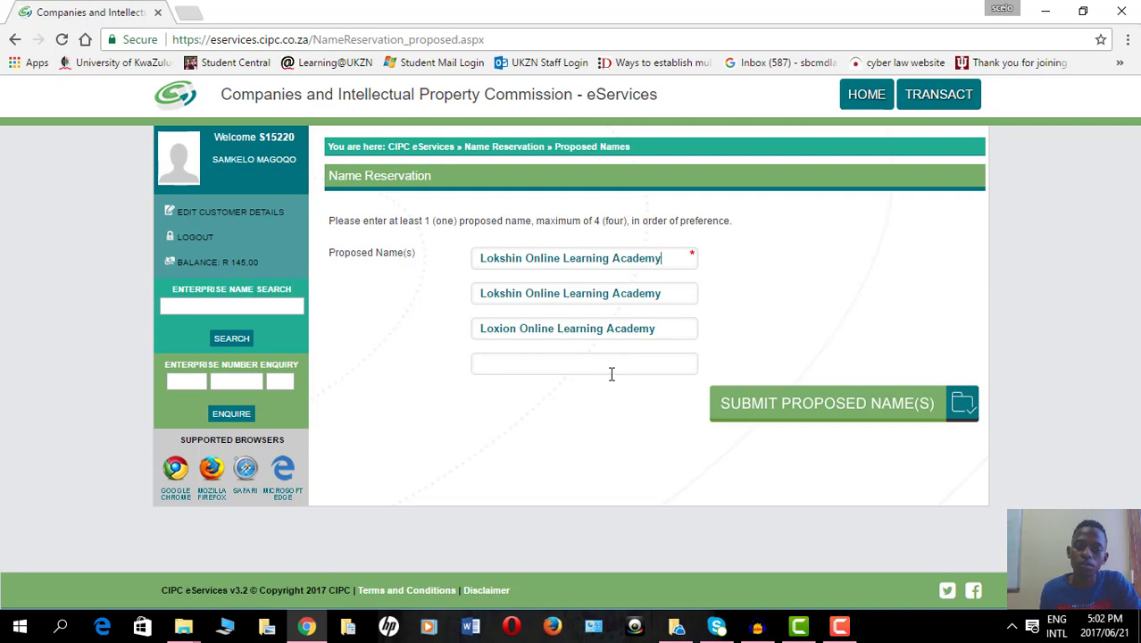
click(586, 362)
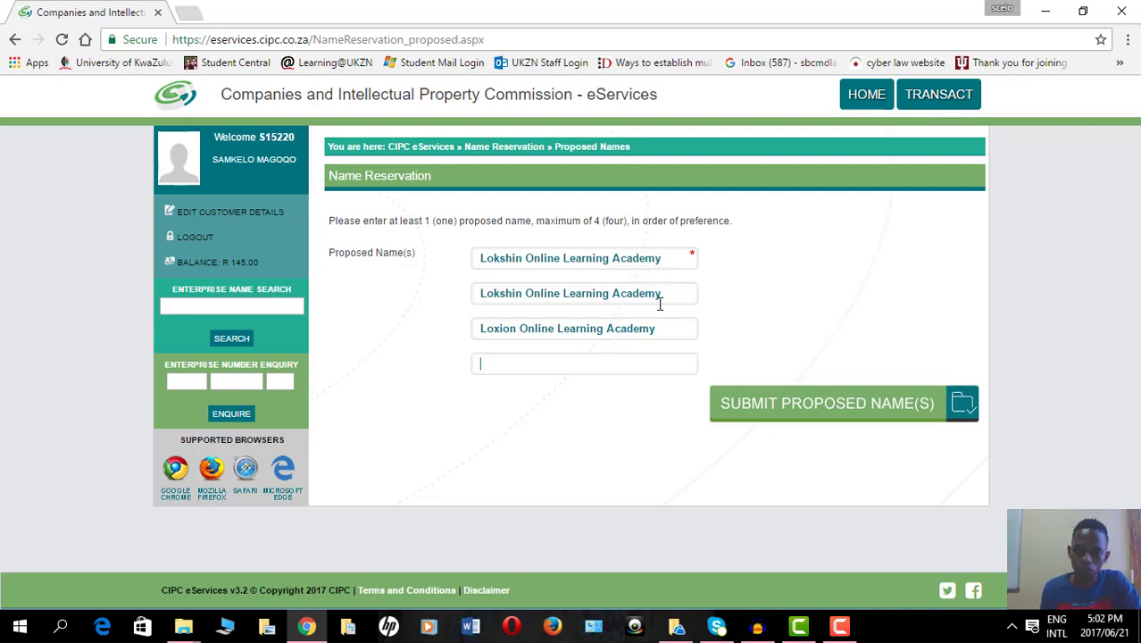
key(backspace)
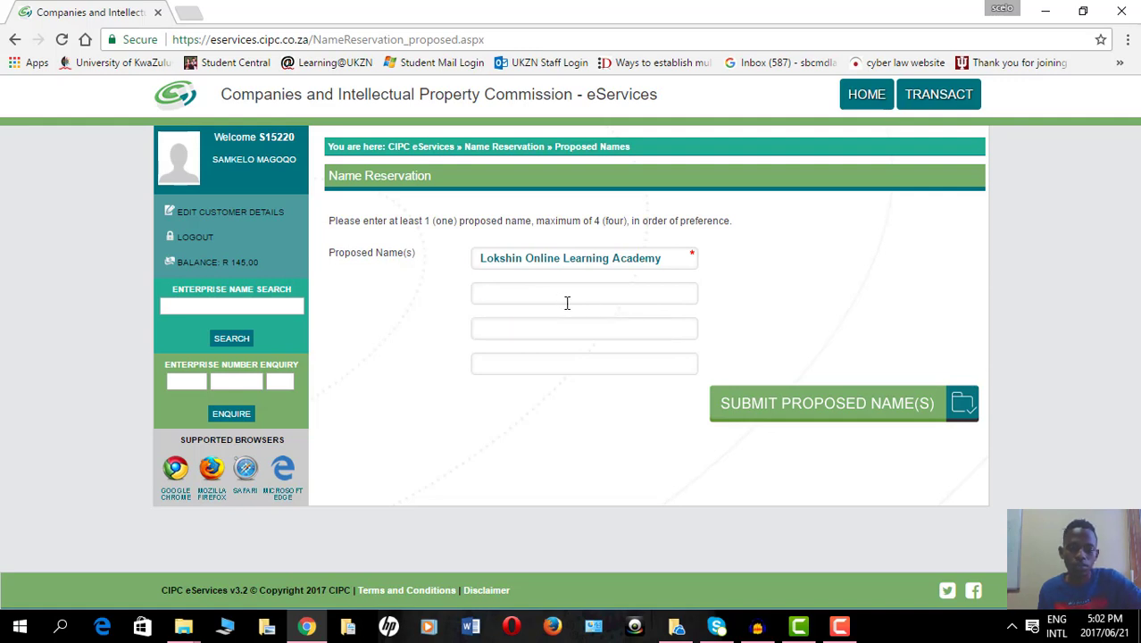
text(Loxion Online Learning Academy)
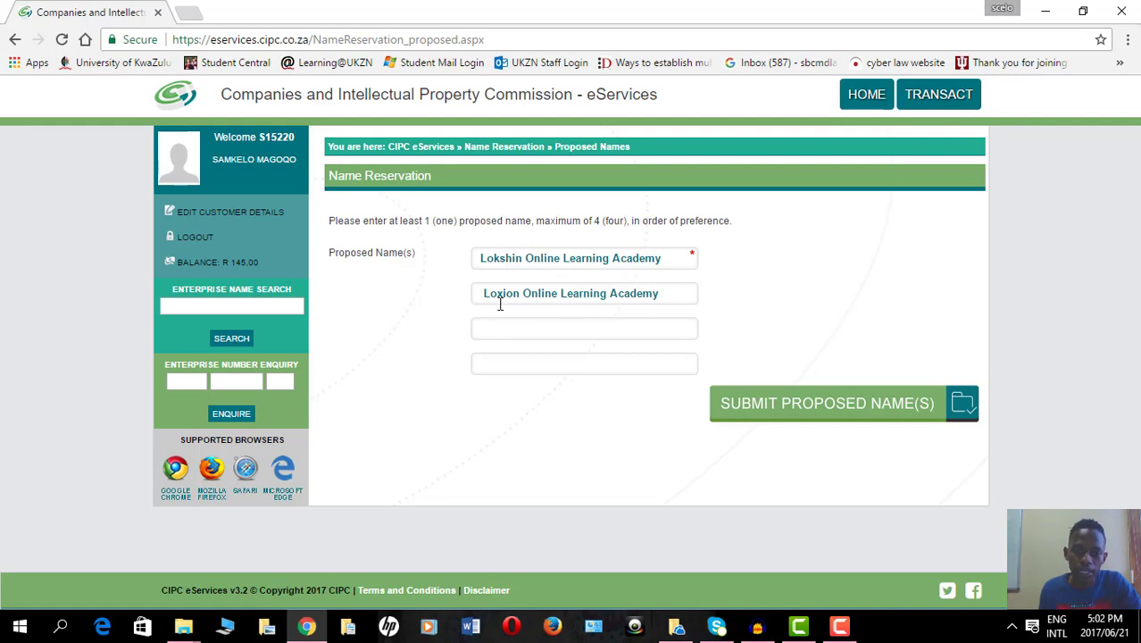
mouse_move(627, 304)
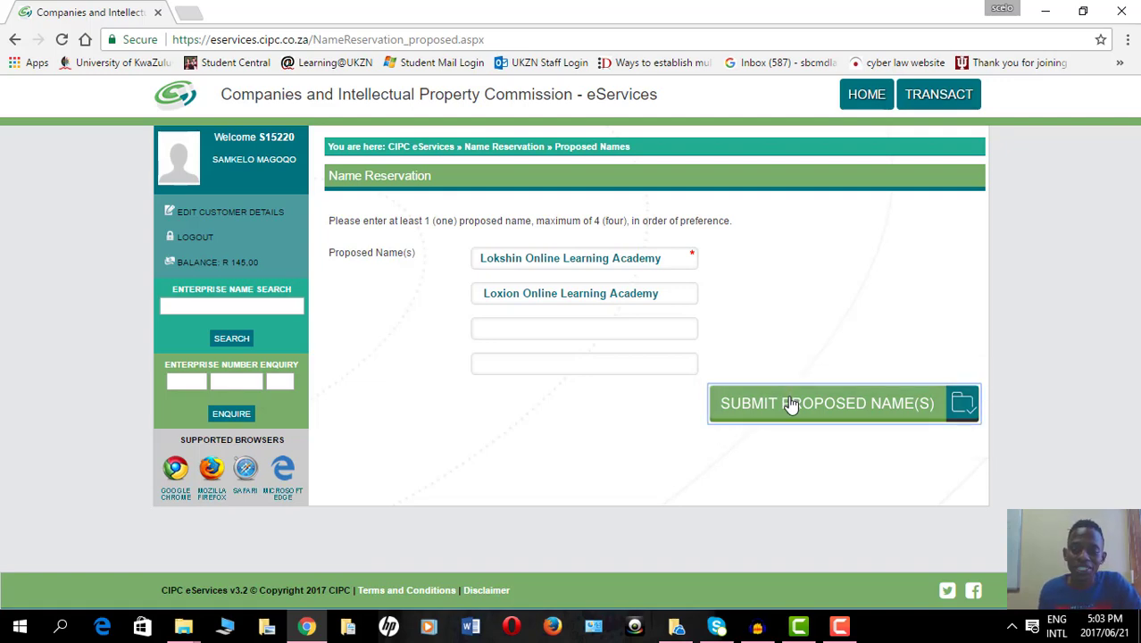
- Submit the two proposed names for an availability check
click(825, 404)
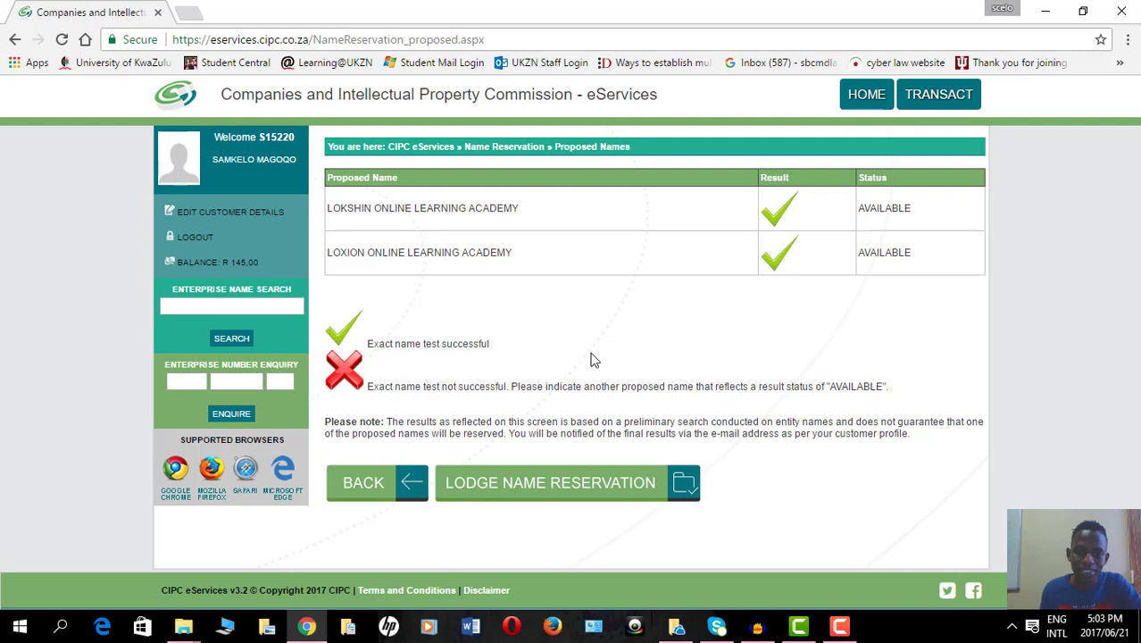
mouse_move(886, 258)
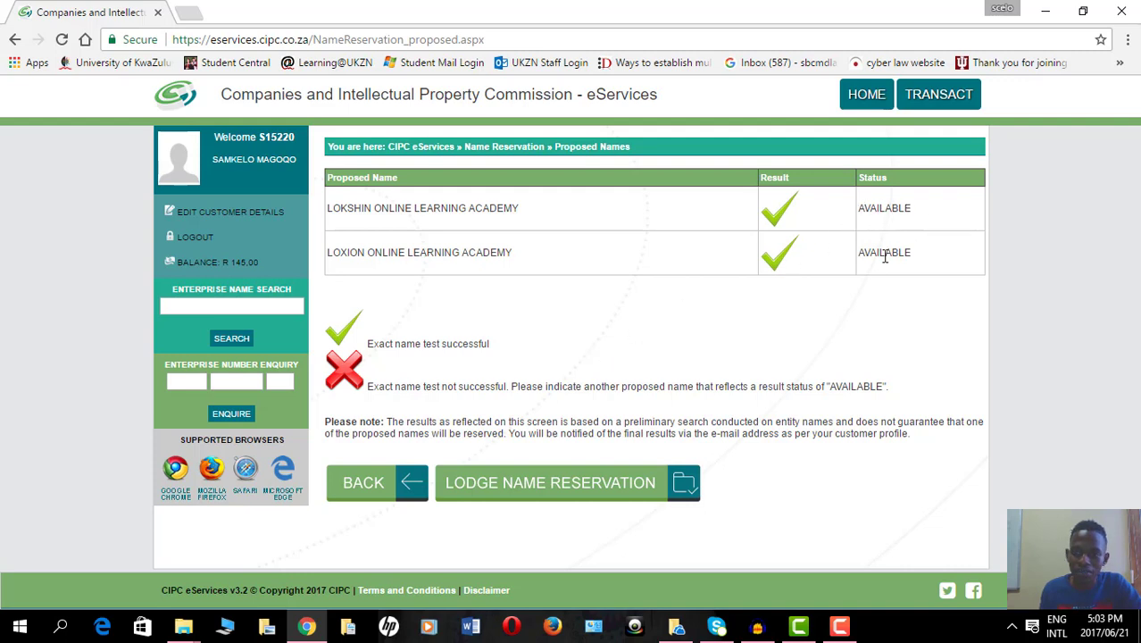
mouse_move(450, 362)
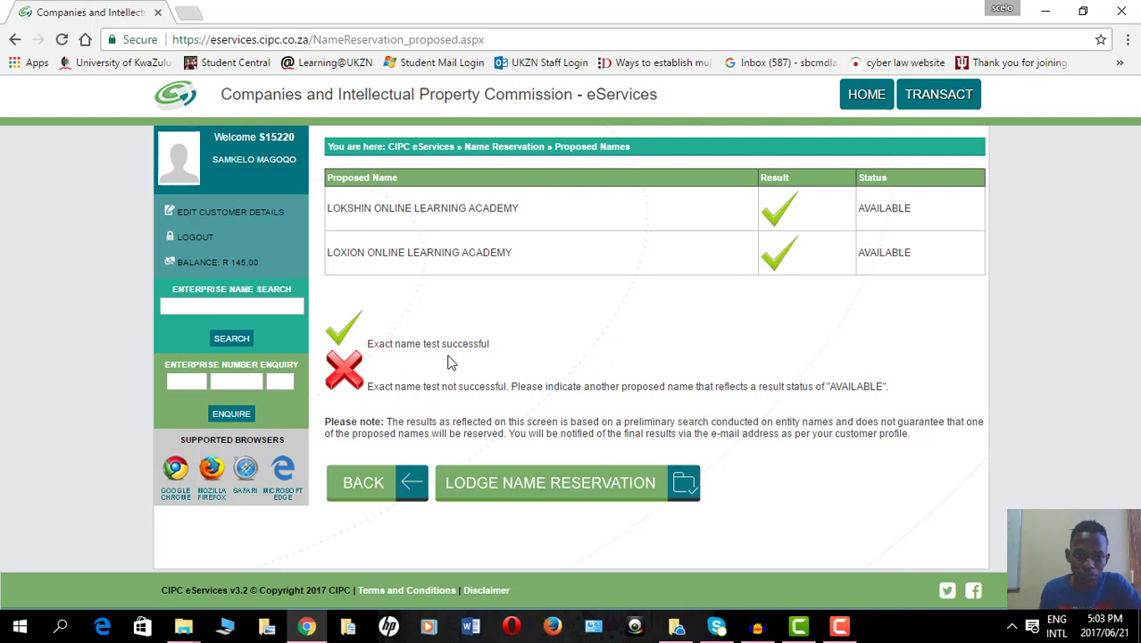
mouse_move(411, 346)
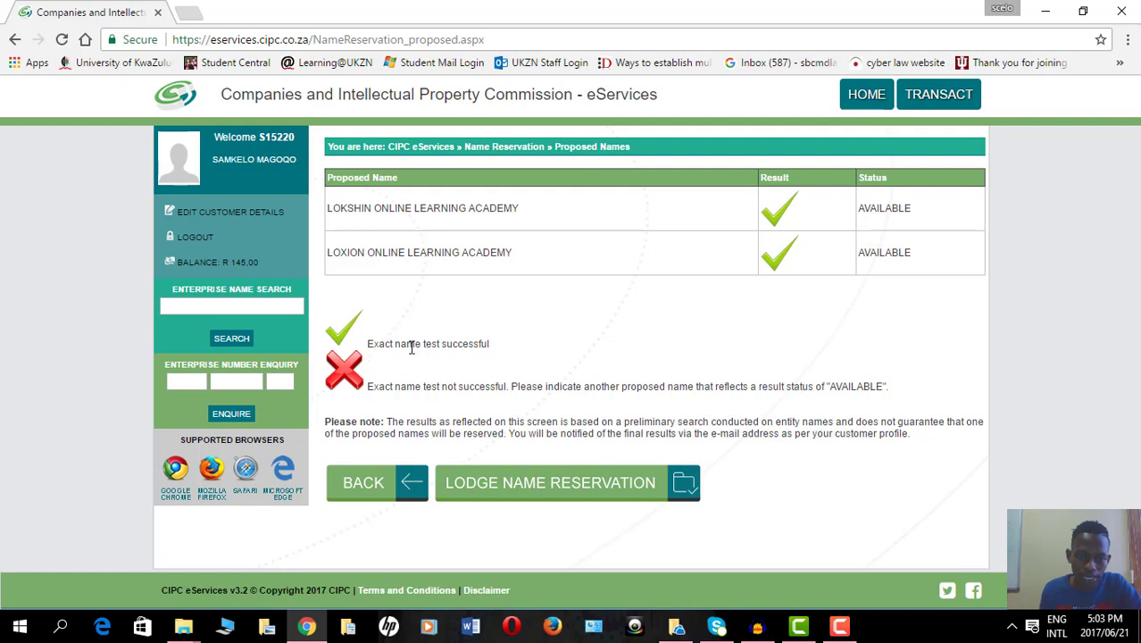
mouse_move(475, 407)
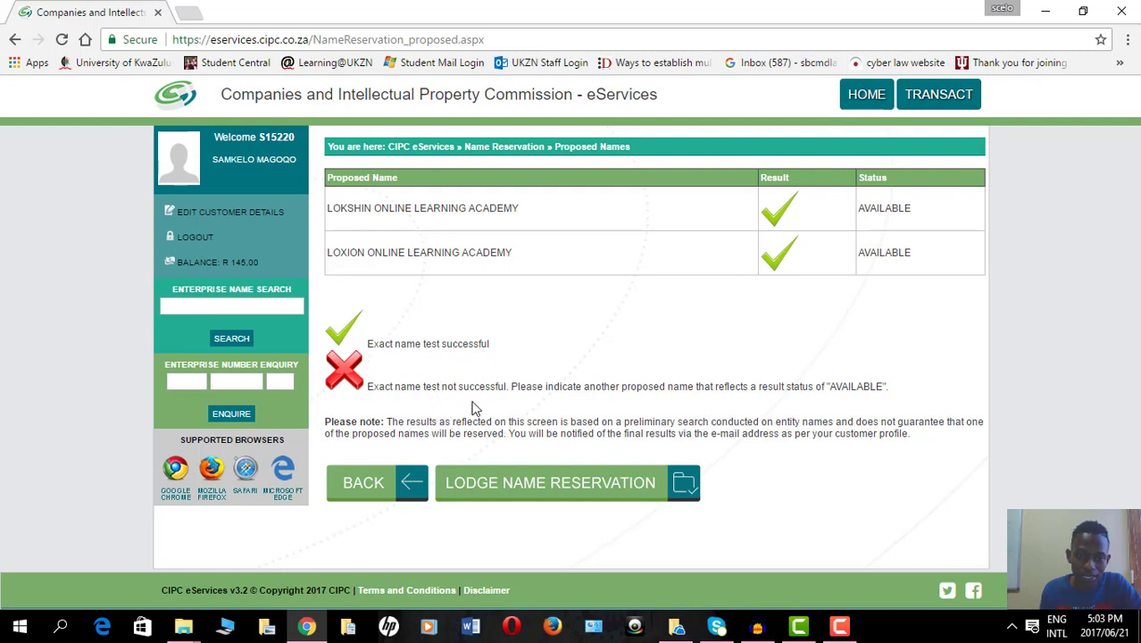
mouse_move(562, 368)
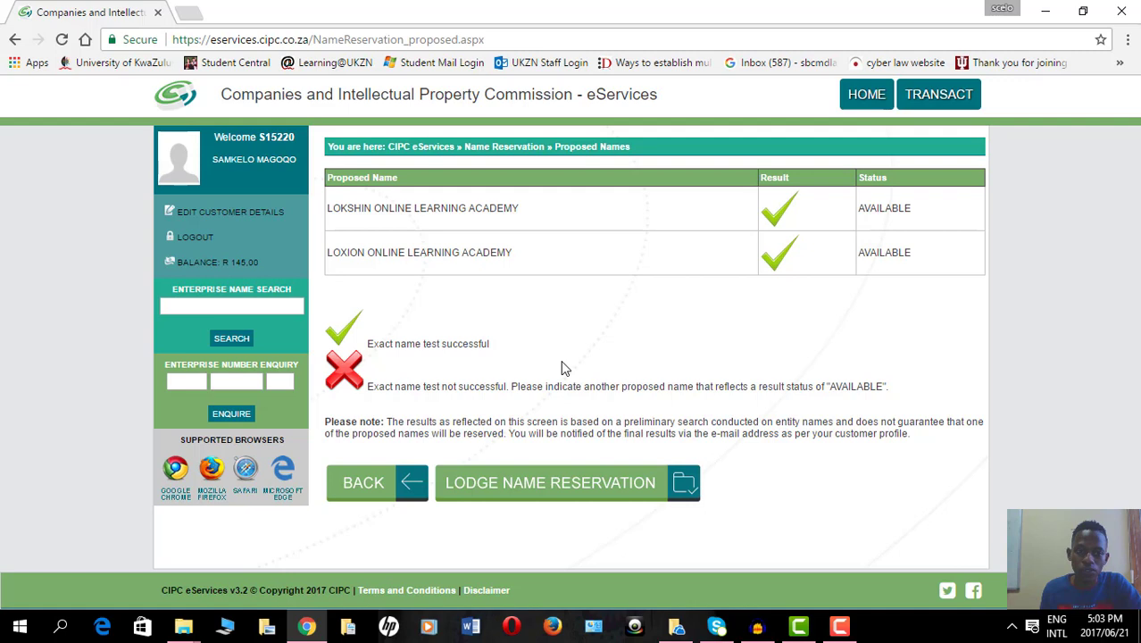
mouse_move(896, 189)
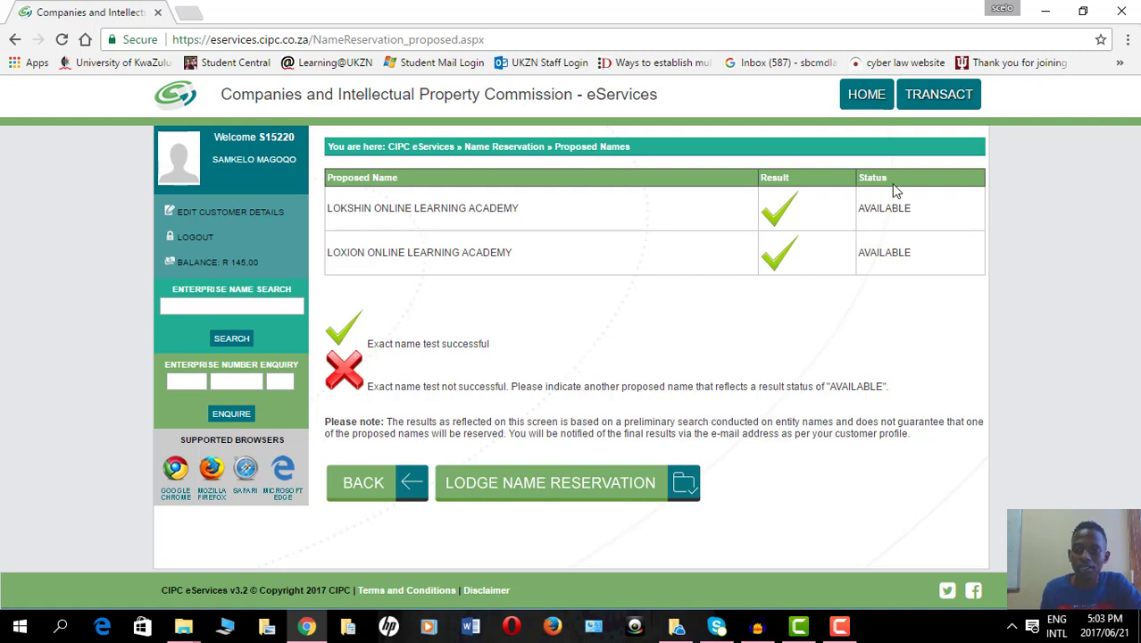
mouse_move(807, 299)
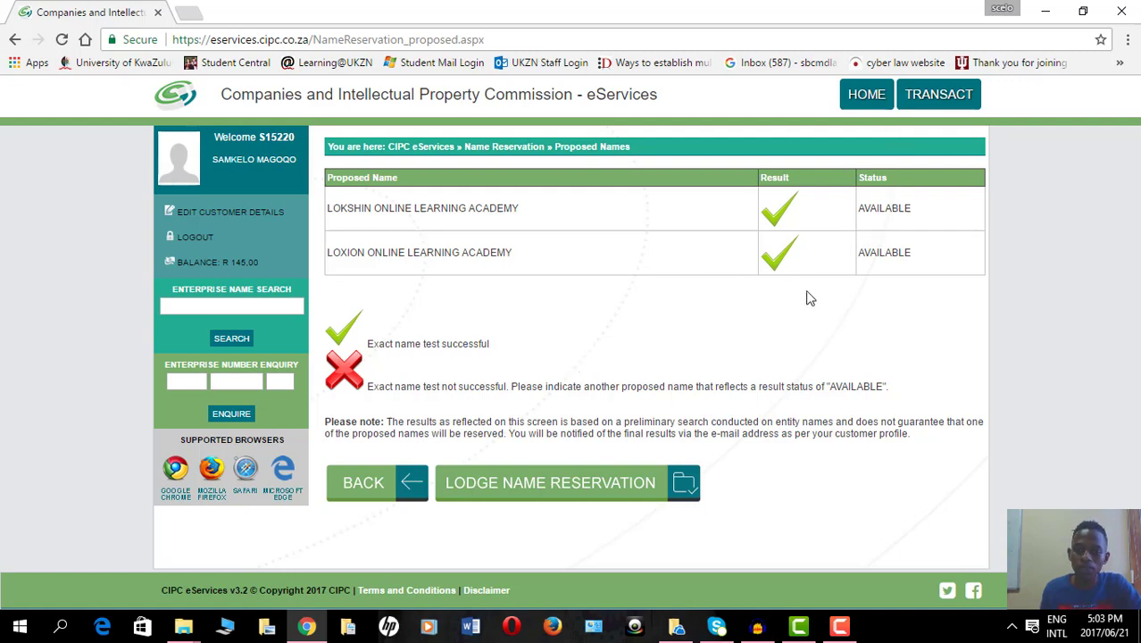
mouse_move(529, 485)
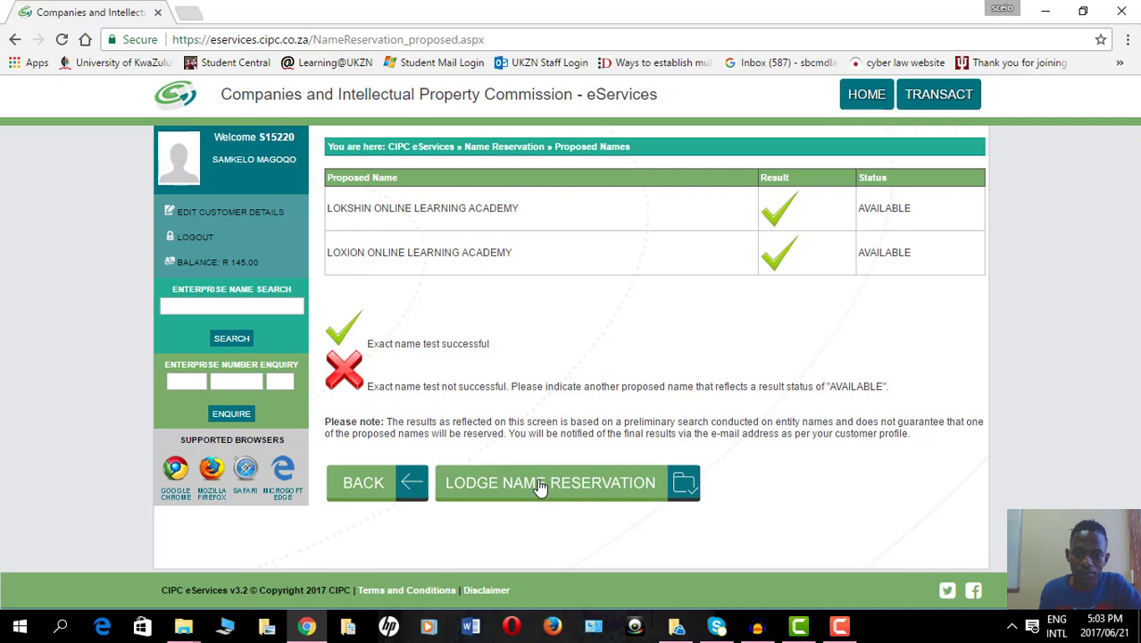
- Lodge the name reservation and return to the eServices home page
click(550, 482)
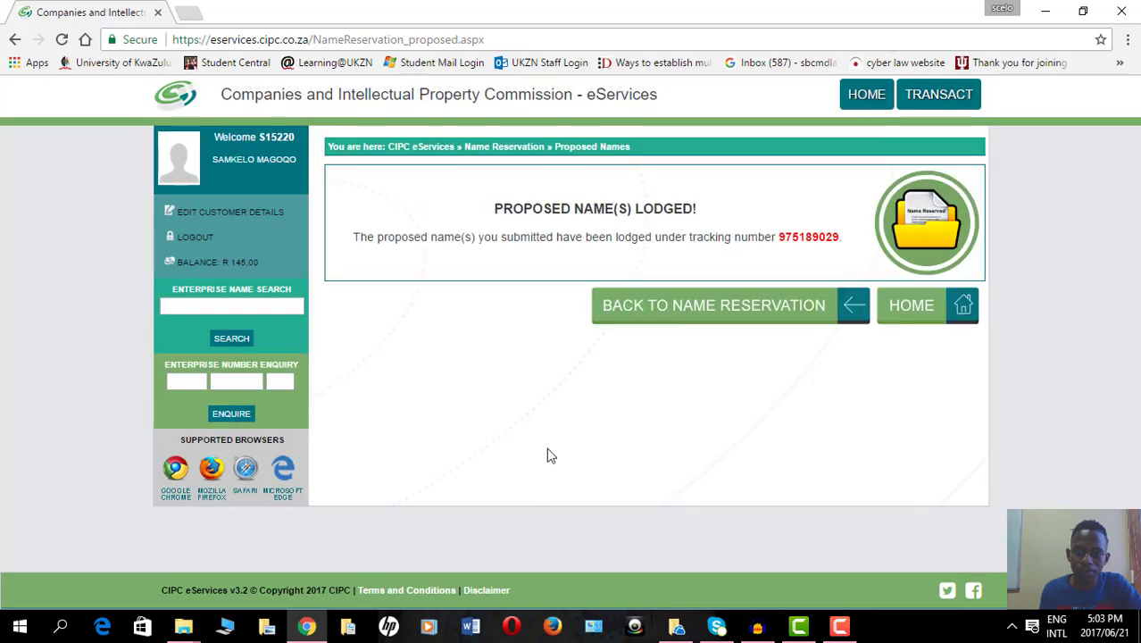
mouse_move(489, 252)
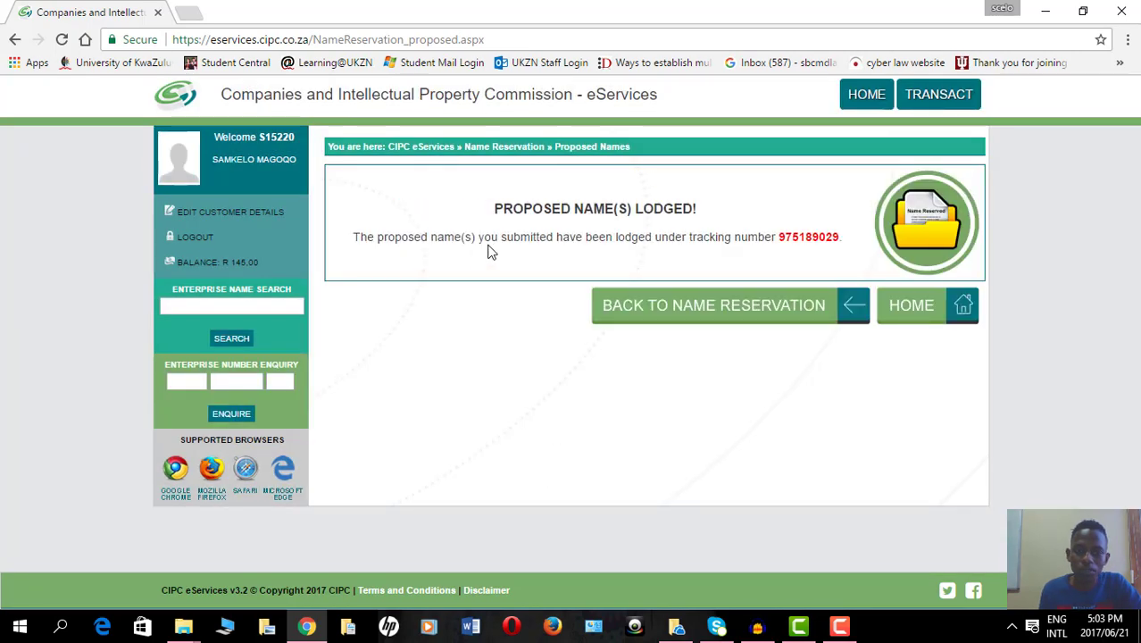
mouse_move(652, 250)
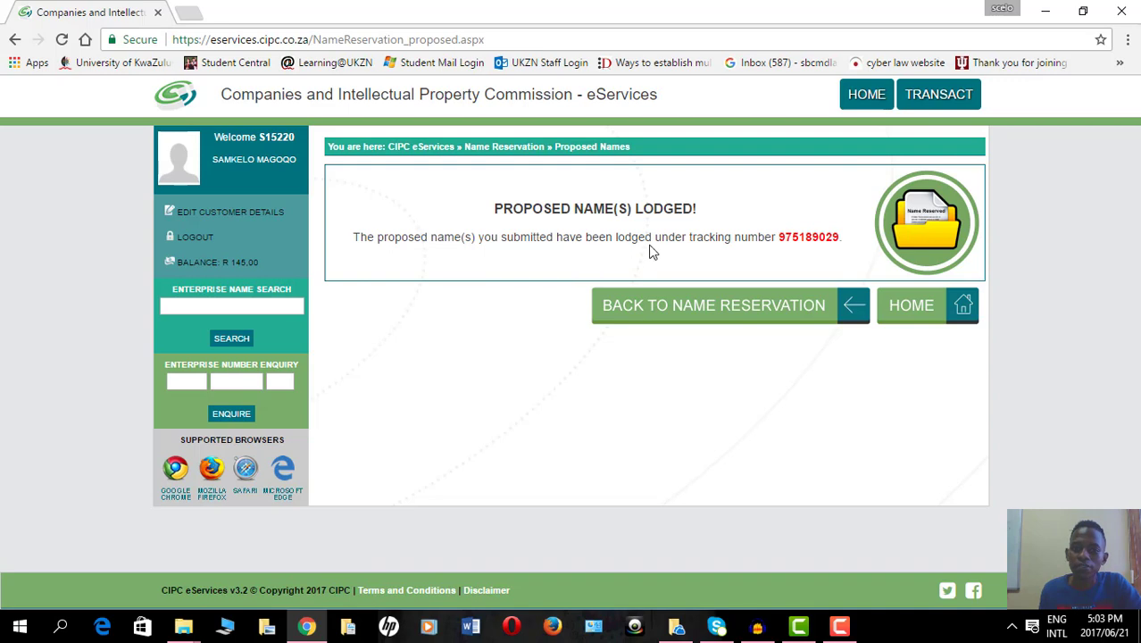
mouse_move(715, 305)
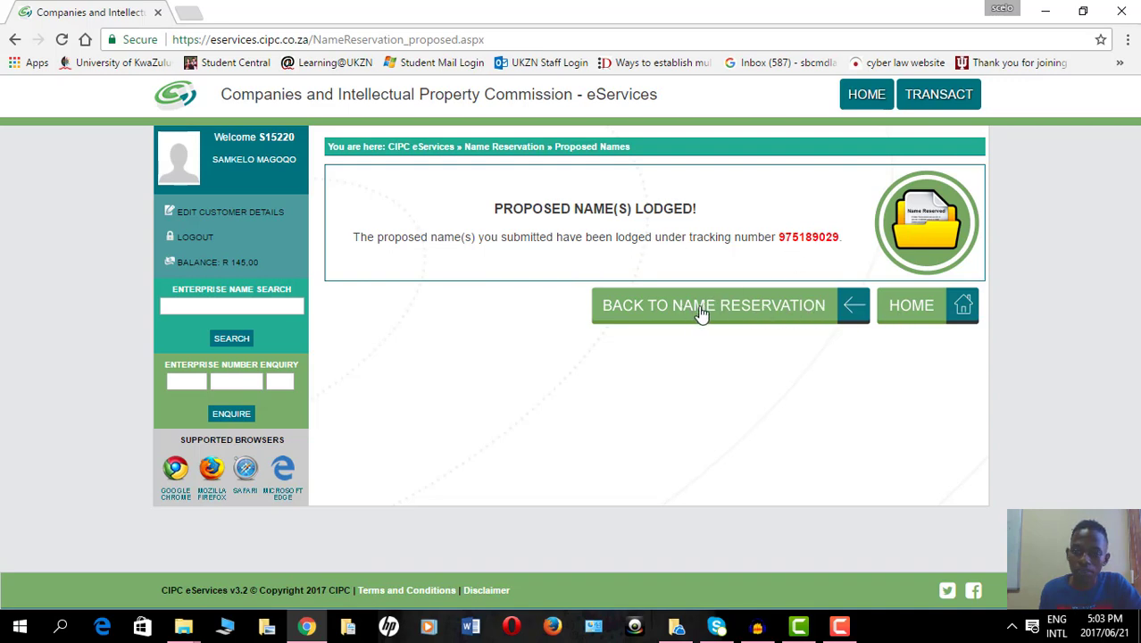
mouse_move(910, 305)
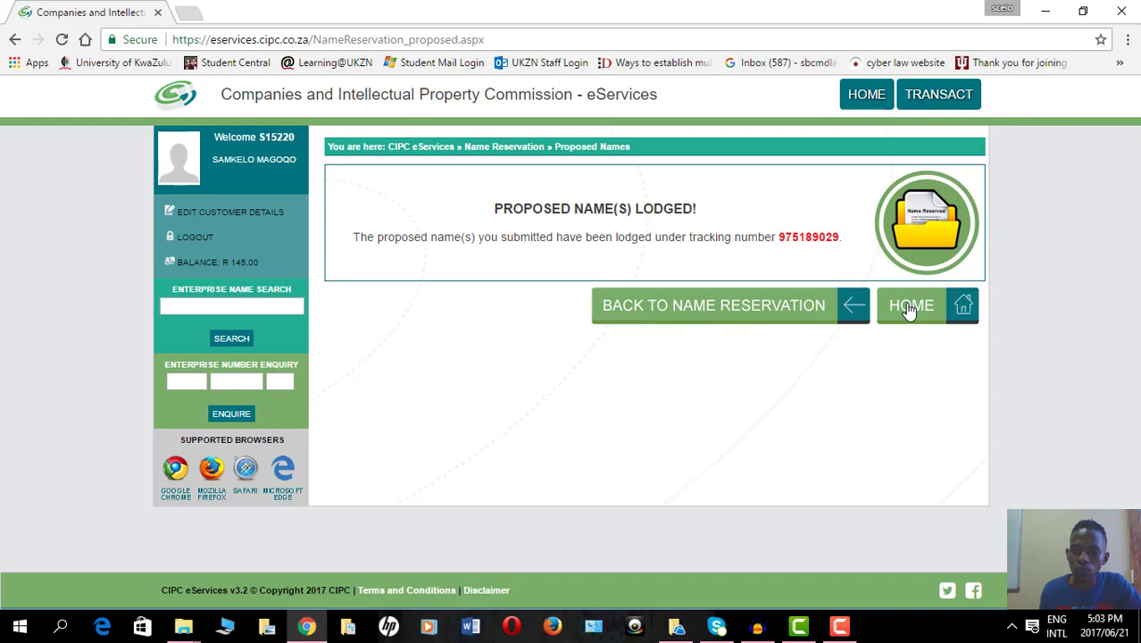
click(911, 304)
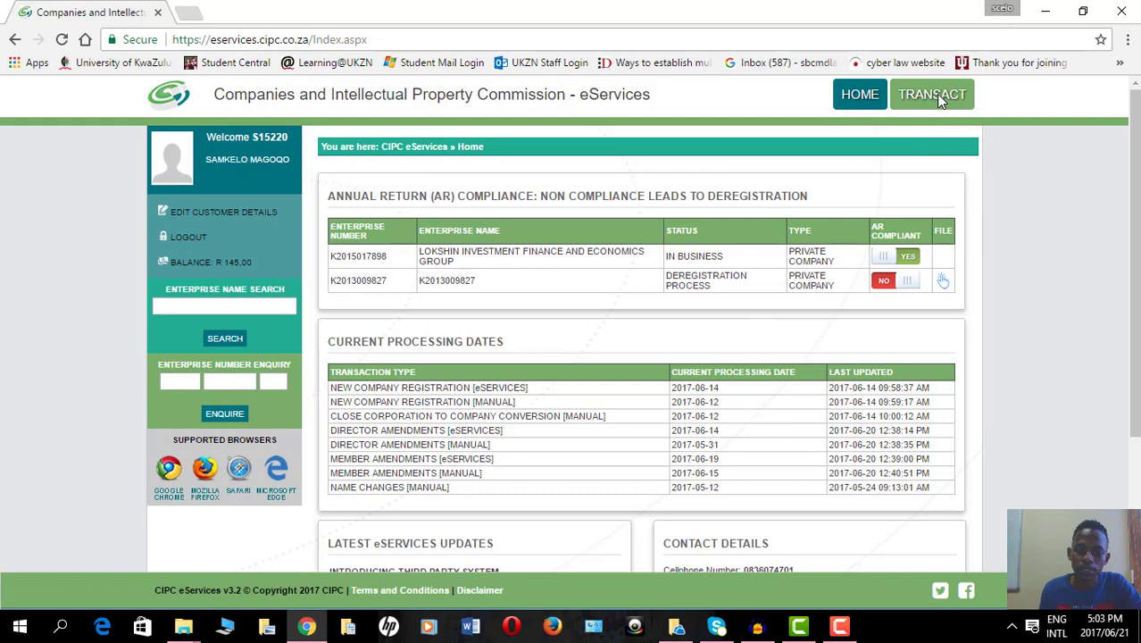
- Show the Transact services list, then the browser's taskbar shortcut menu
click(932, 92)
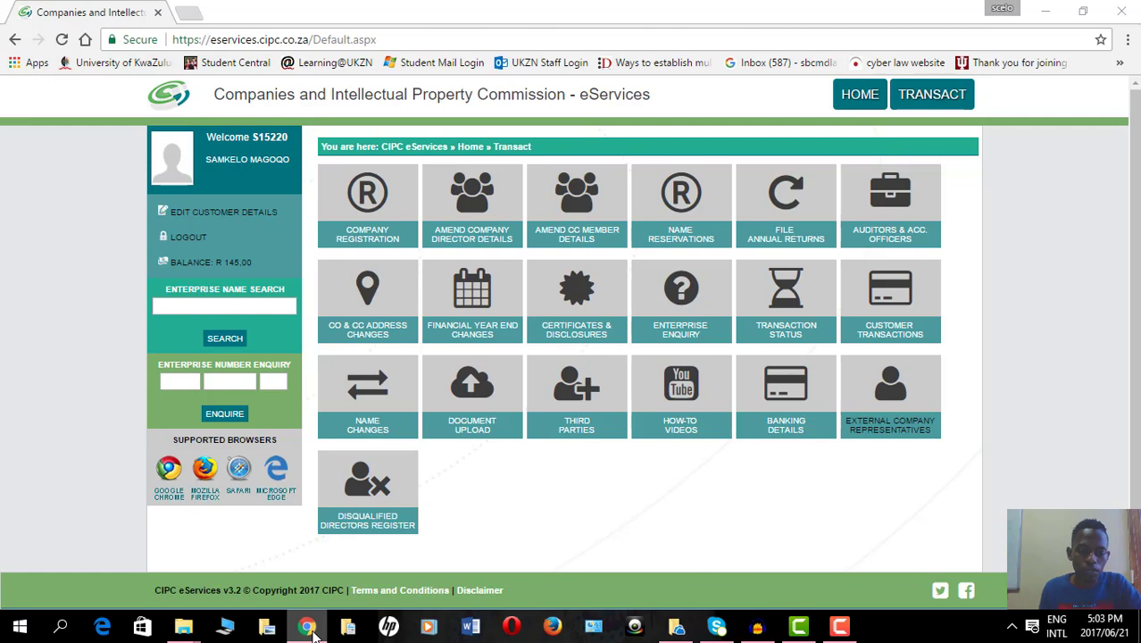
right_click(307, 625)
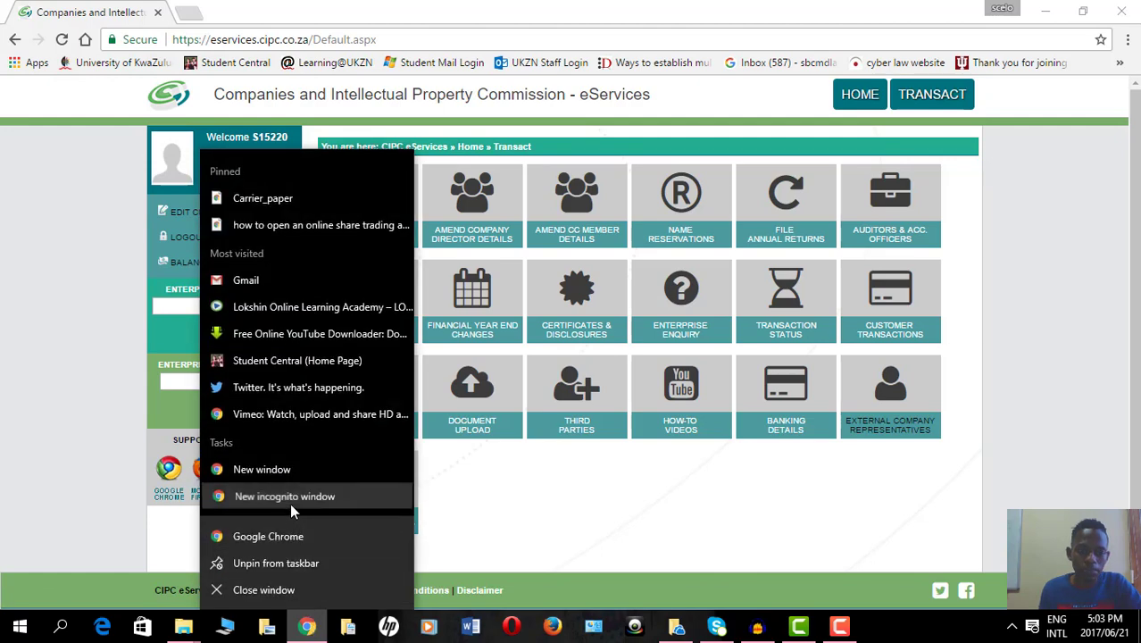
- Start a private browsing window and load gmail.com
click(284, 496)
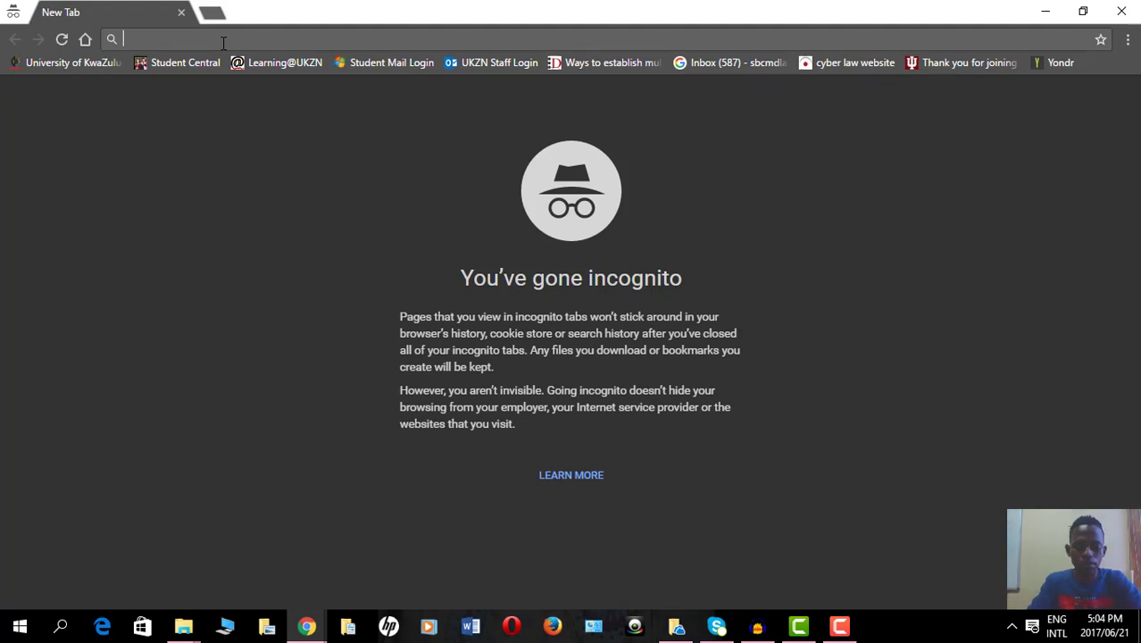
text(gmail.com)
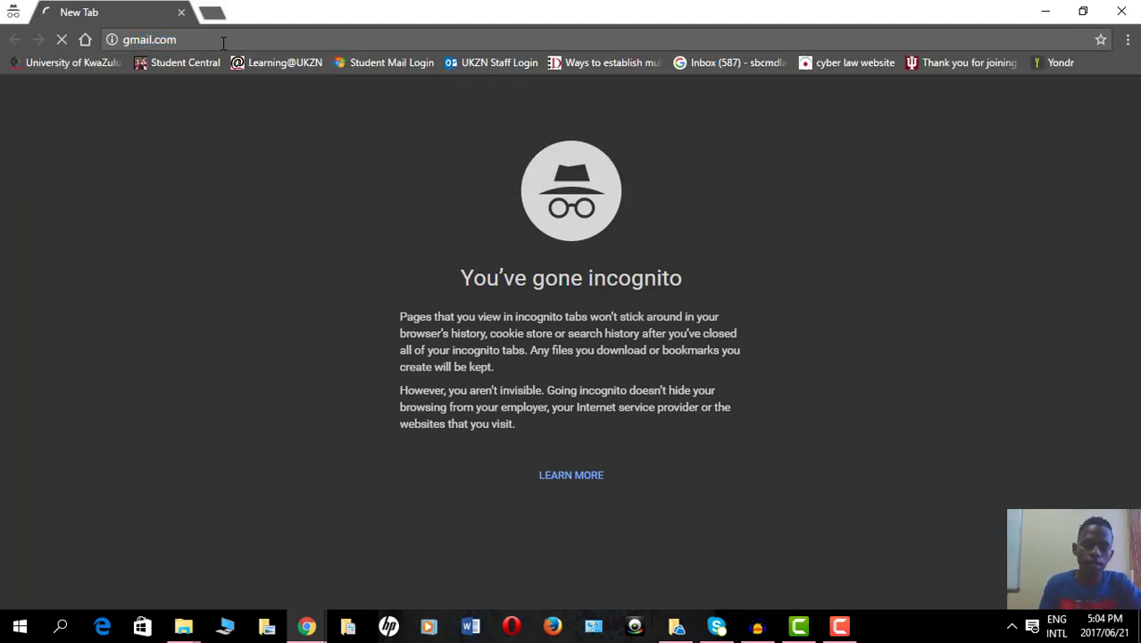
key(Return)
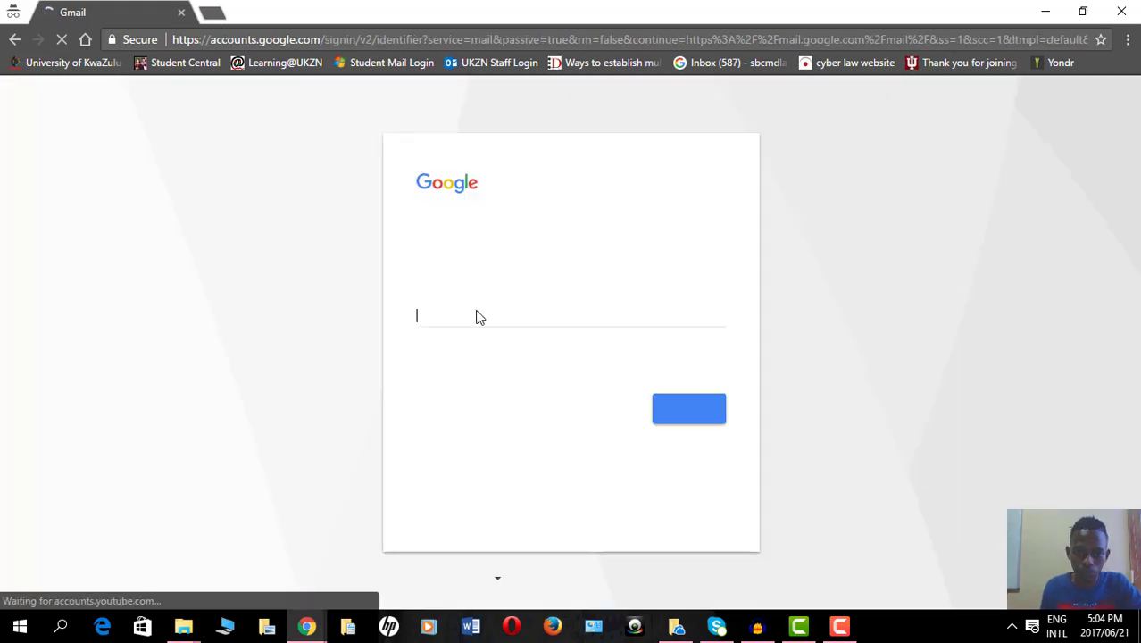
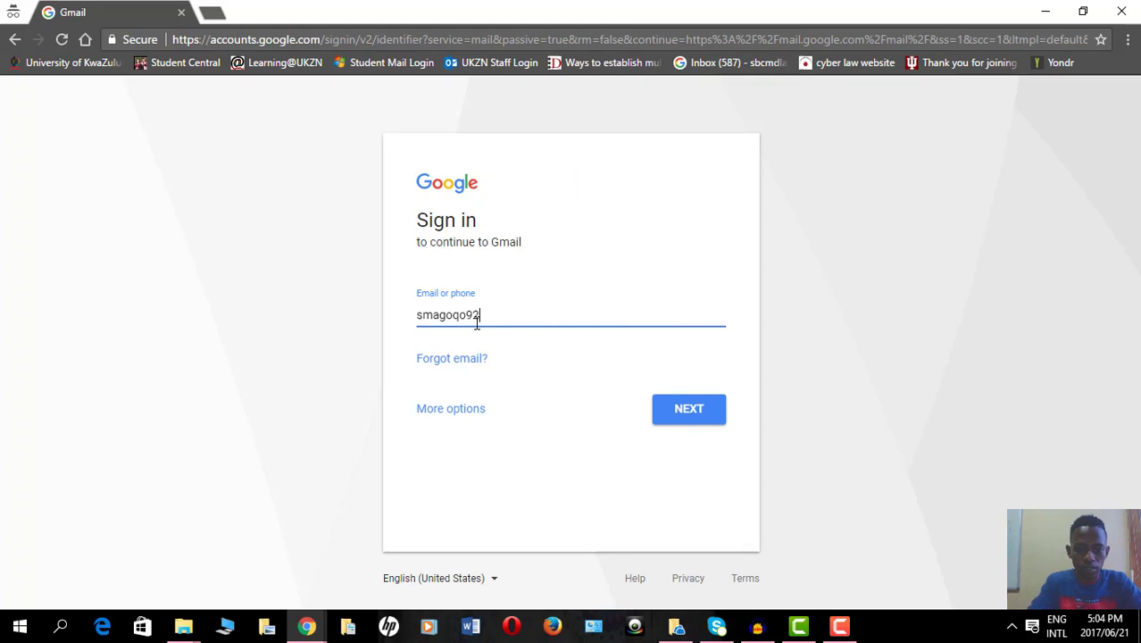
click(690, 407)
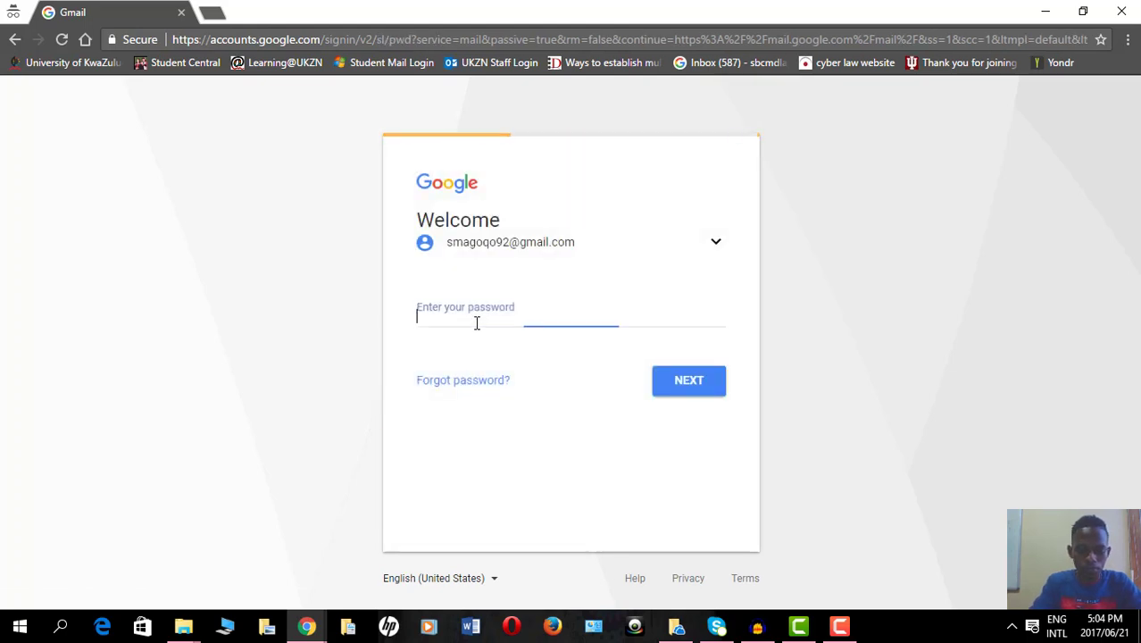
text(password)
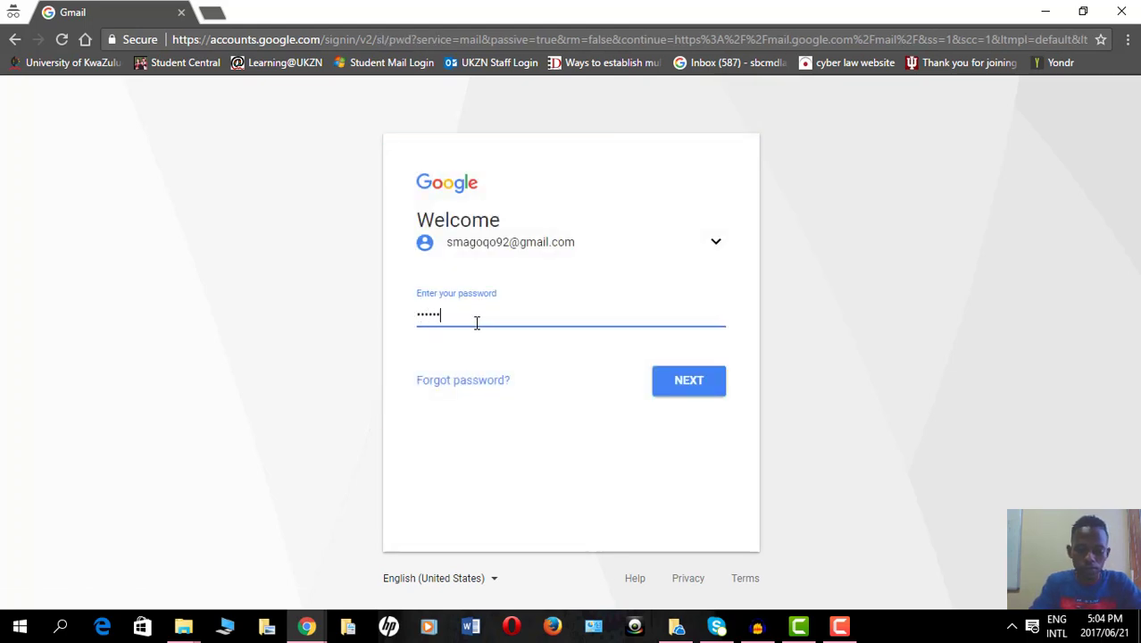
text(password)
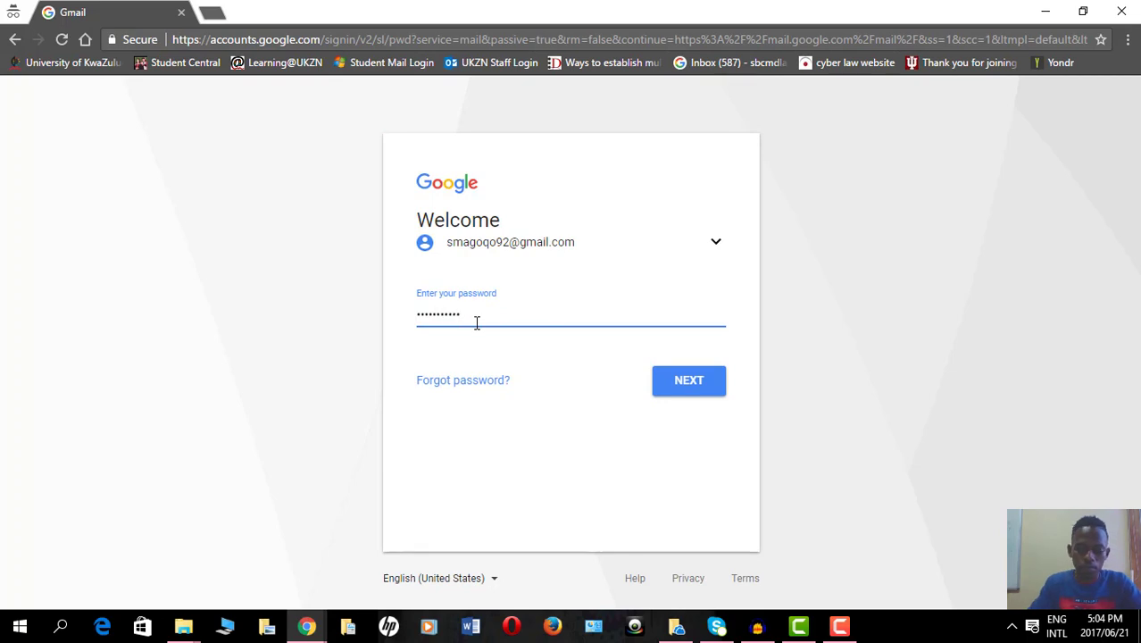
click(689, 379)
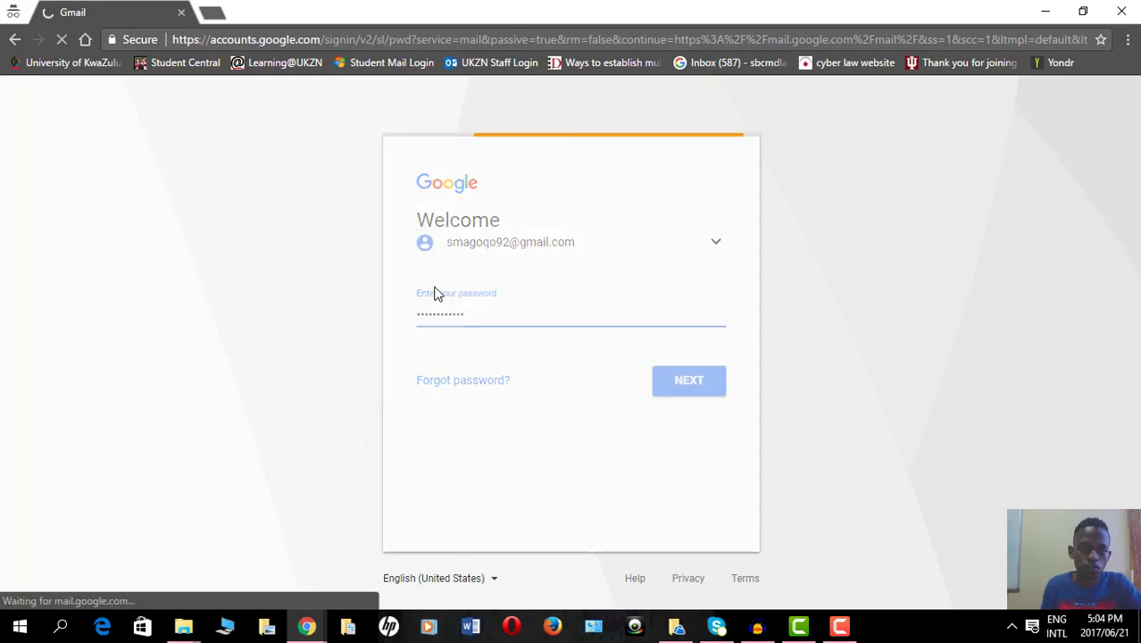
click(689, 379)
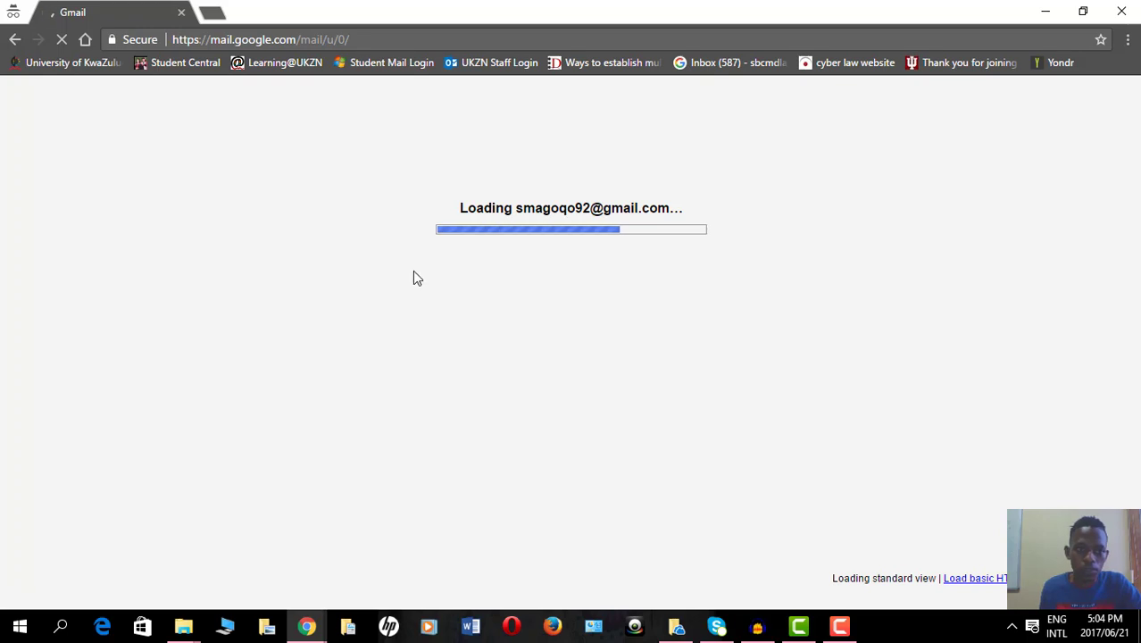
mouse_move(372, 247)
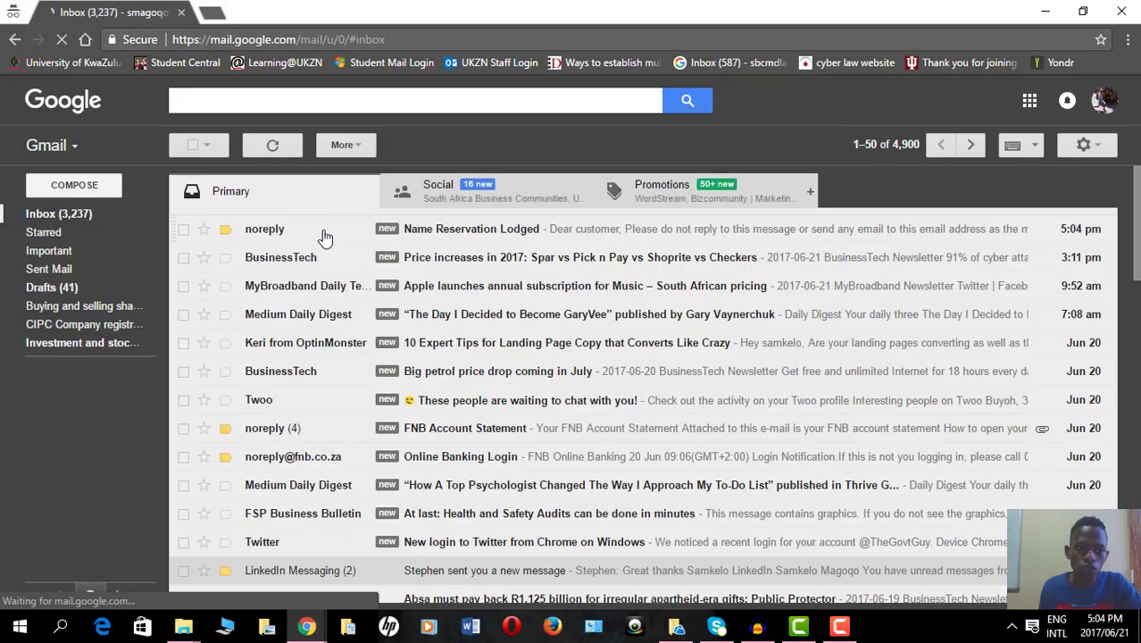
click(471, 229)
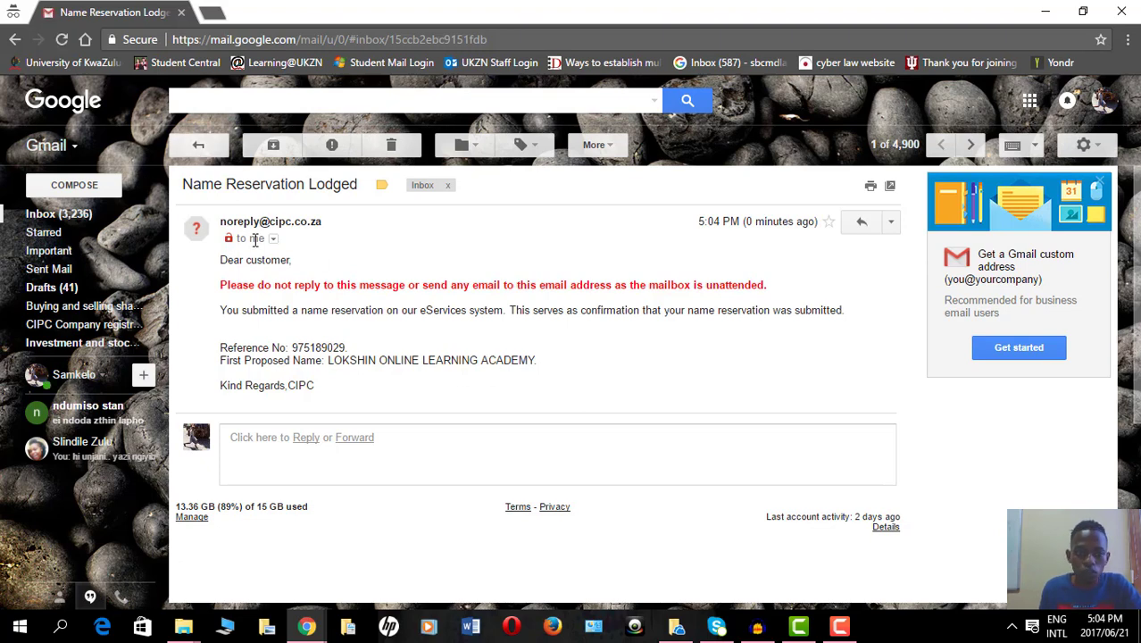
mouse_move(291, 357)
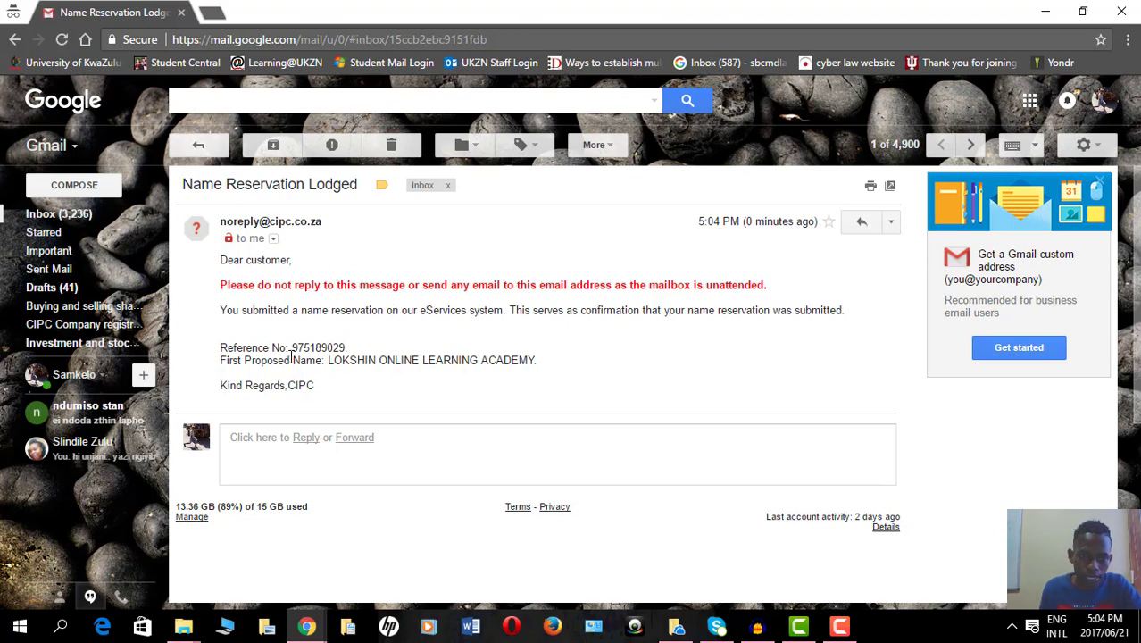
double_click(318, 346)
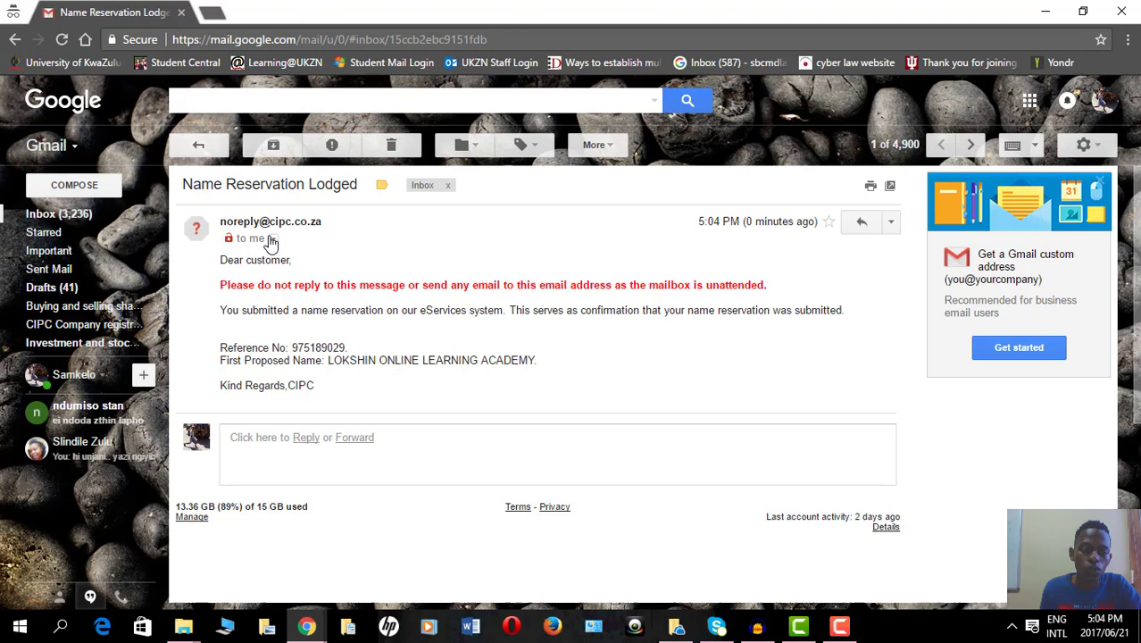
mouse_move(307, 418)
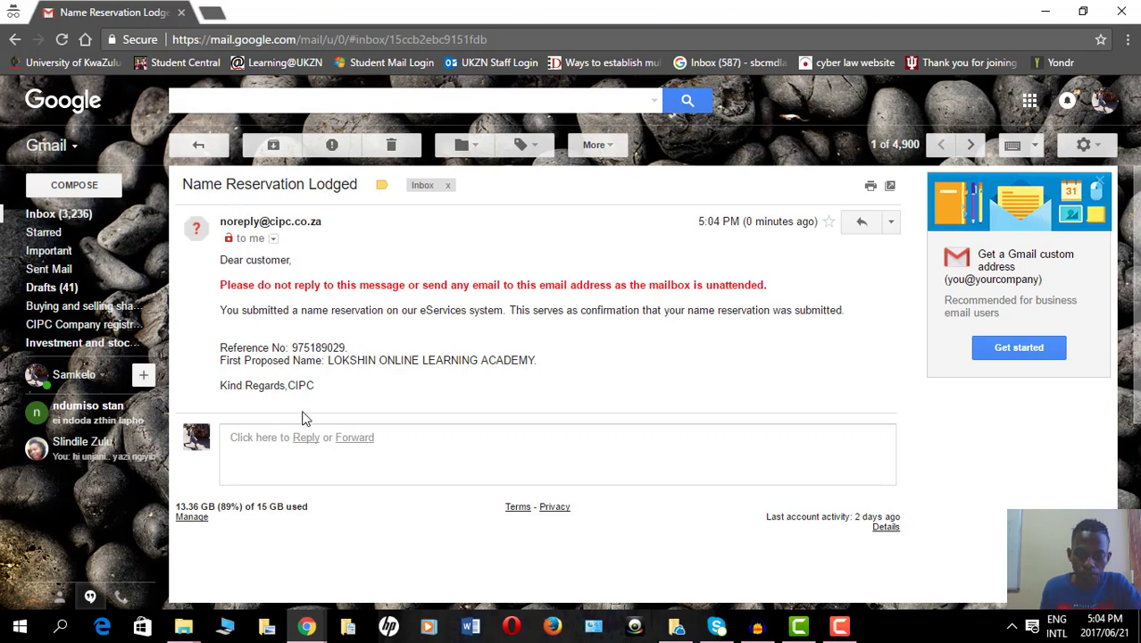
mouse_move(198, 145)
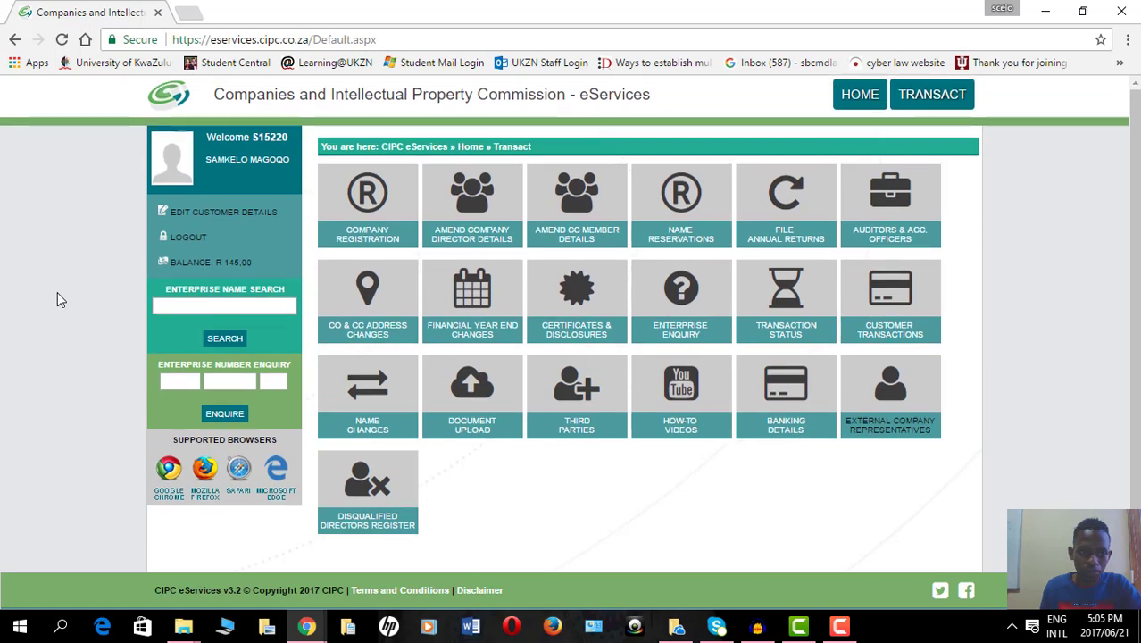
mouse_move(861, 93)
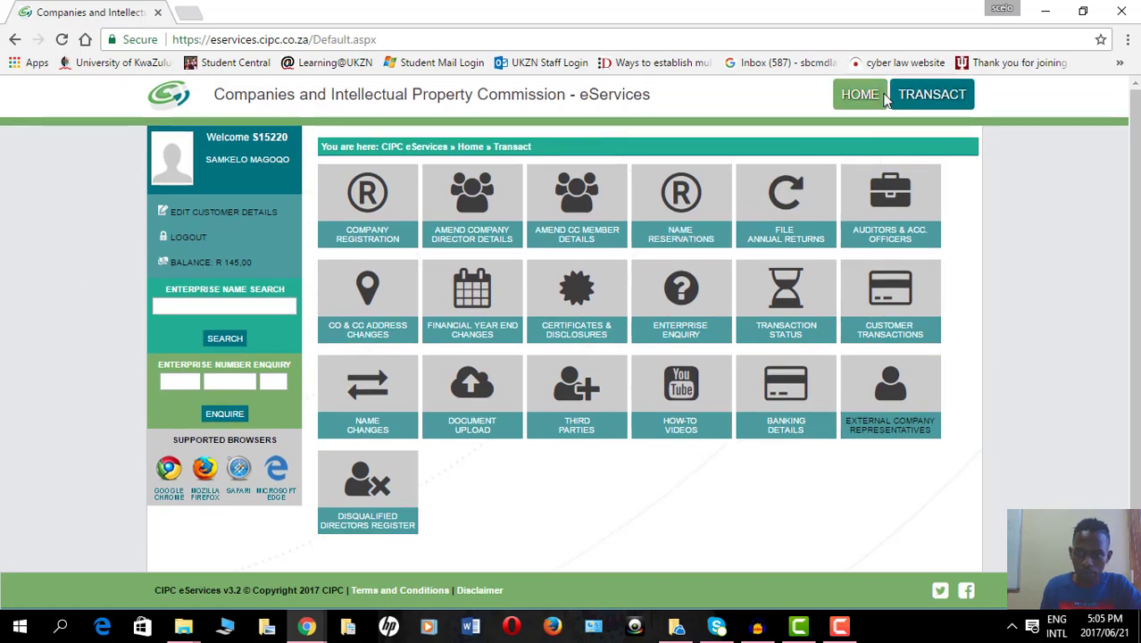
mouse_move(102, 421)
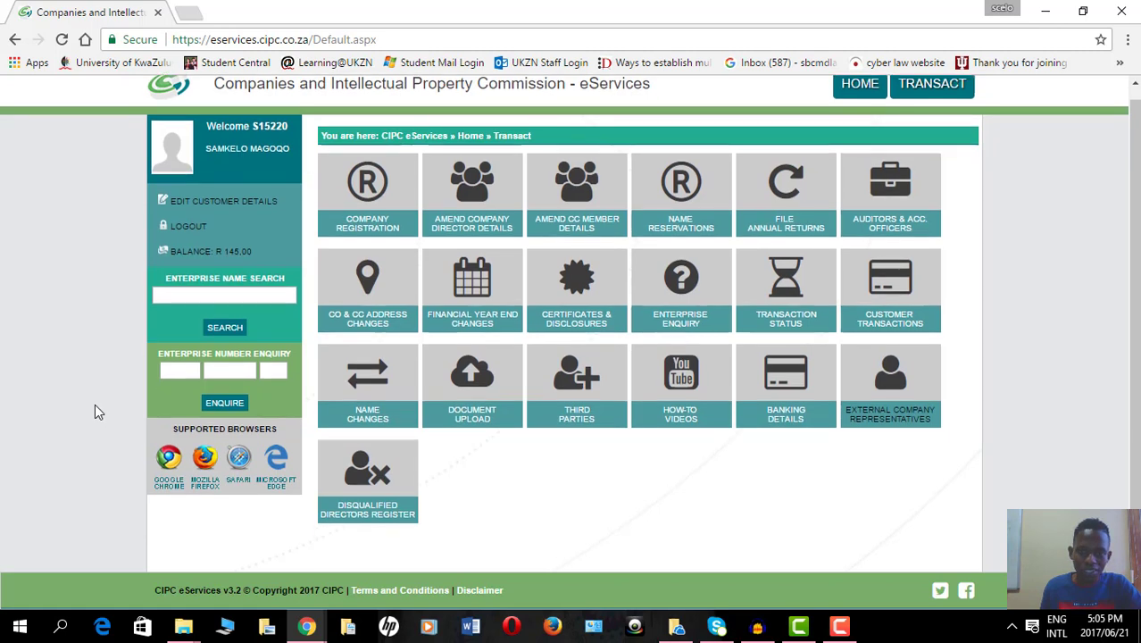
mouse_move(103, 403)
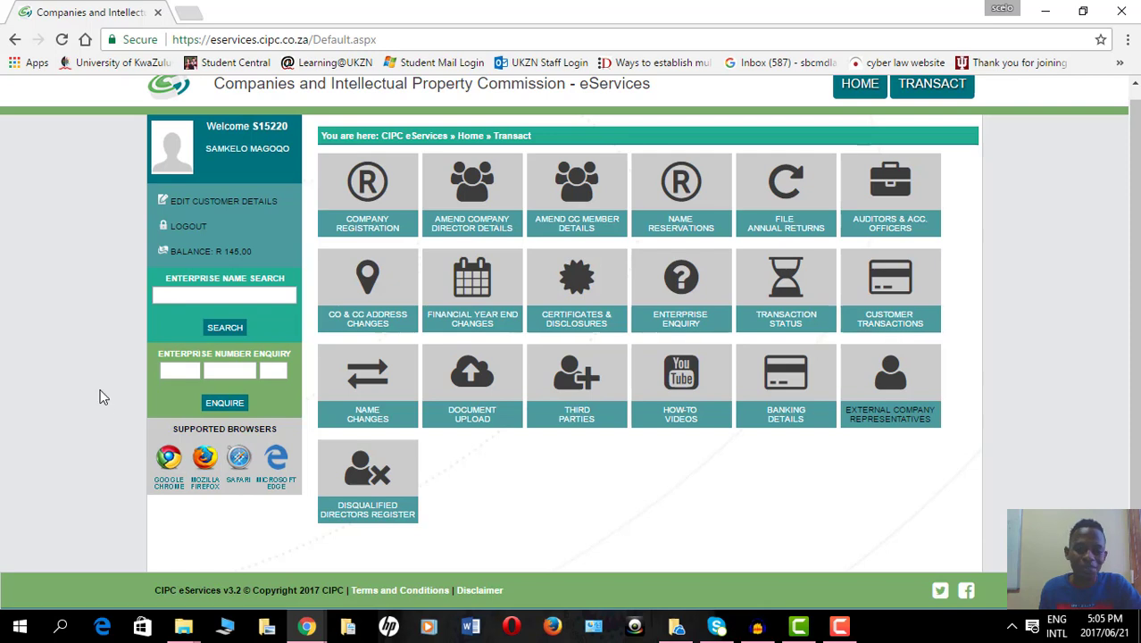
scroll(up, 3)
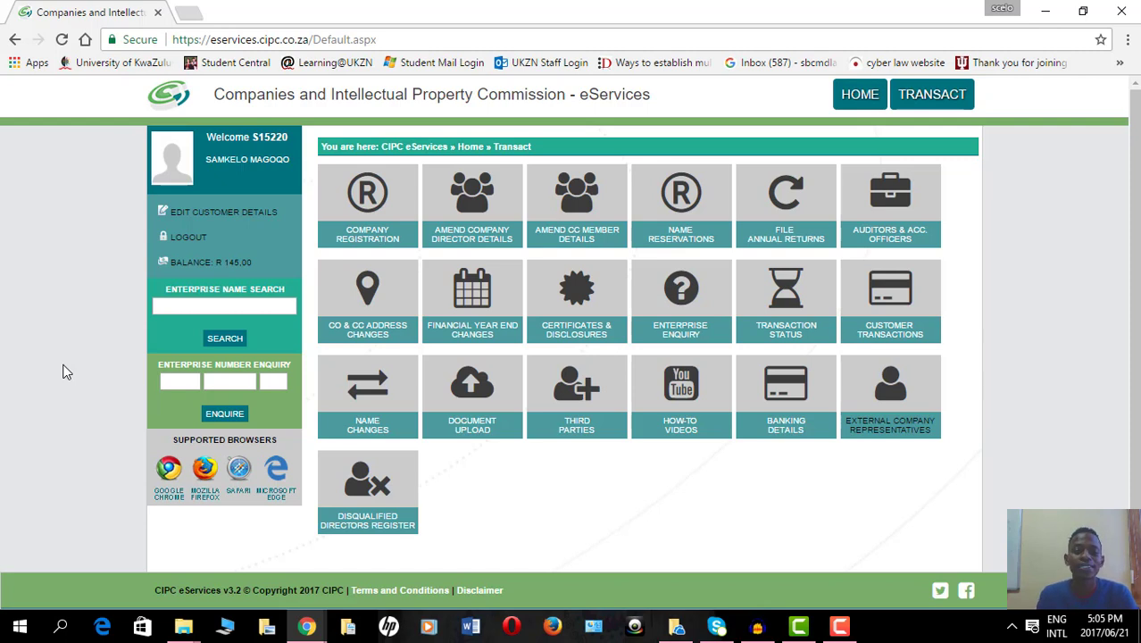
mouse_move(228, 236)
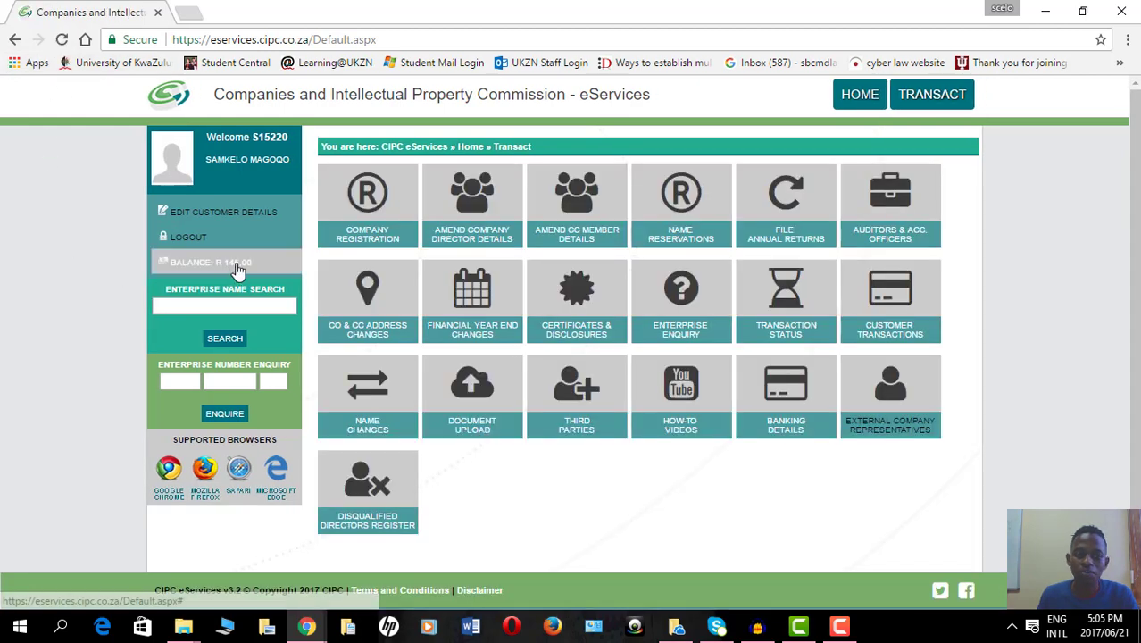
mouse_move(47, 293)
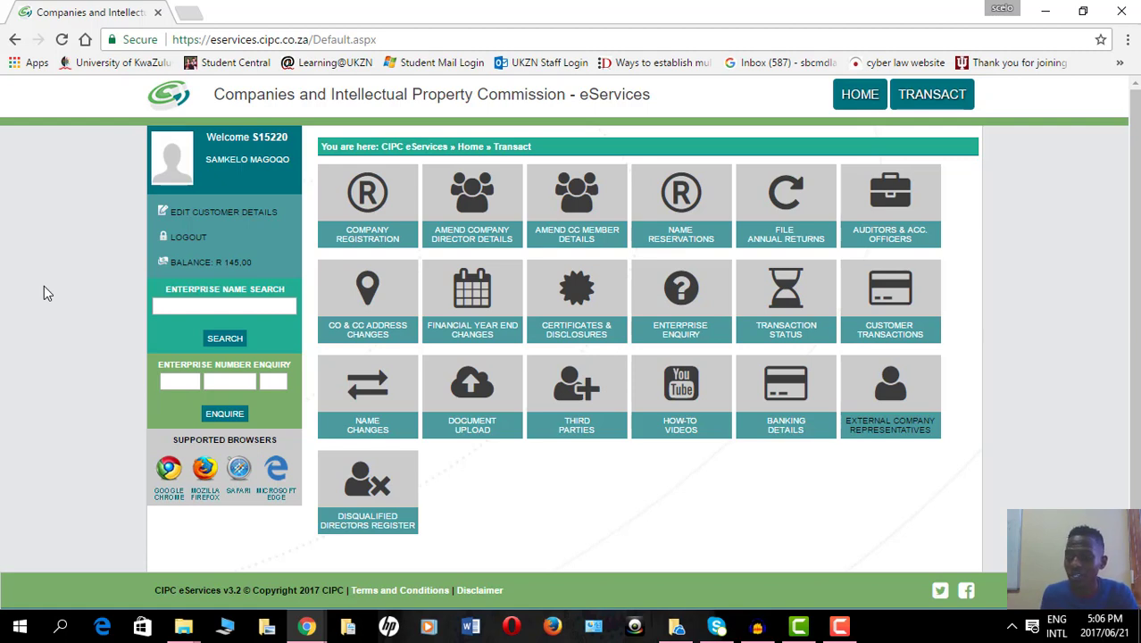
mouse_move(36, 289)
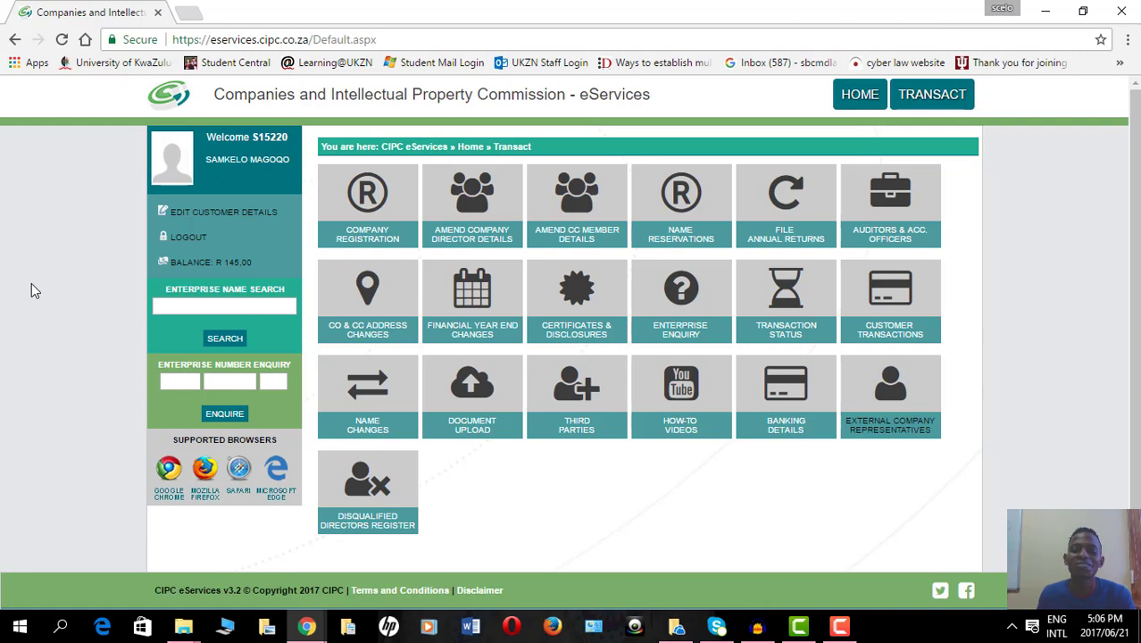